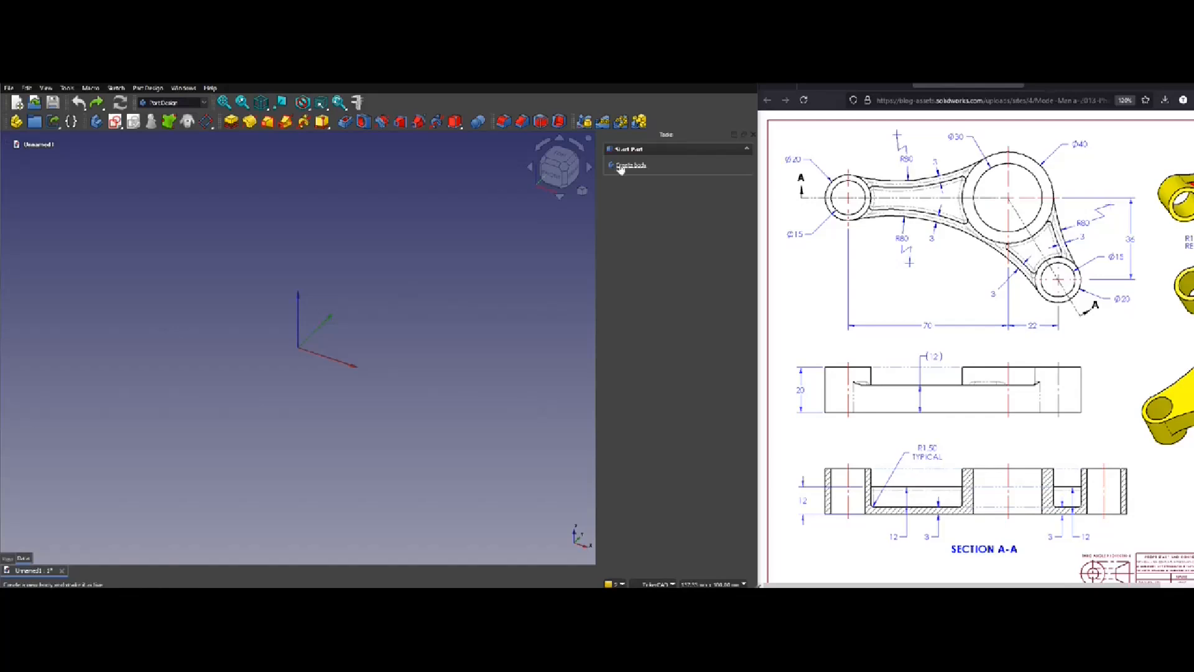
- Create a new body and start a sketch attached to the XY plane
left_click(631, 165)
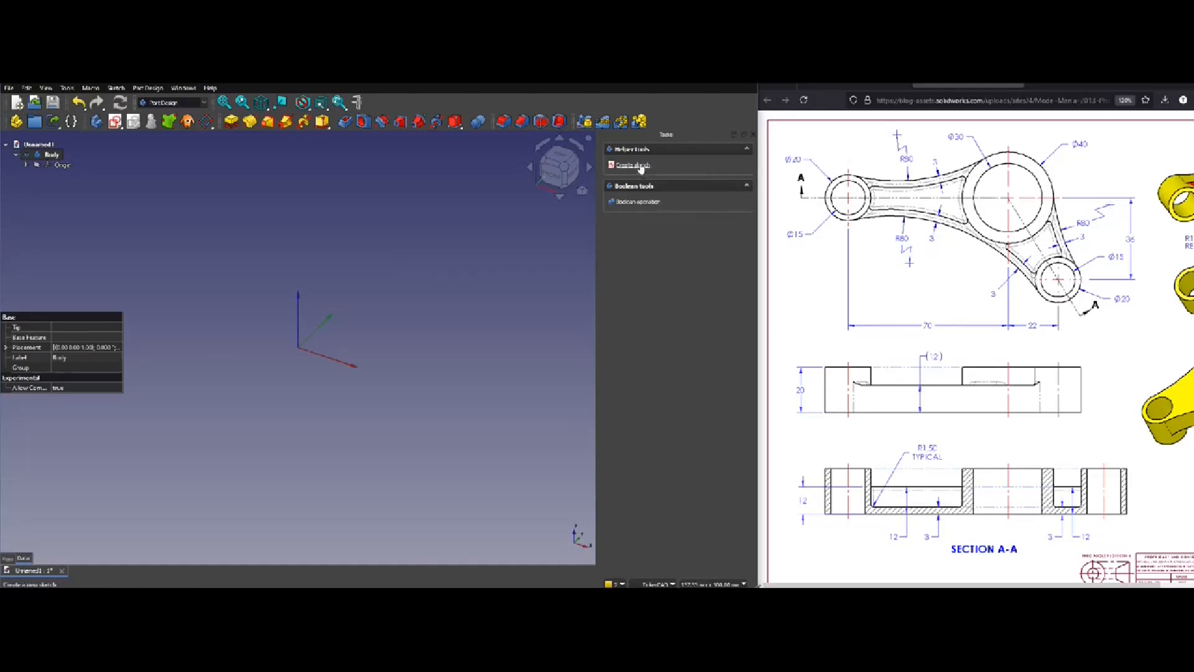
left_click(632, 166)
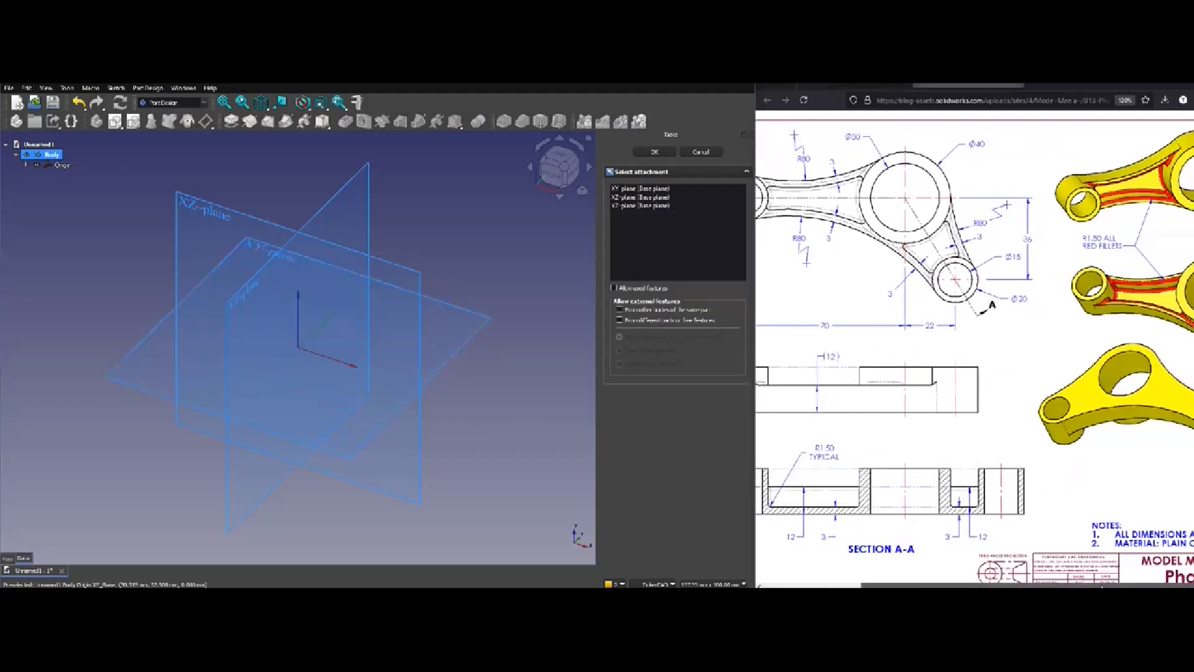
scroll("down", 3)
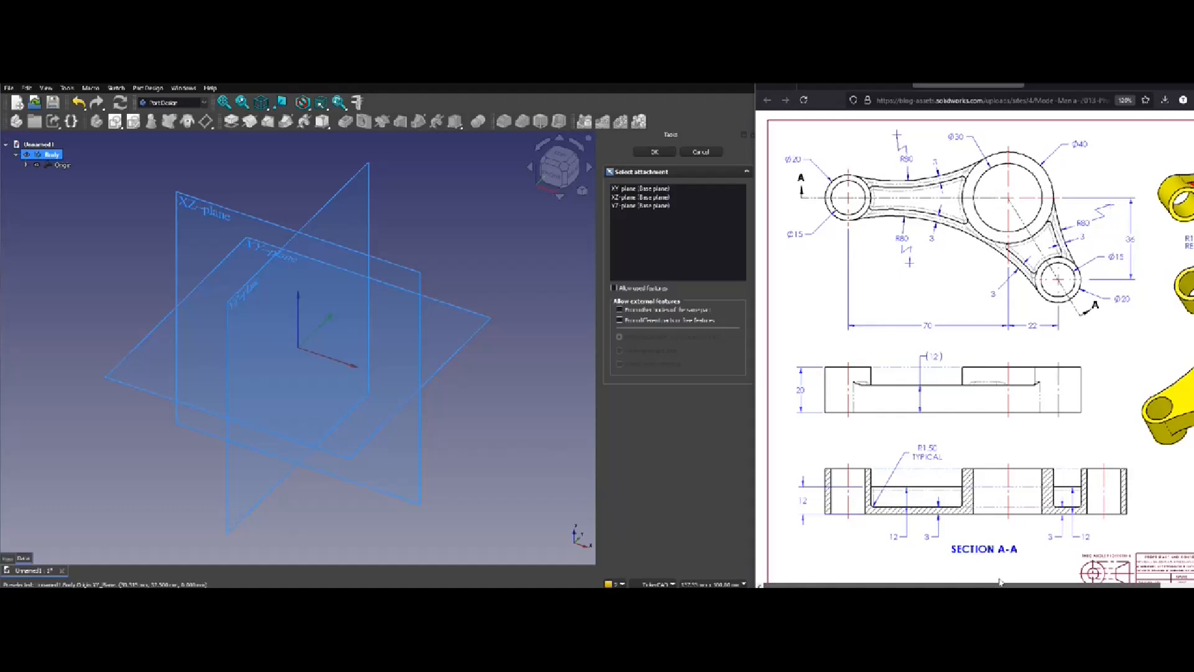
left_click(677, 205)
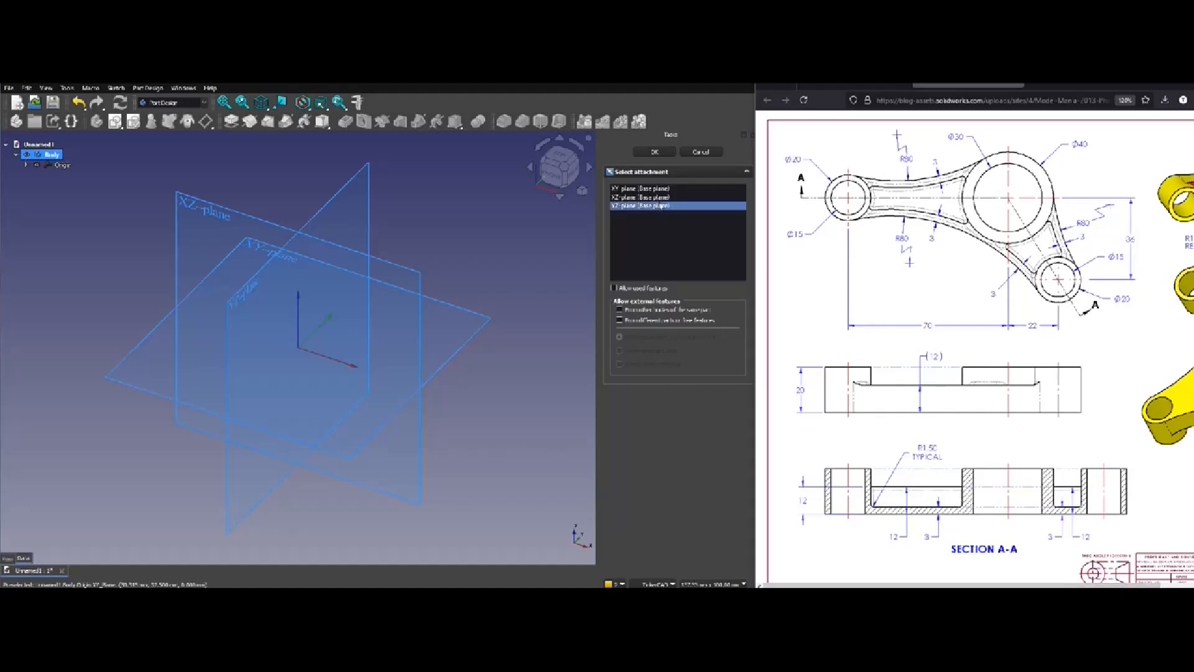
- Confirm the boss circle distance constraint and switch to arcs by three points for the ribs
left_click(654, 152)
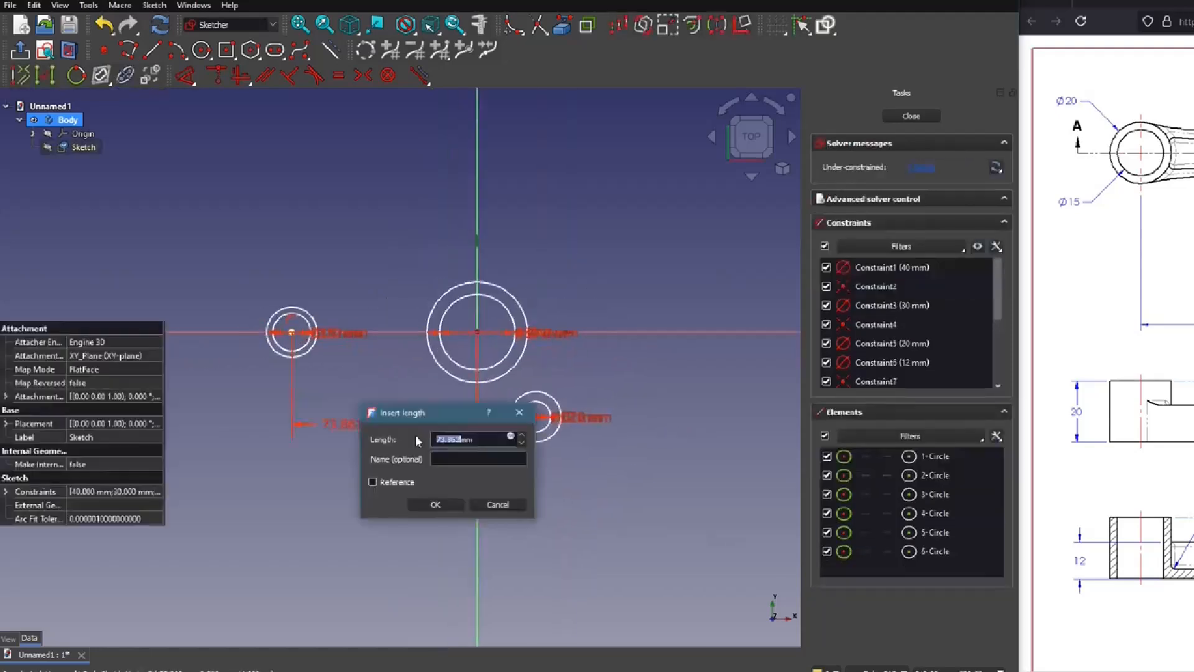
left_click(434, 504)
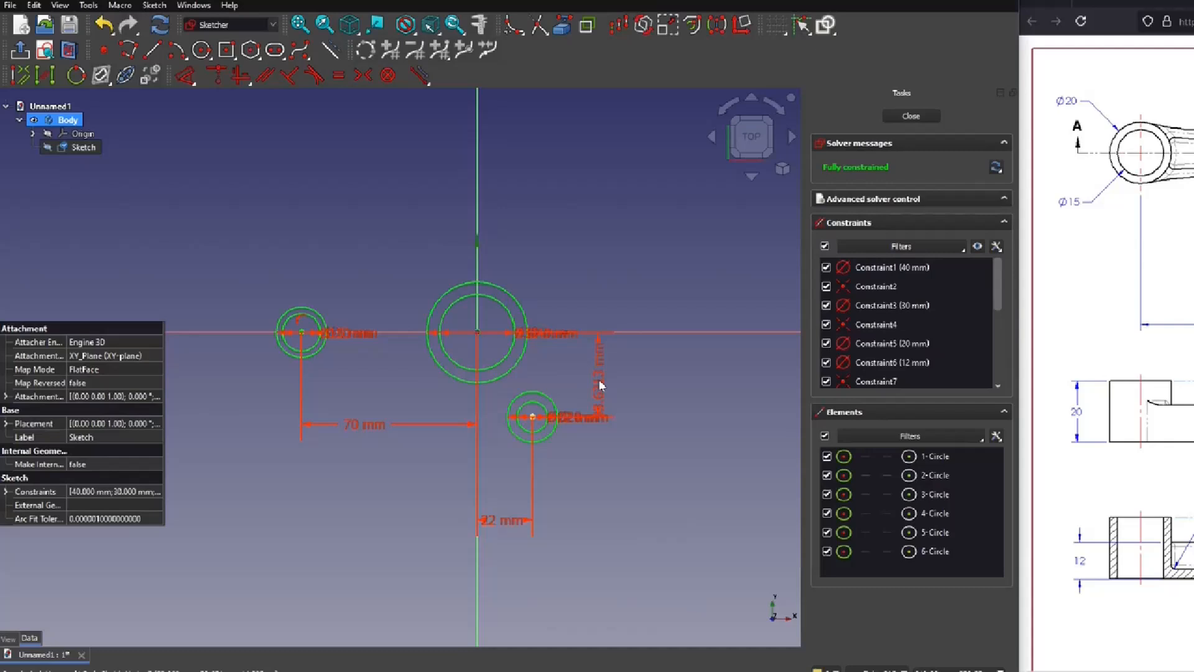
left_click(178, 50)
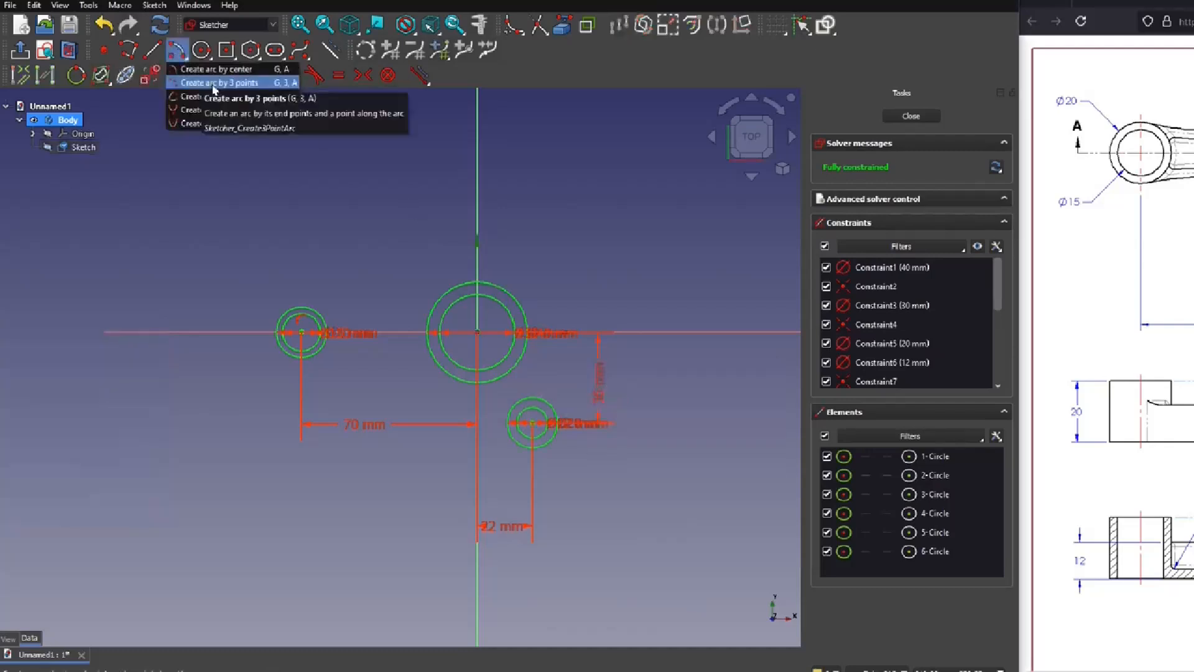
left_click(236, 82)
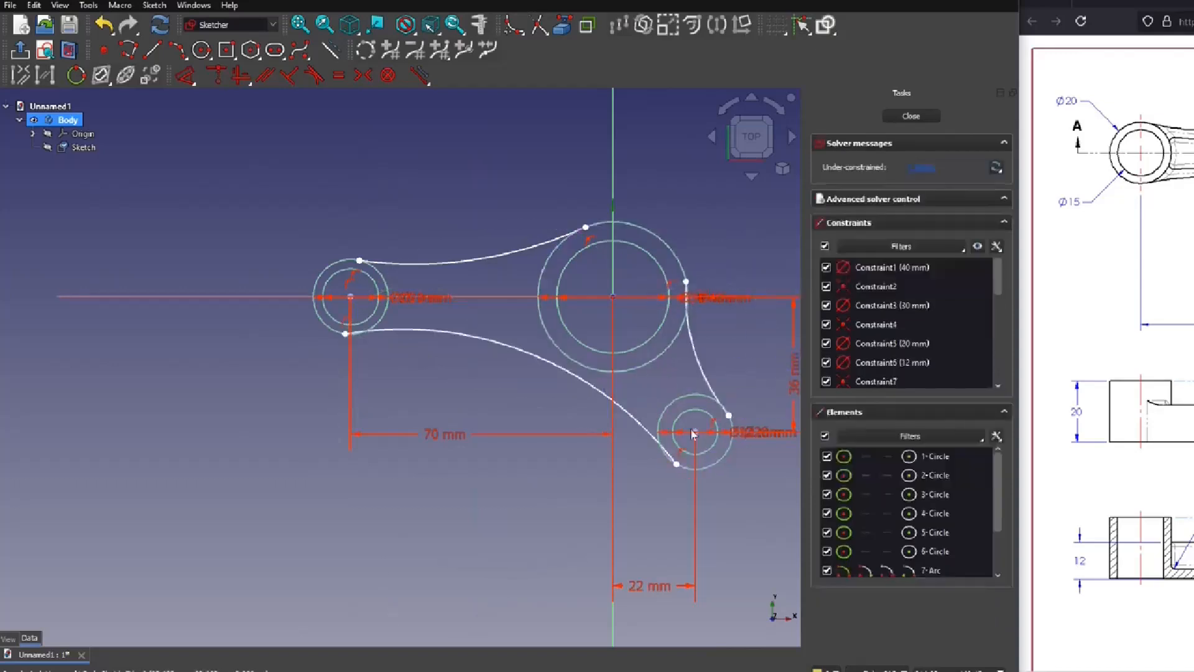
- Constrain the rib arc ends tangent to the outer circles with an 80 mm radius
left_click(930, 494)
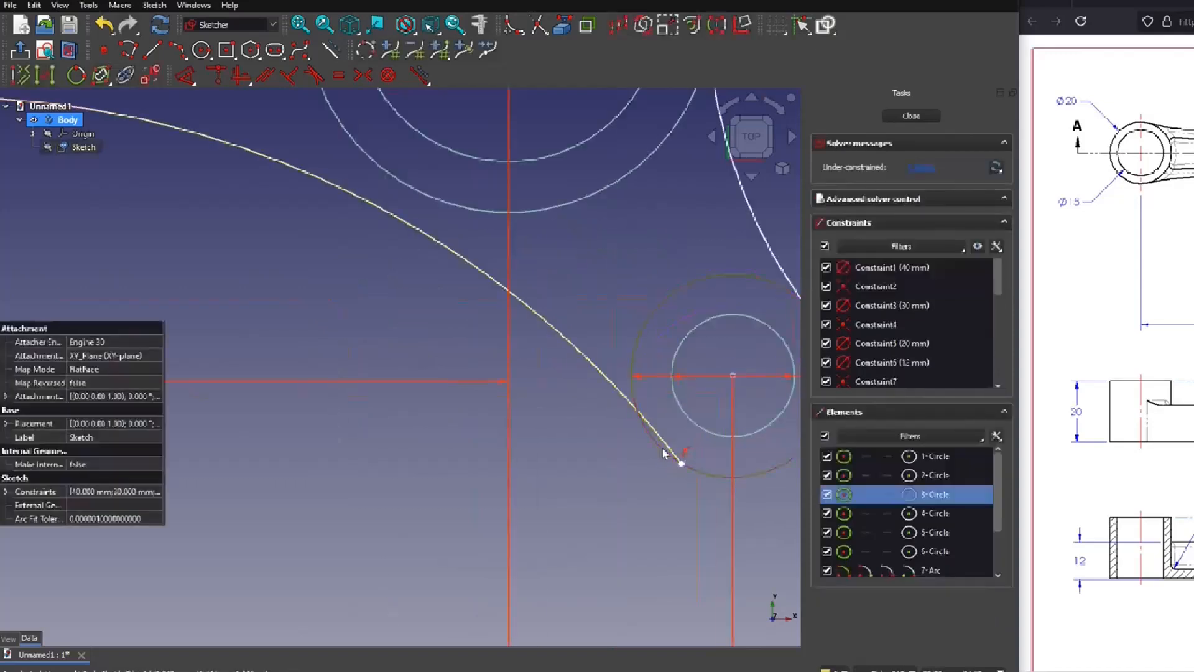
mouse_move(311, 76)
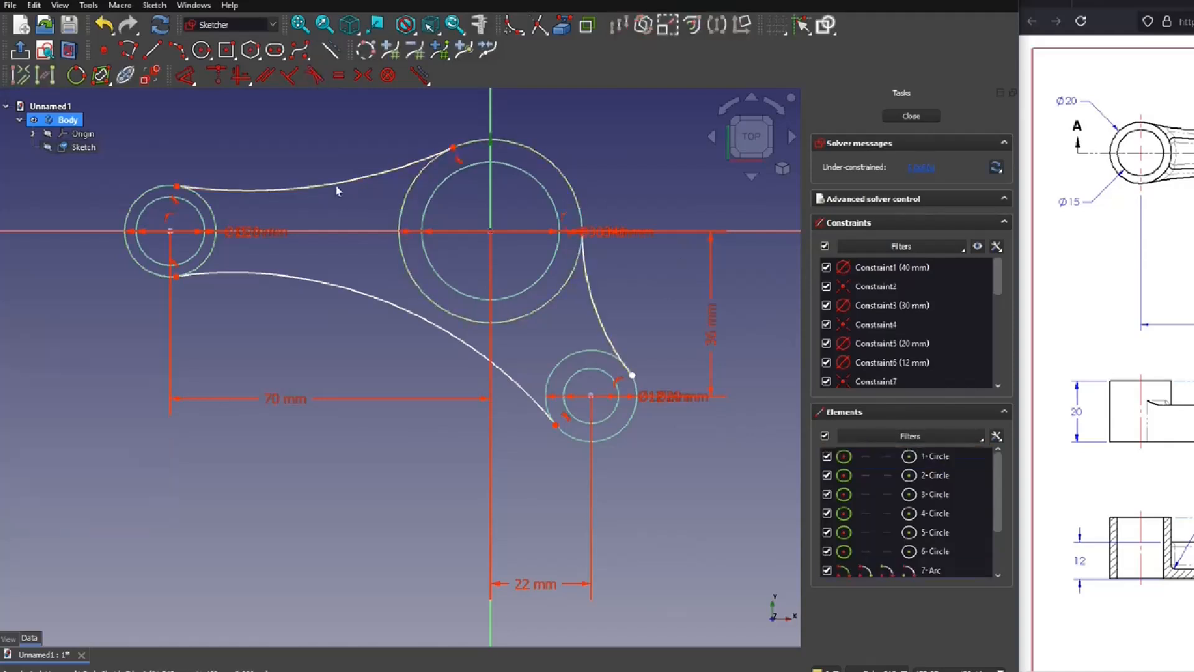
left_click(432, 331)
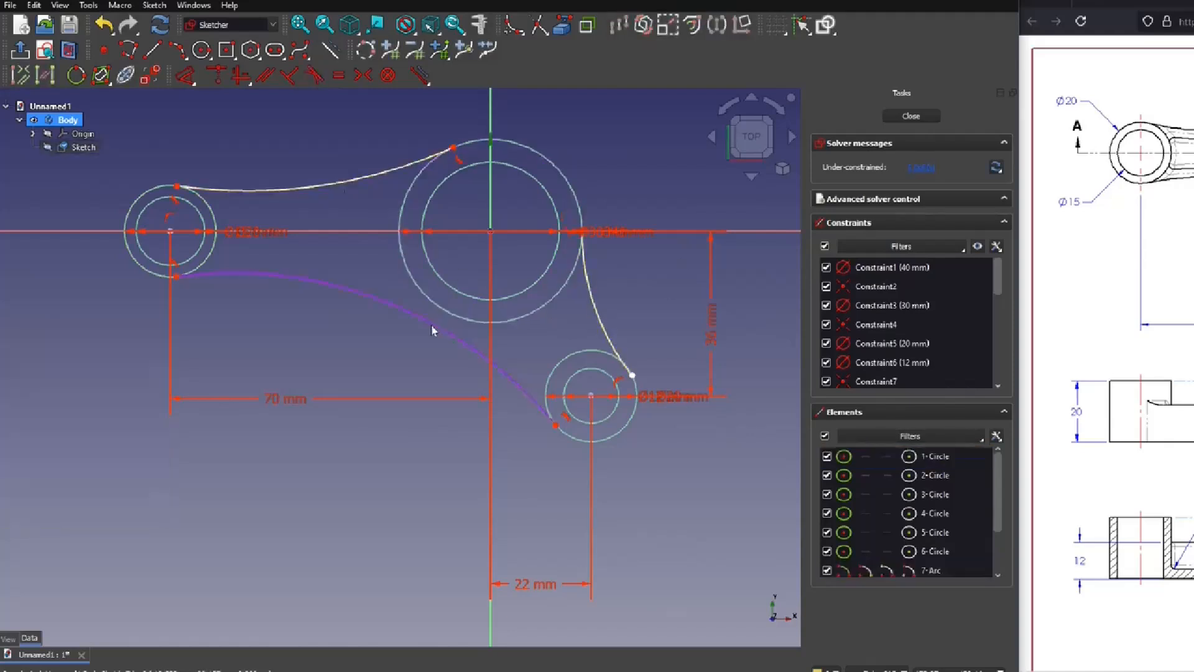
left_click(932, 569)
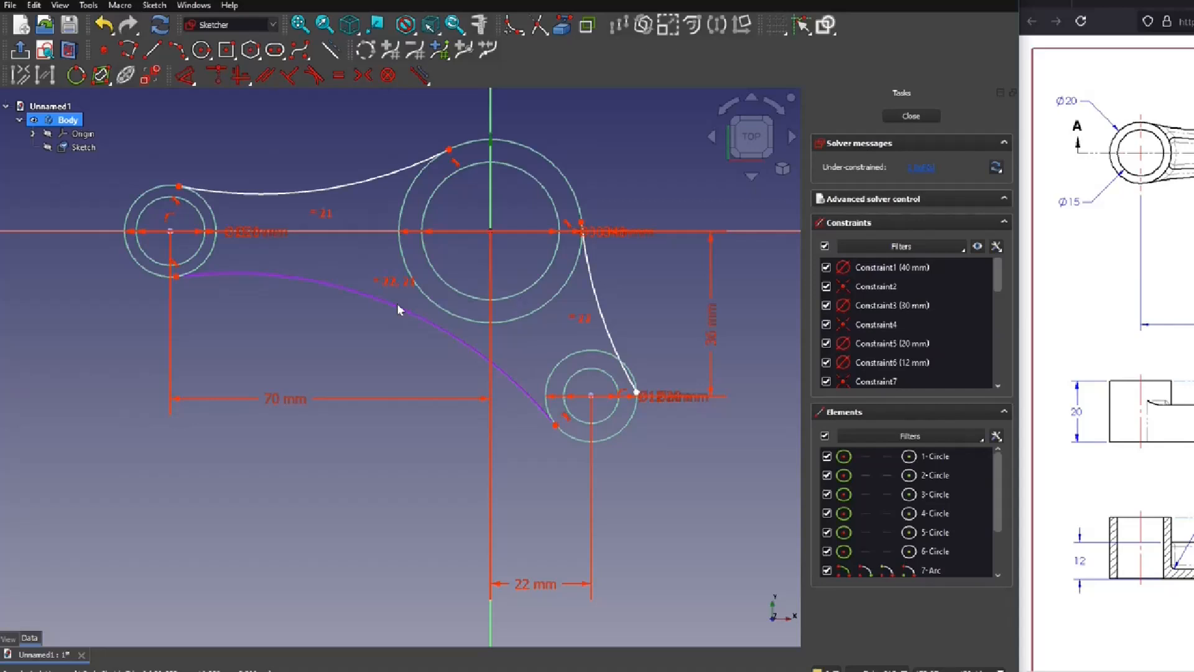
left_click(395, 308)
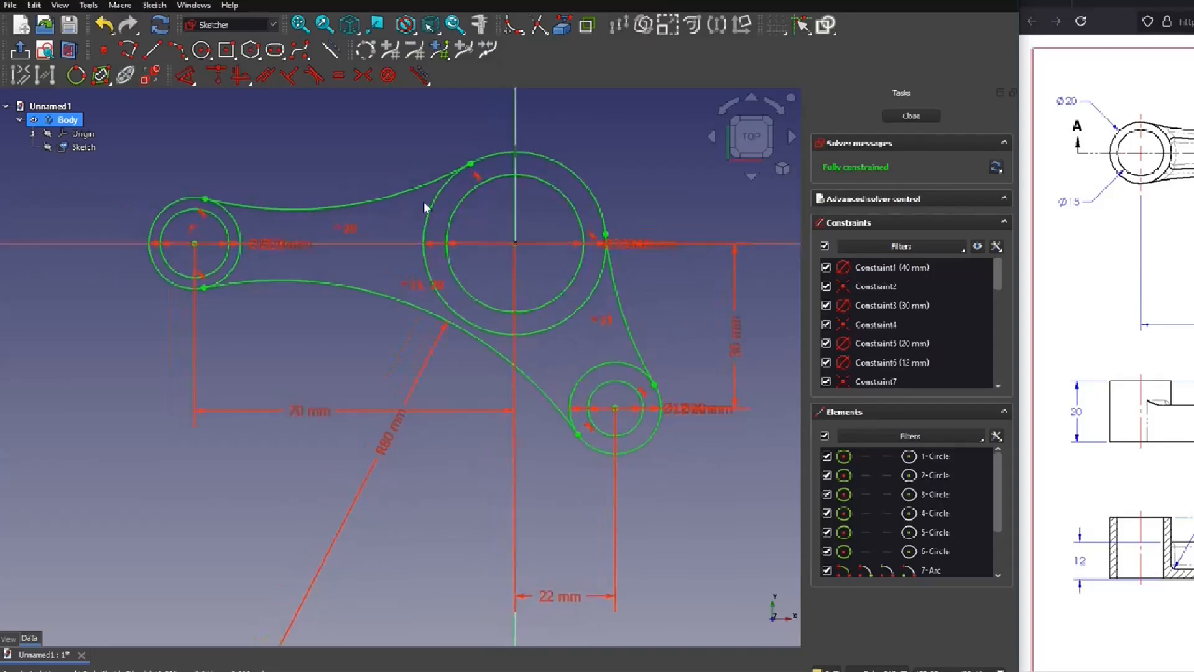
mouse_move(306, 73)
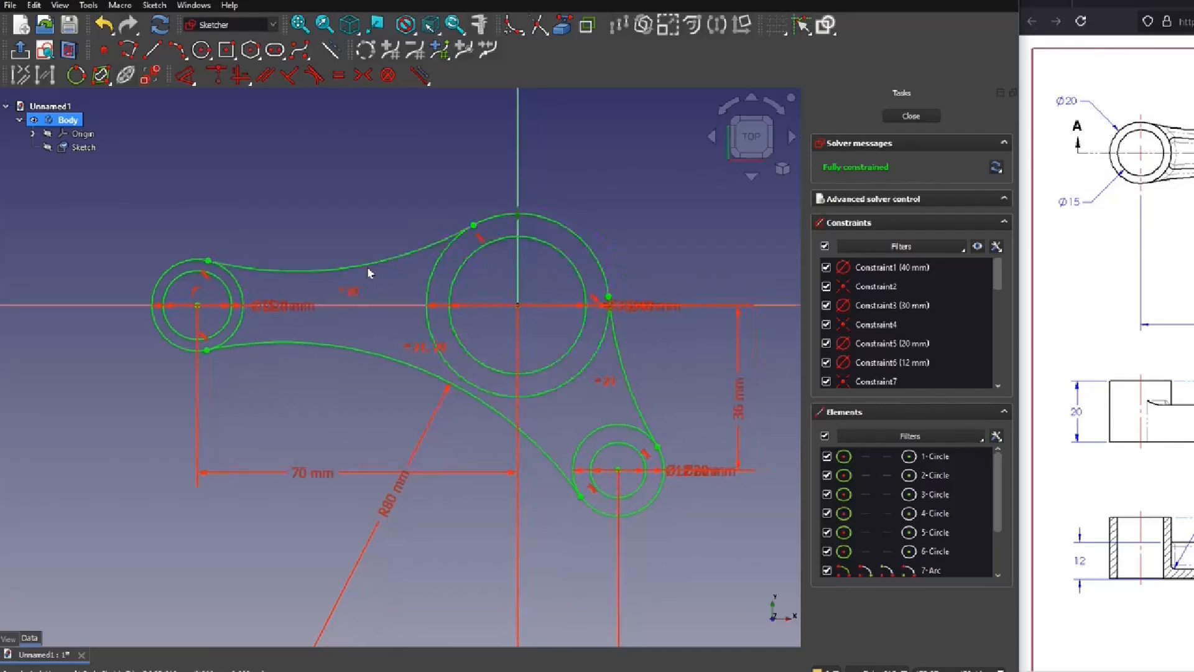
mouse_move(409, 232)
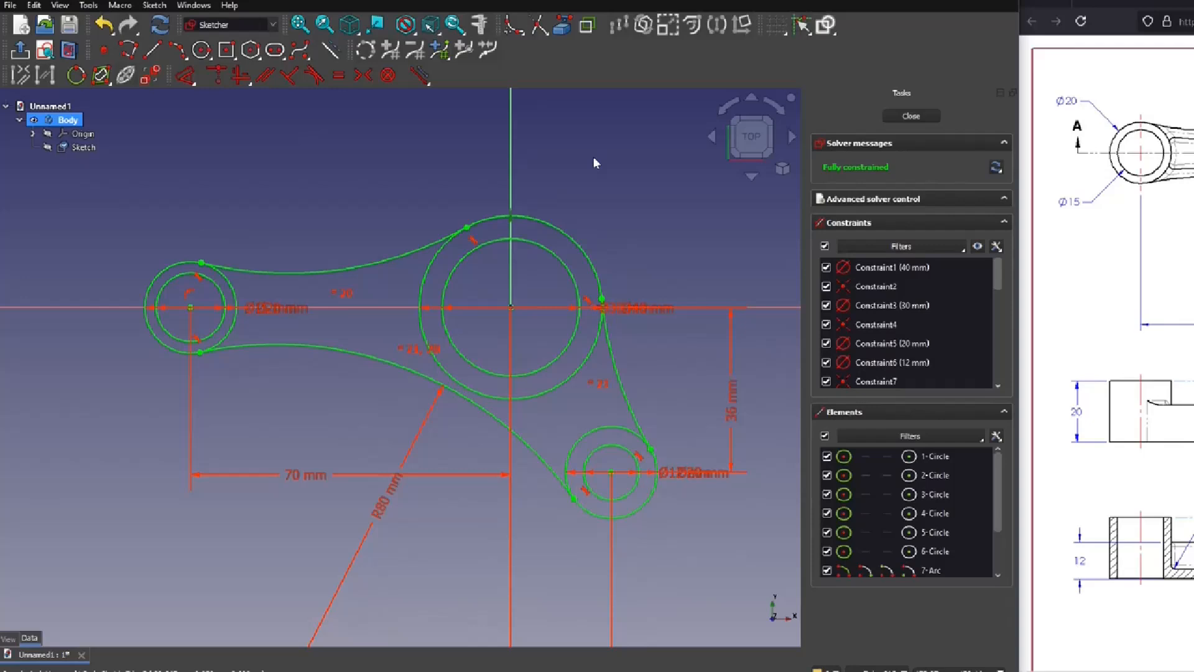
- Extrude all four bracket profiles 3 mm into the base plate
left_click(910, 116)
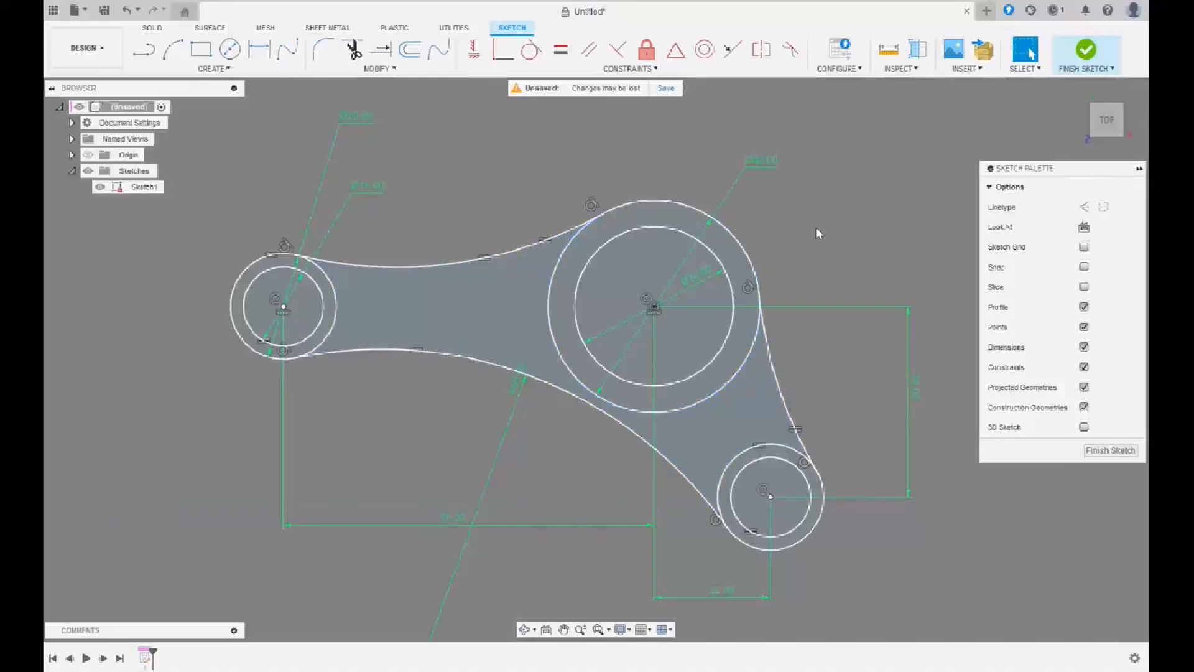
mouse_move(728, 179)
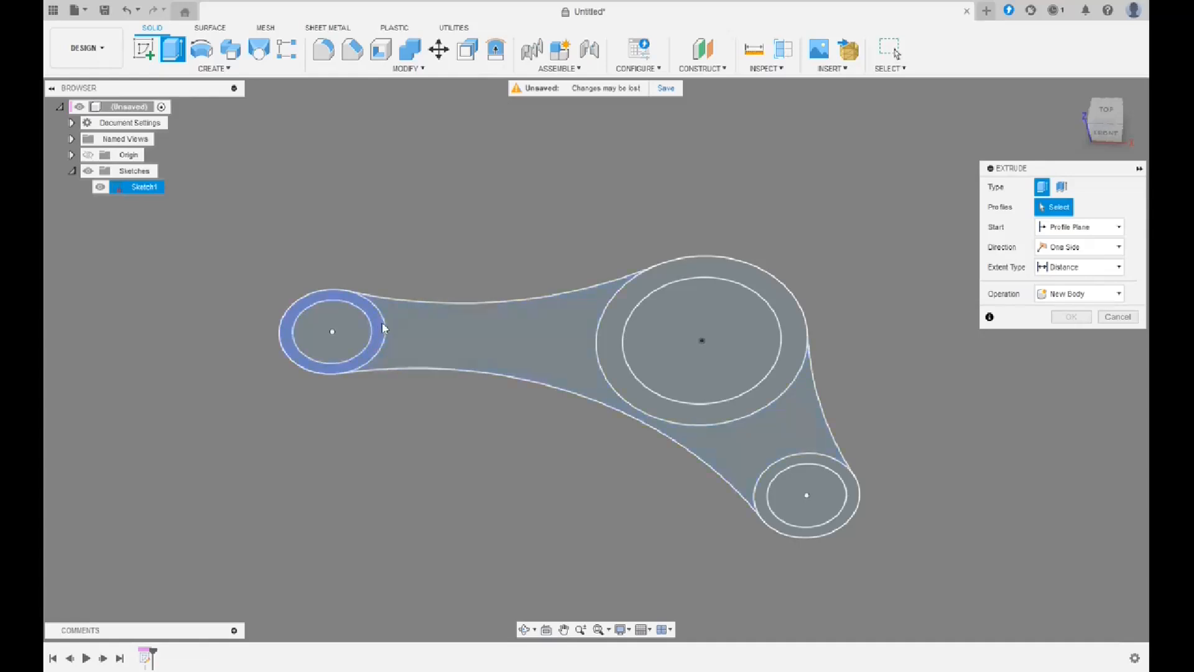
left_click(395, 362)
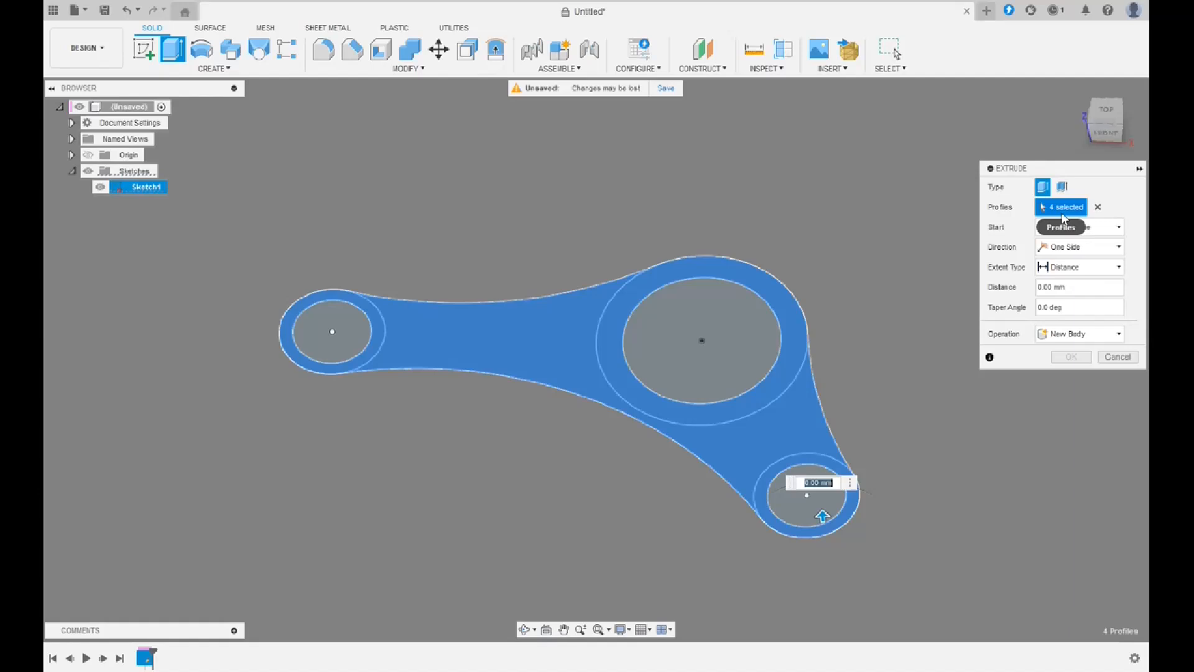
left_click(1061, 226)
type("3")
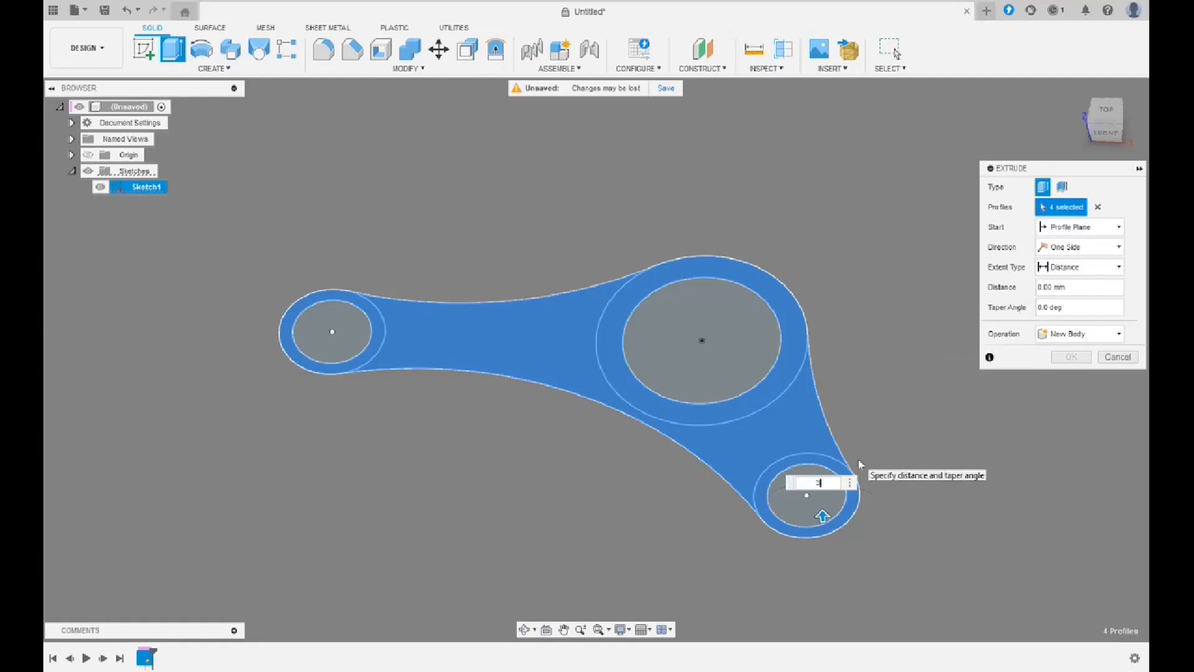
left_click(1070, 357)
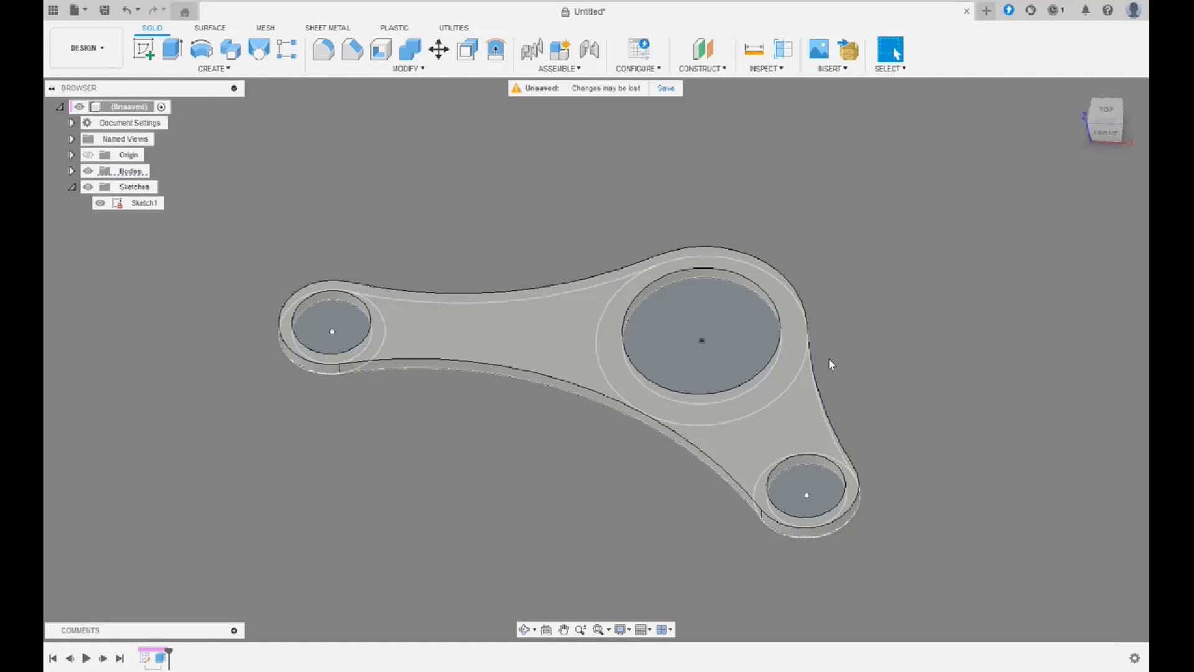
- Extrude the three ring profiles 20 mm upward with Join to form hollow bosses
left_click(100, 203)
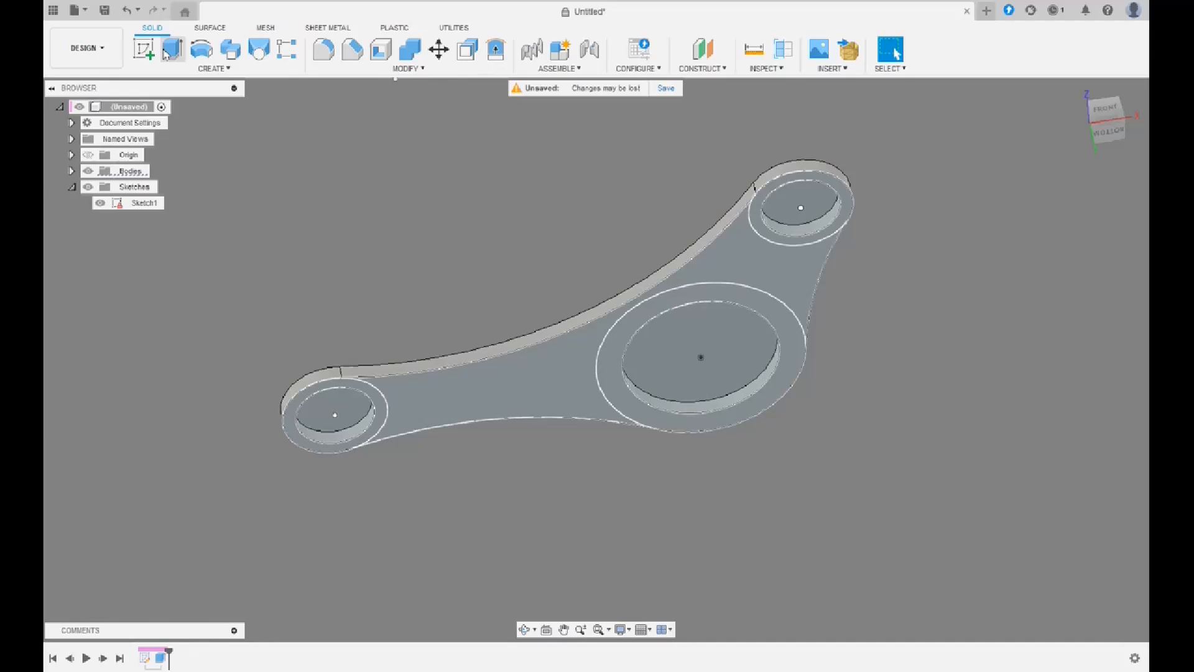
left_click(173, 49)
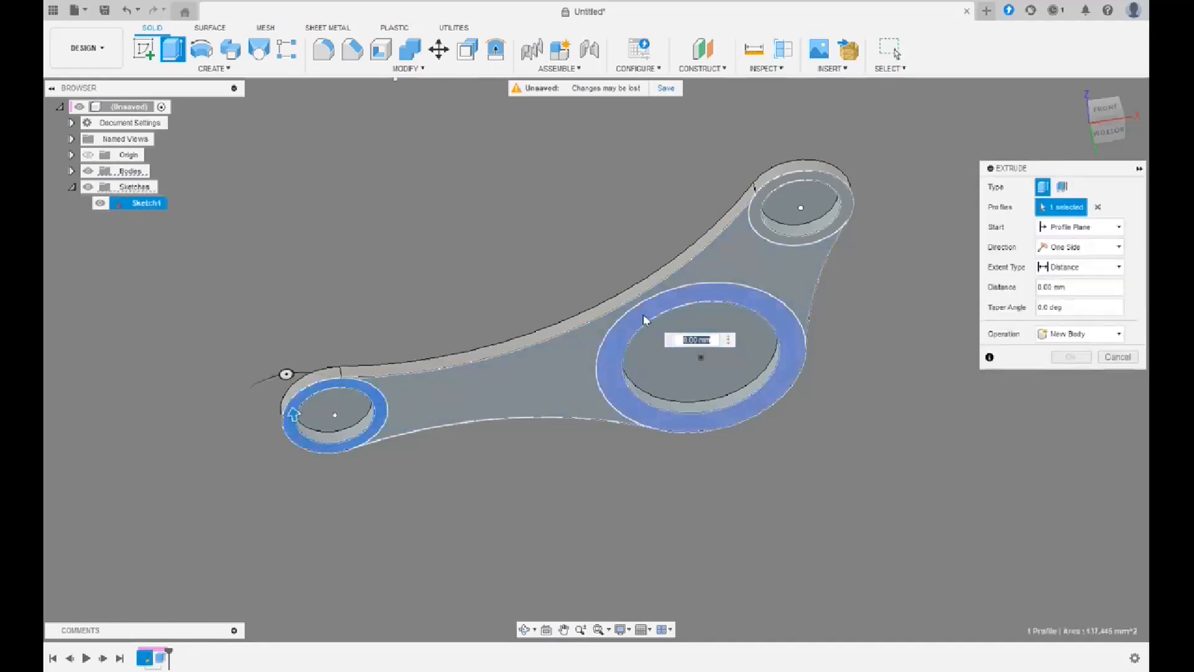
left_click(800, 205)
type("20")
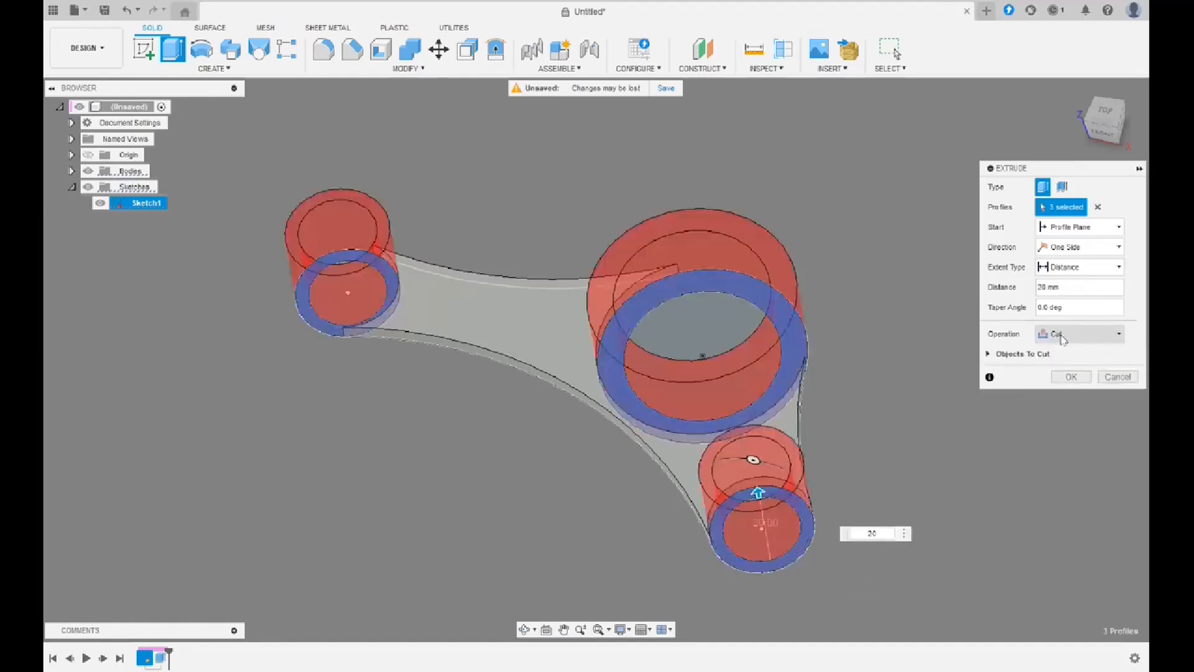
left_click(1077, 334)
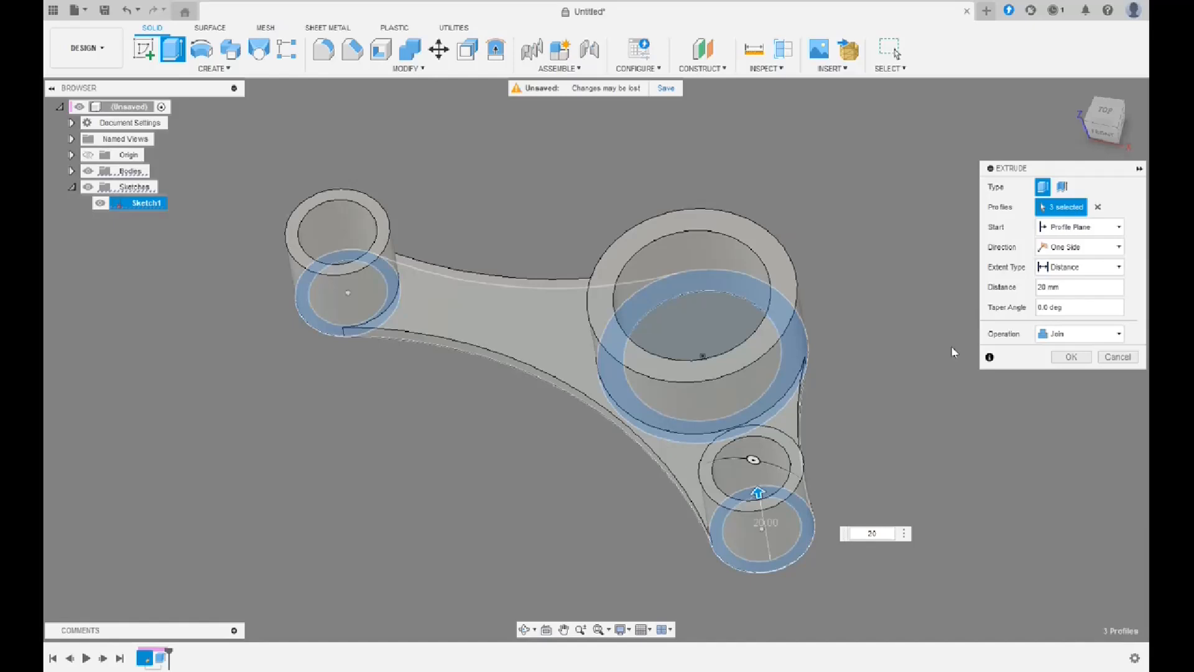
left_click(1119, 357)
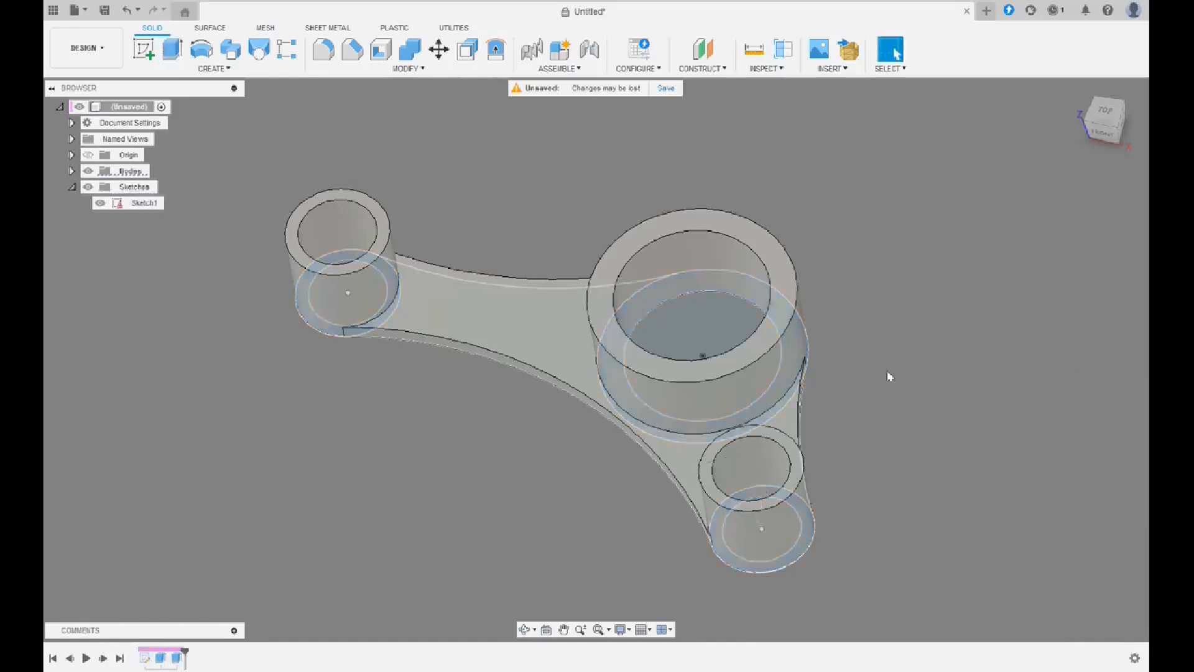
- Reopen Sketch1 and offset the lower rib arc inward
left_click_drag(891, 377, 502, 261)
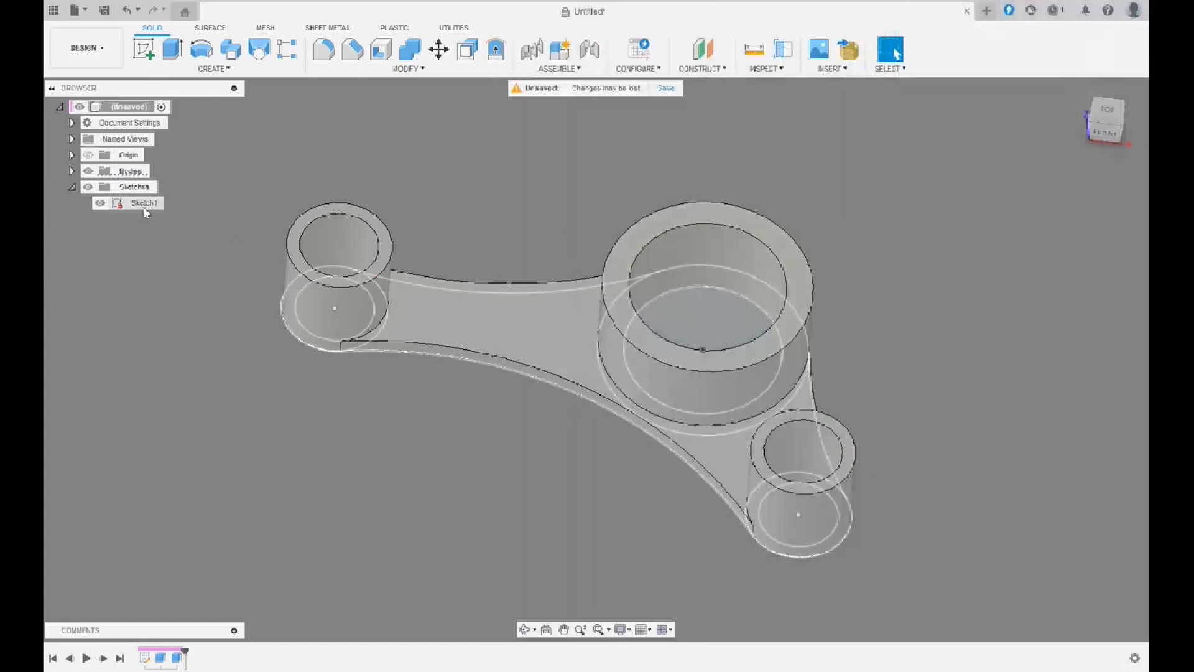
double_click(143, 203)
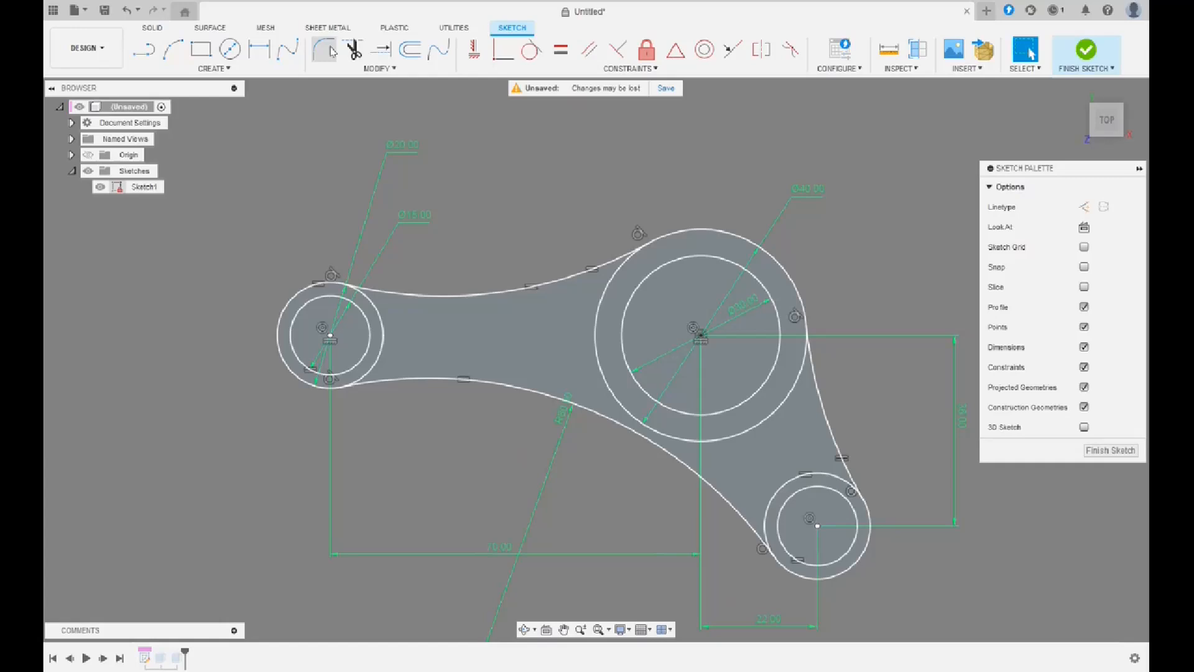
left_click(411, 49)
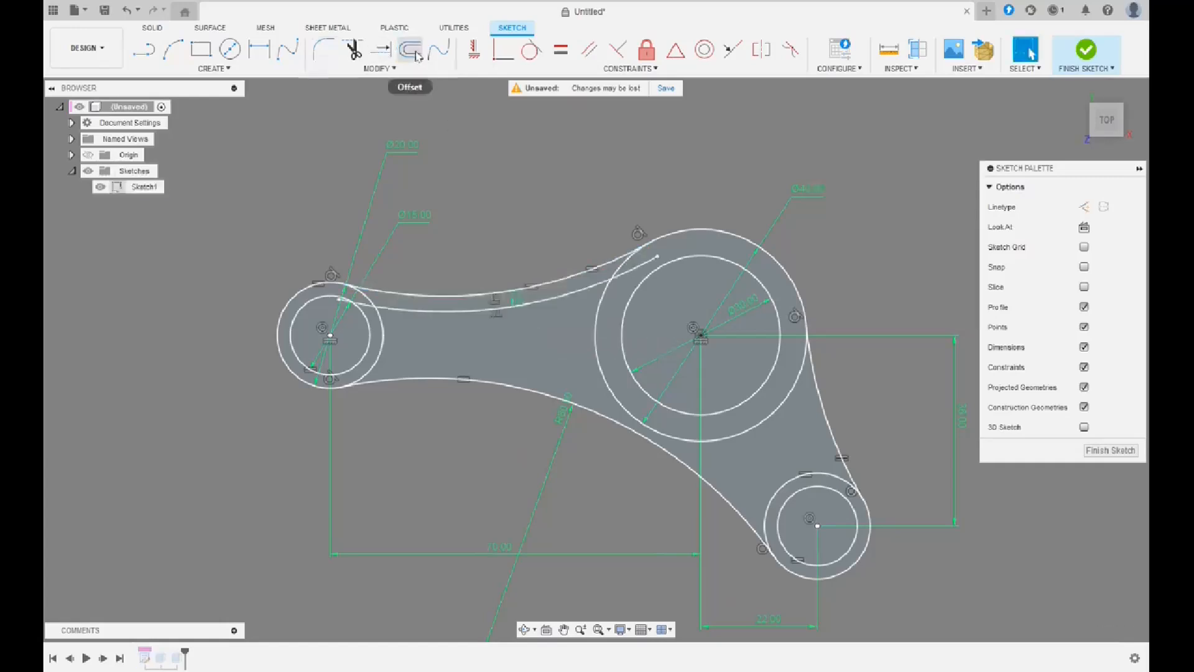
left_click(409, 50)
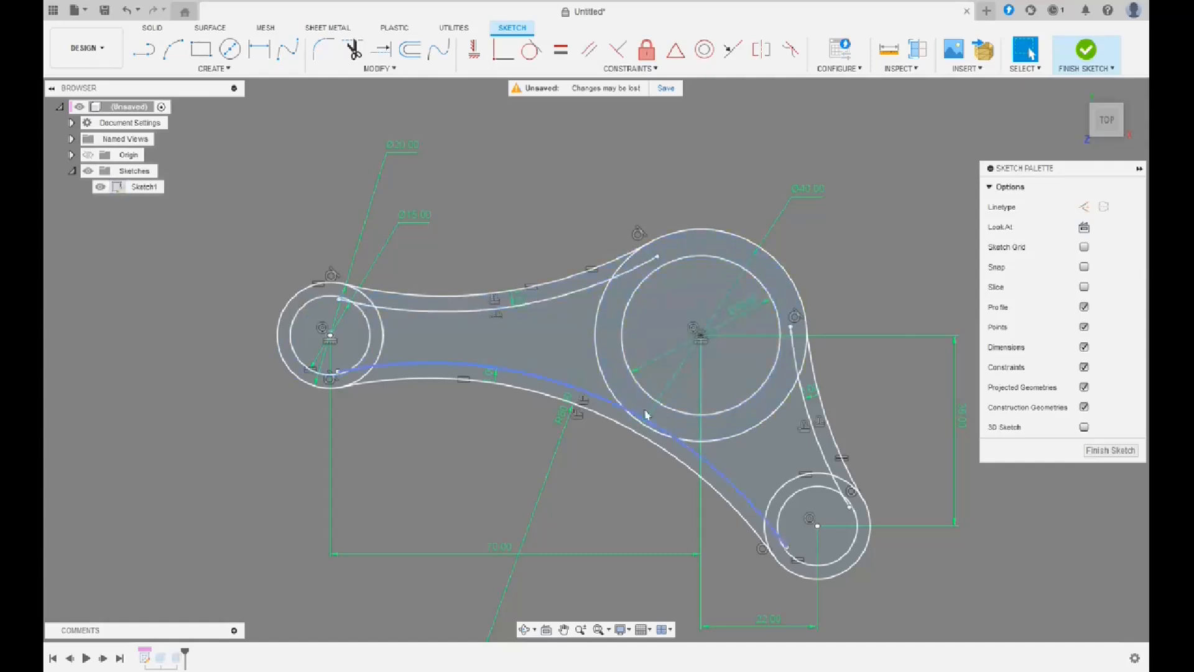
- Extrude the curved rib regions 12 mm with Operation Join onto the cylinders
left_click(1086, 50)
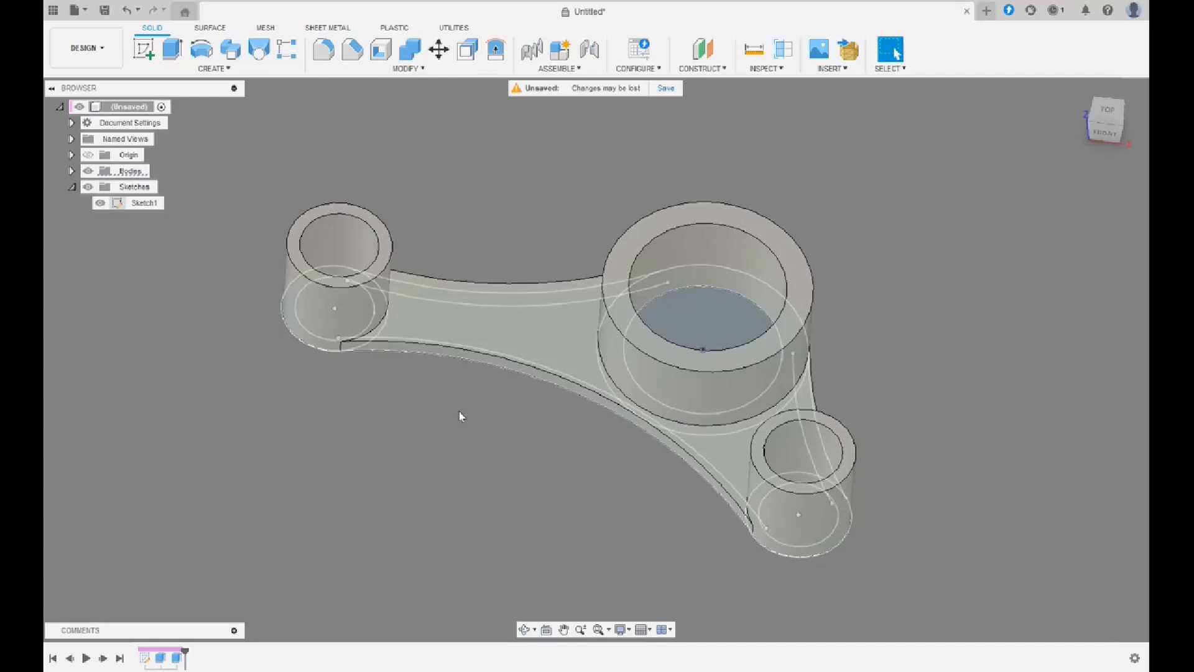
mouse_move(526, 226)
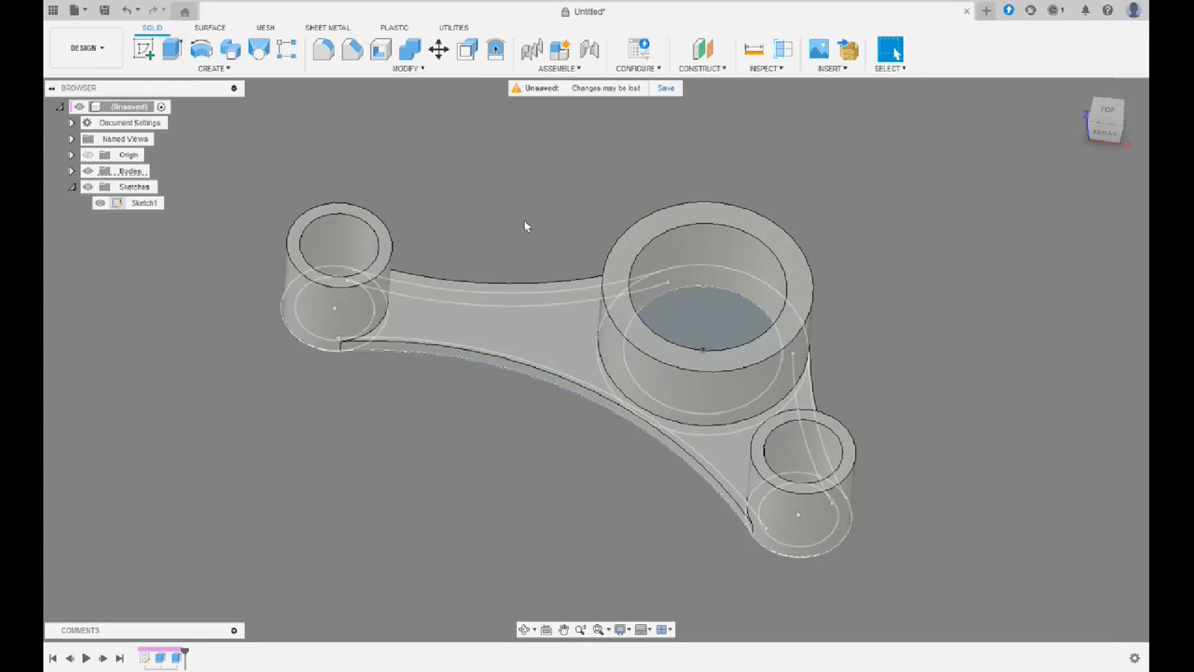
left_click(170, 50)
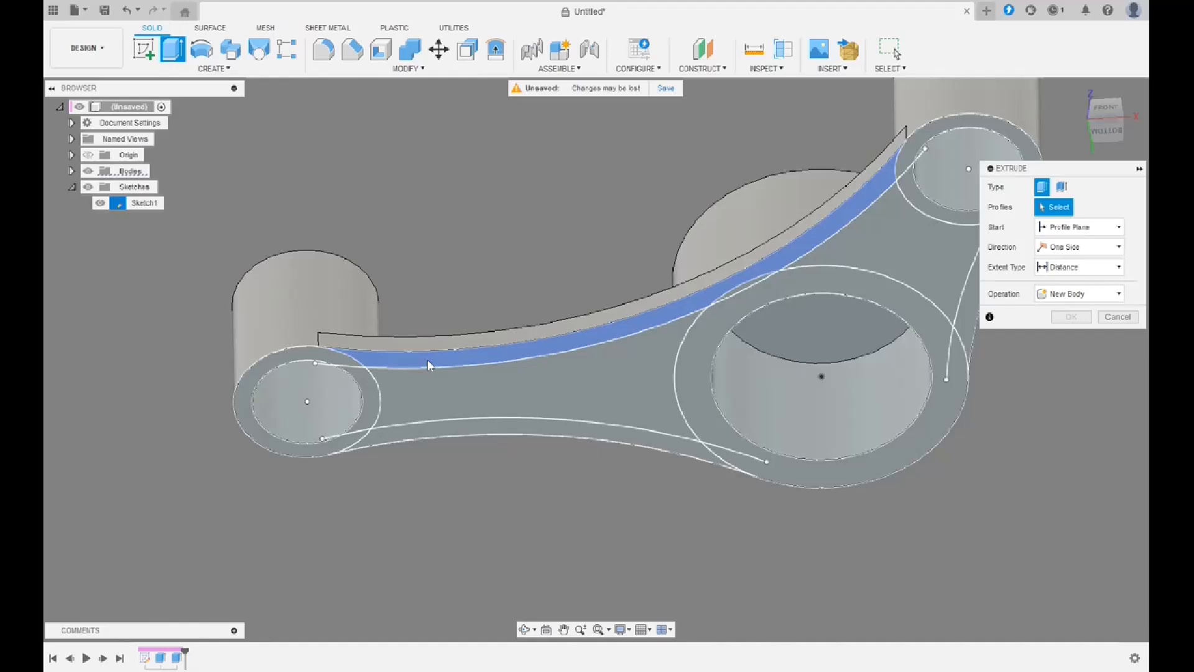
left_click(820, 377)
type("12")
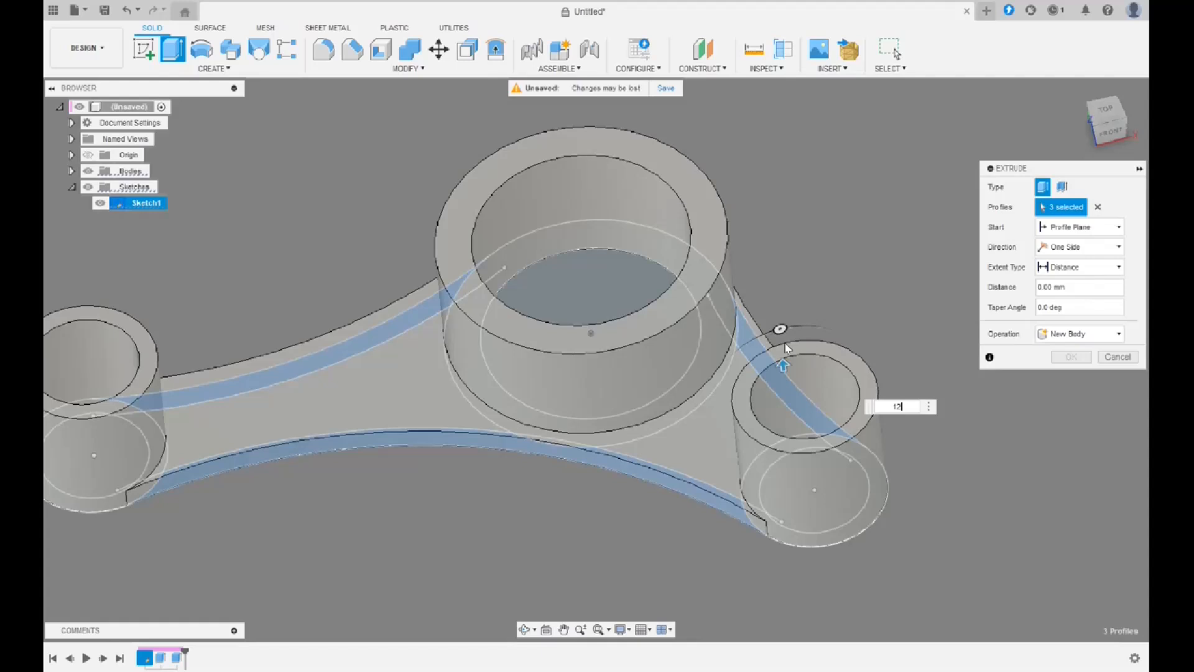
left_click(1077, 333)
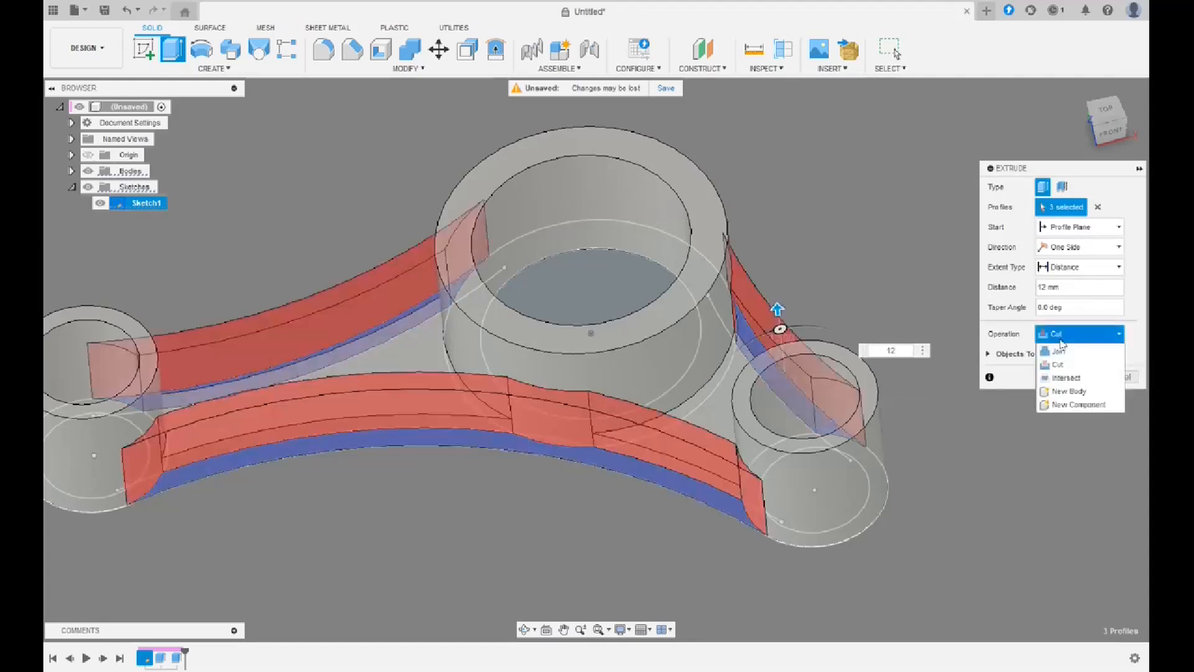
left_click(1058, 351)
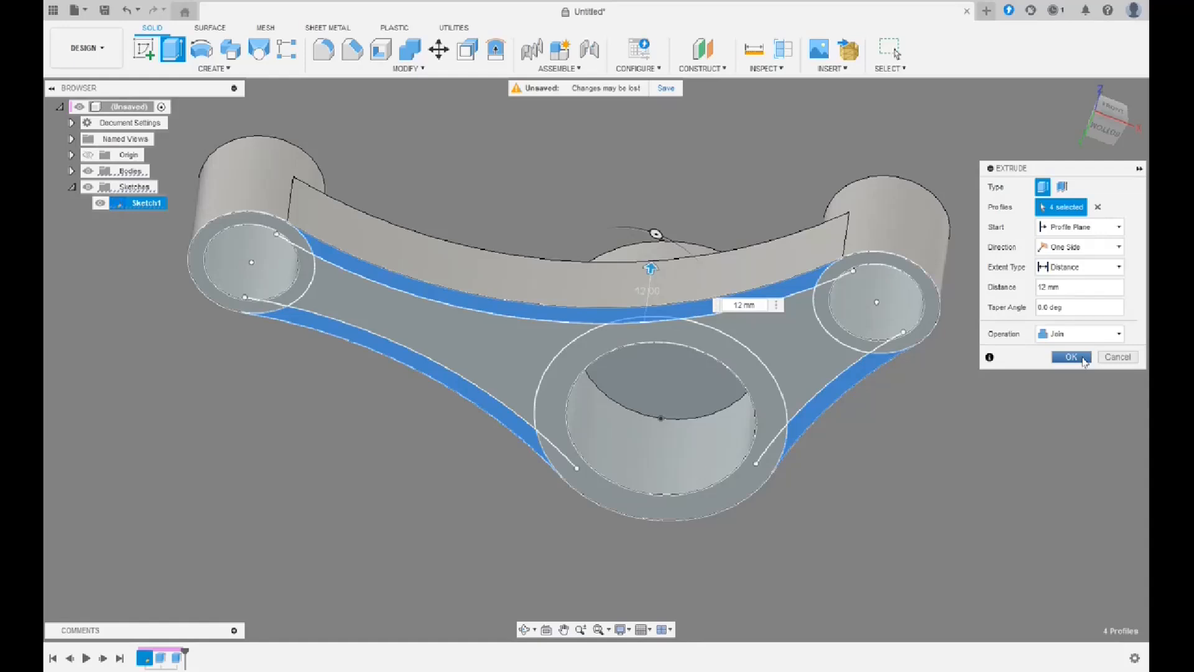
left_click(1071, 357)
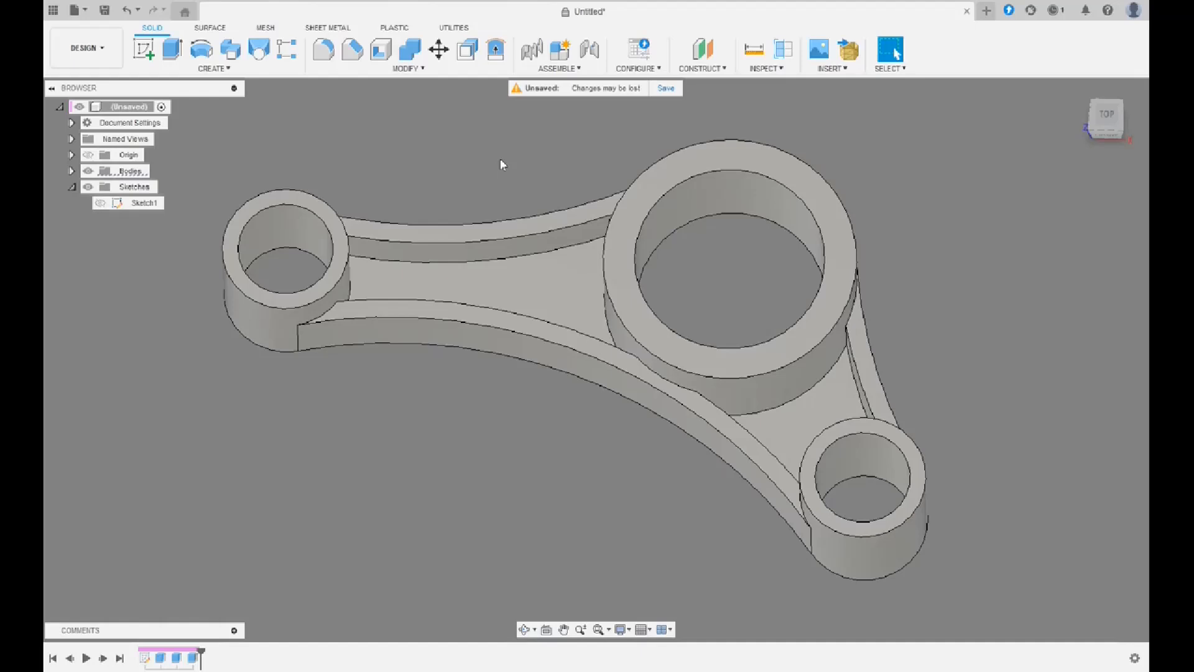
mouse_move(521, 178)
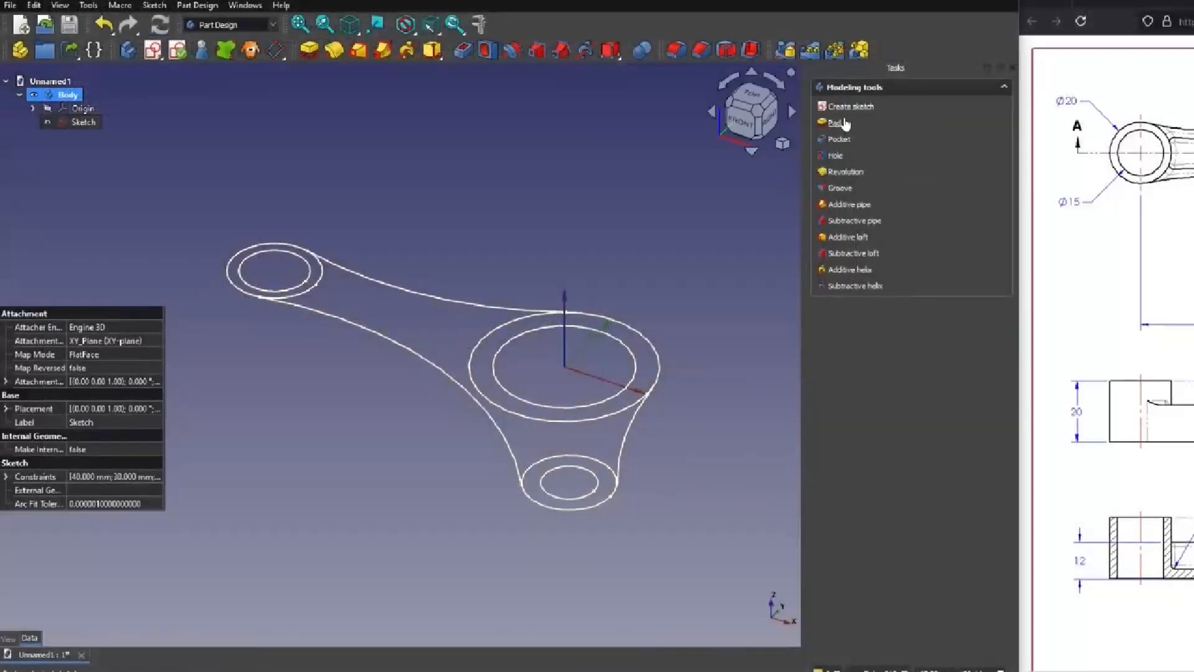
- Attempt the pad, cancel the 'Wire is not closed' error and open the one-sketch bracket's sketch
left_click(836, 123)
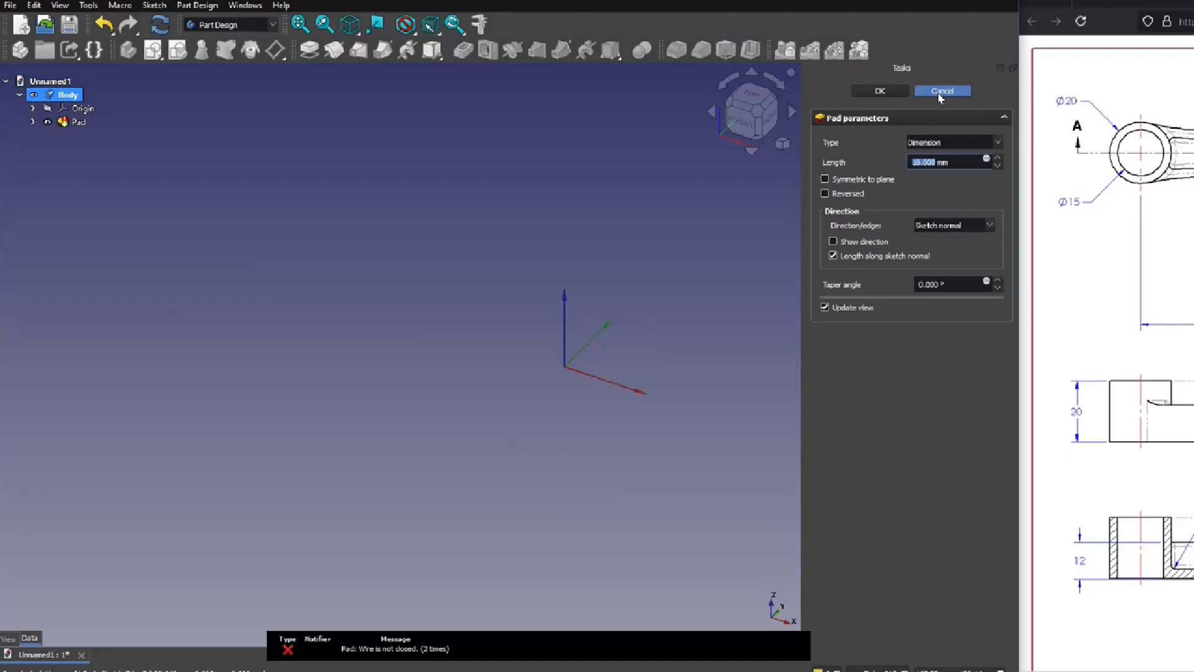
left_click(942, 90)
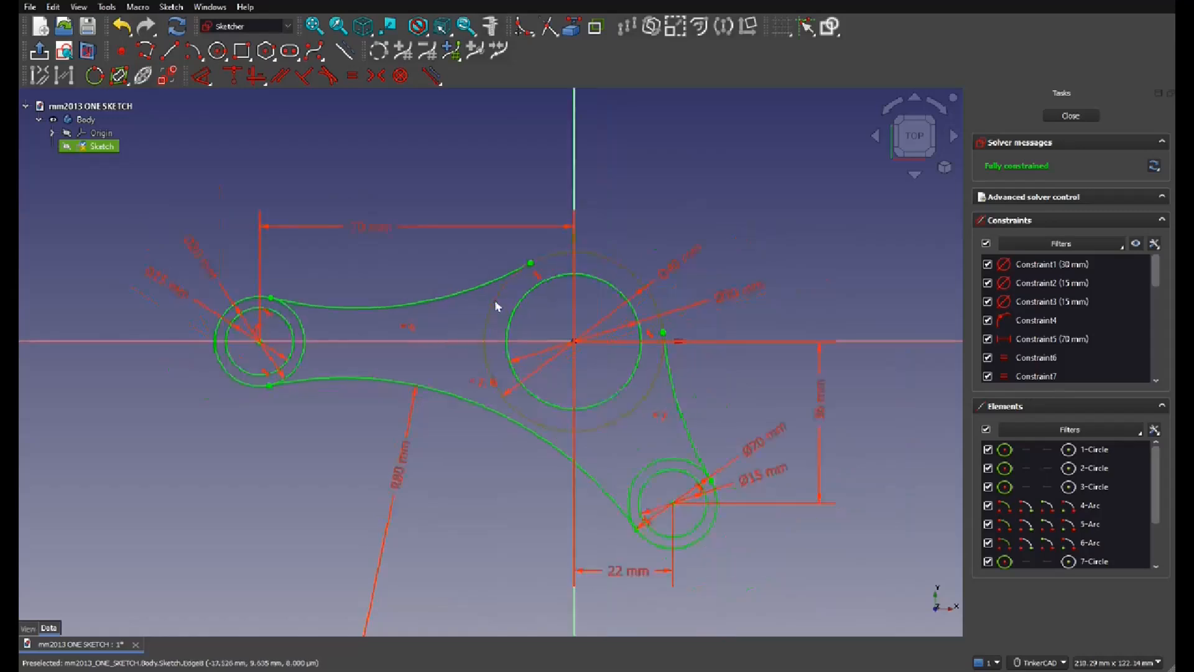
left_click(343, 297)
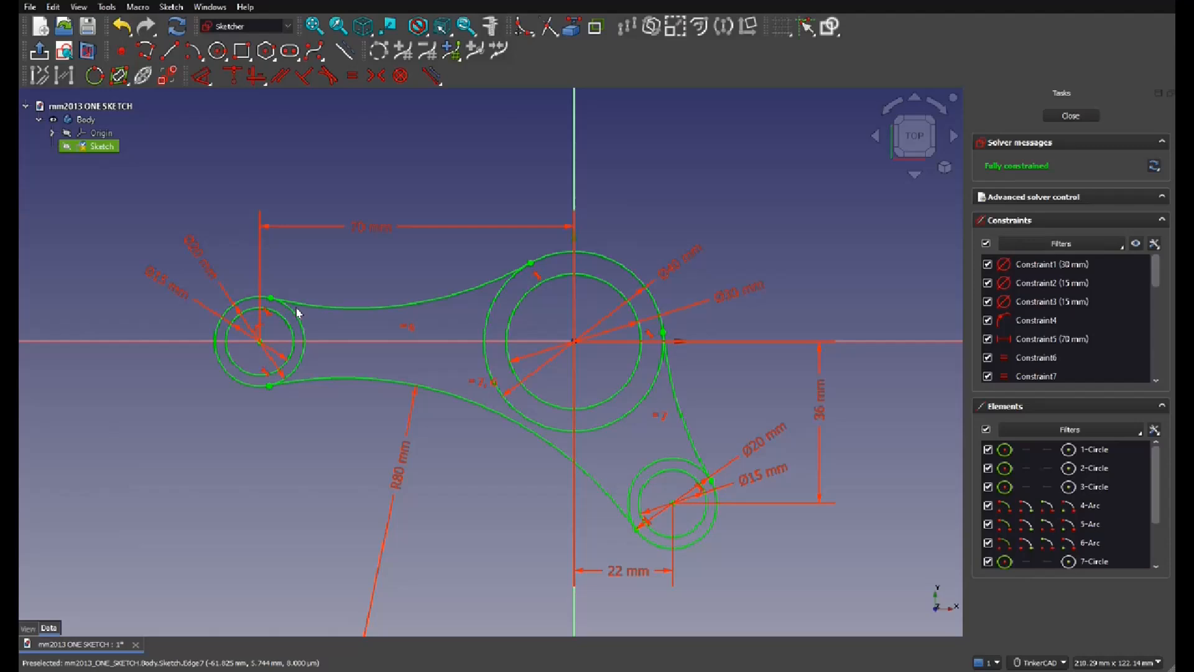
mouse_move(338, 277)
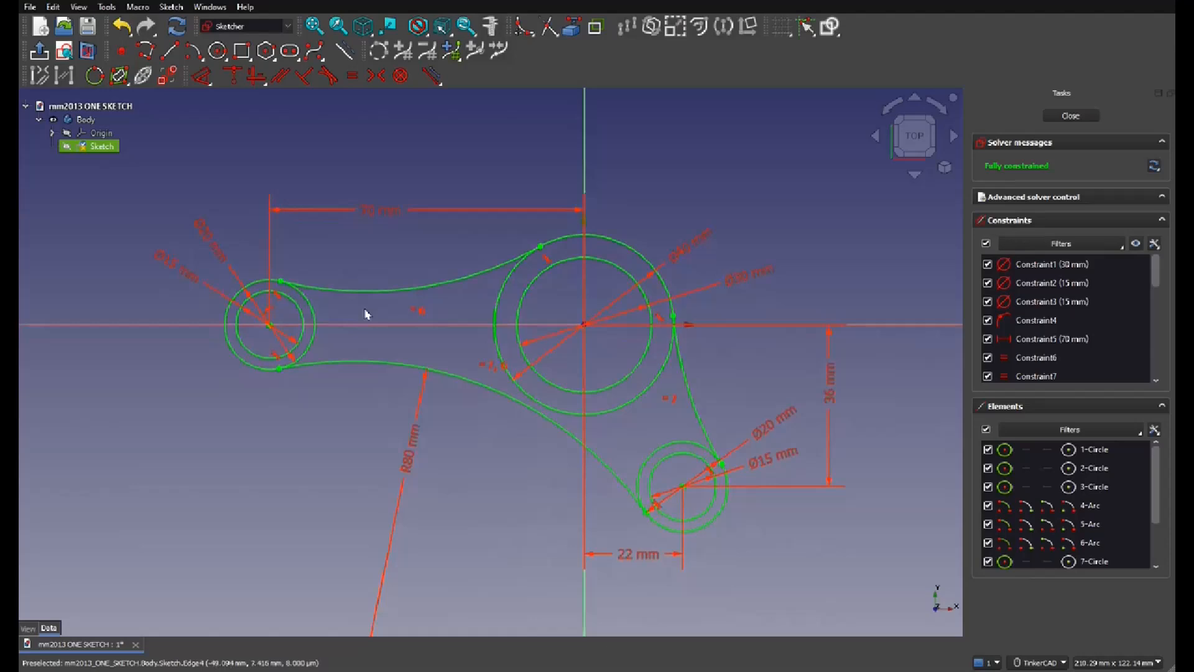
mouse_move(309, 311)
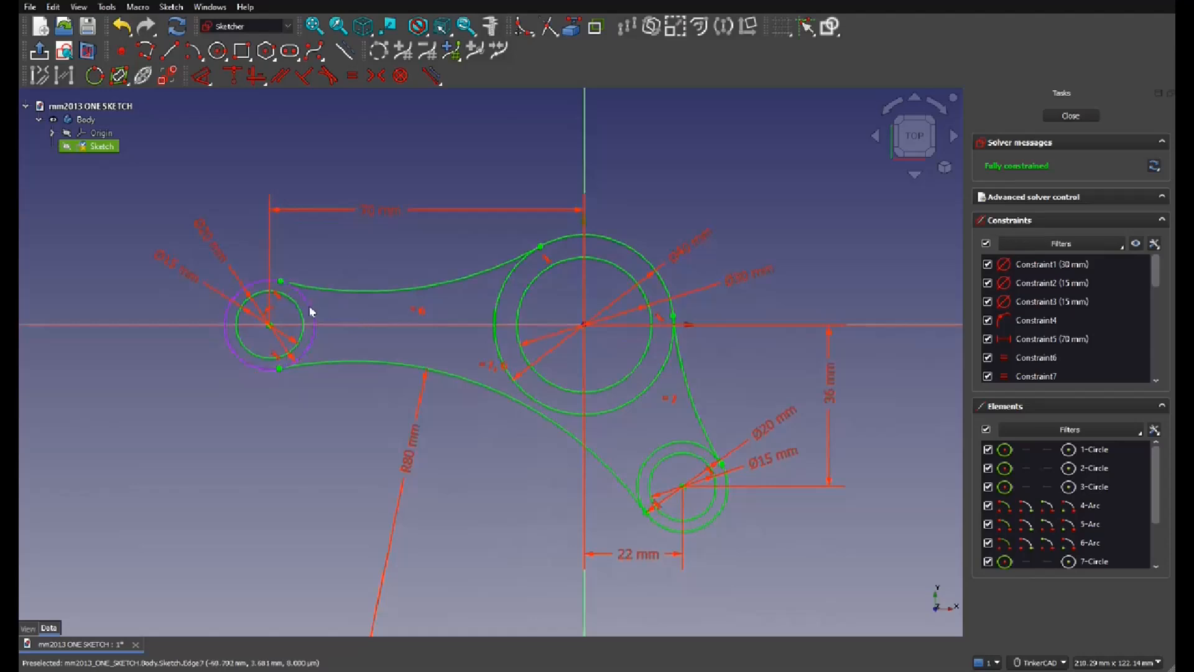
- Trim the middle boss's outer circle so the rib arcs form a closed outline
left_click(543, 26)
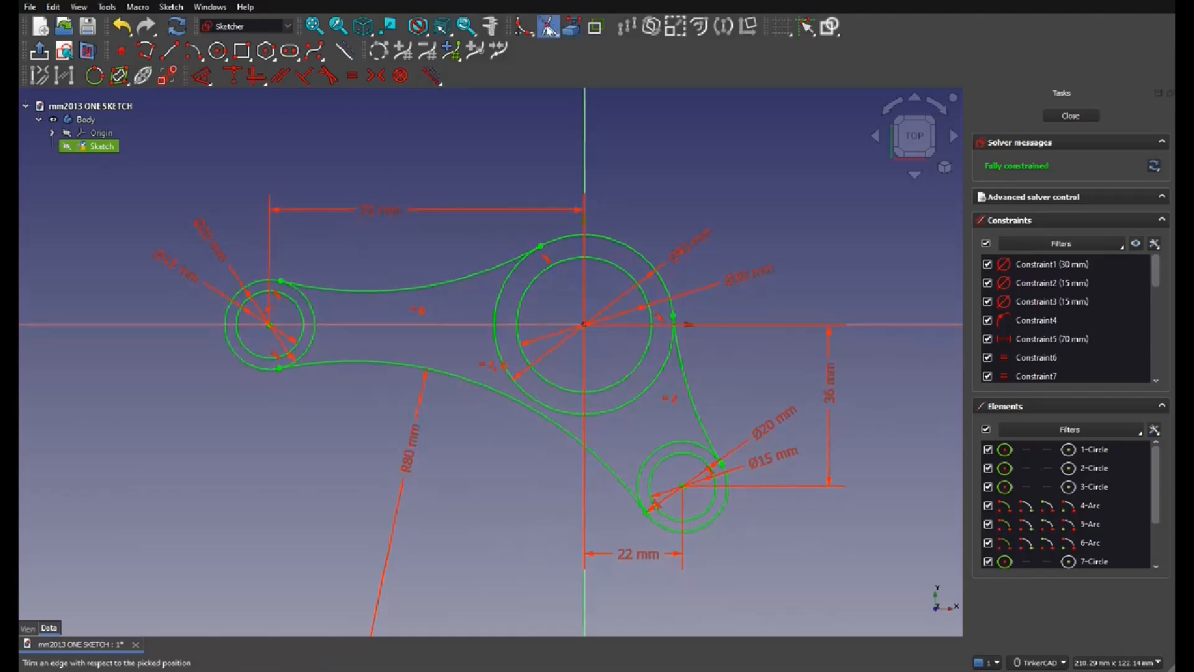
right_click(385, 335)
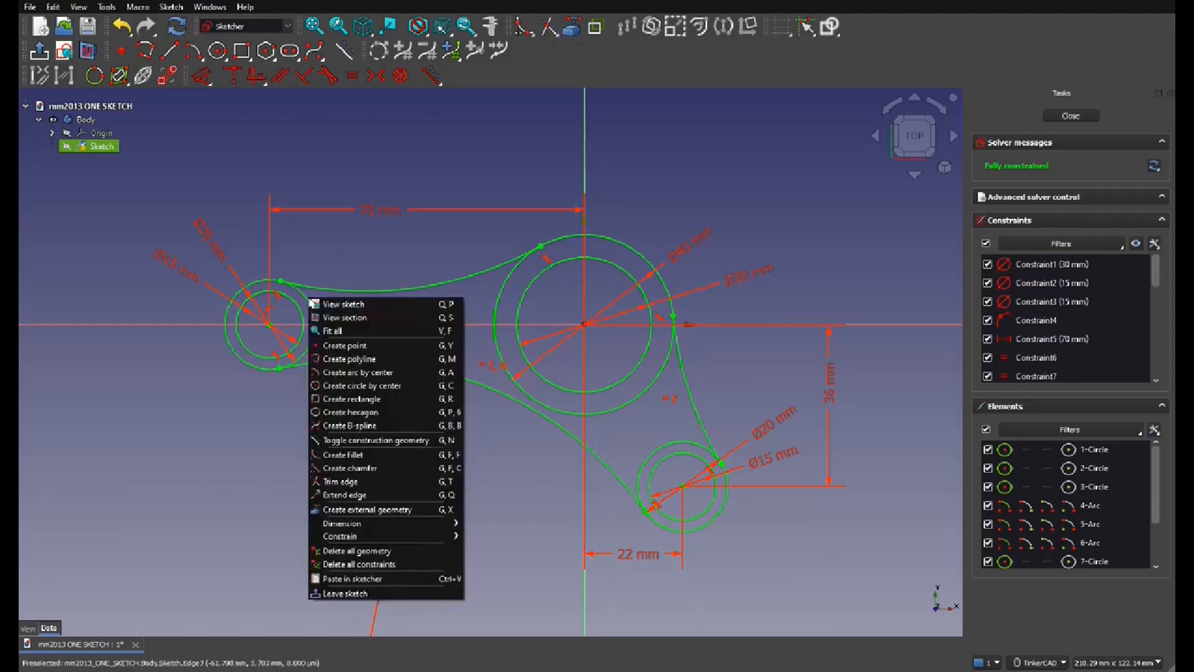
mouse_move(342, 482)
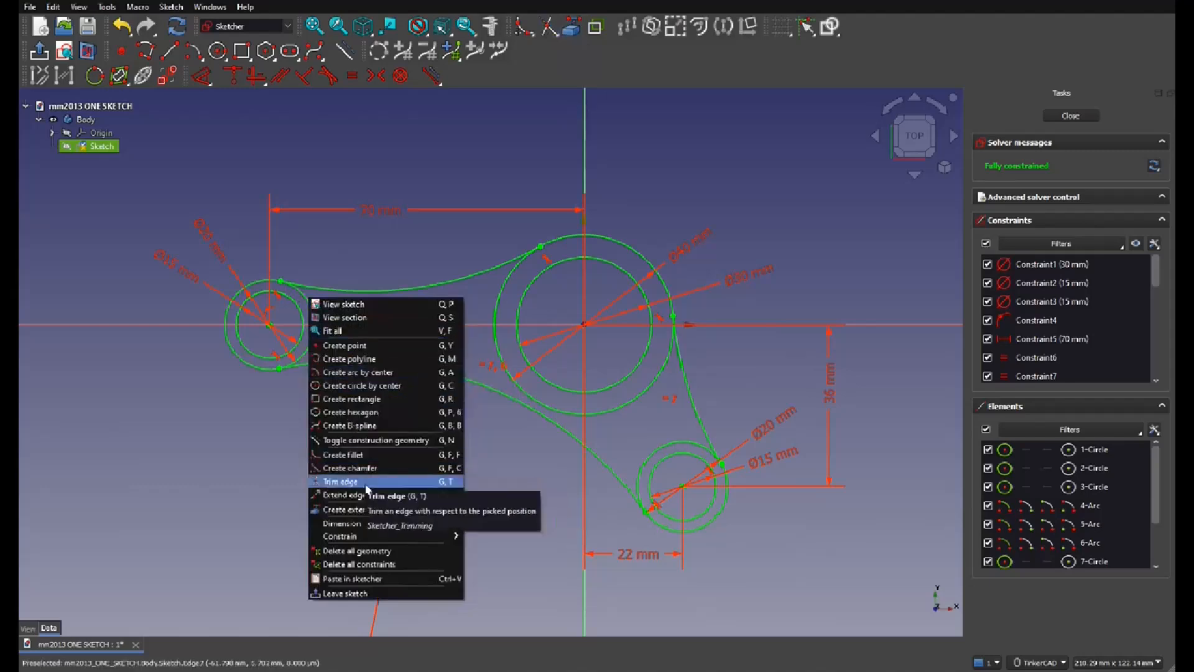
left_click(343, 482)
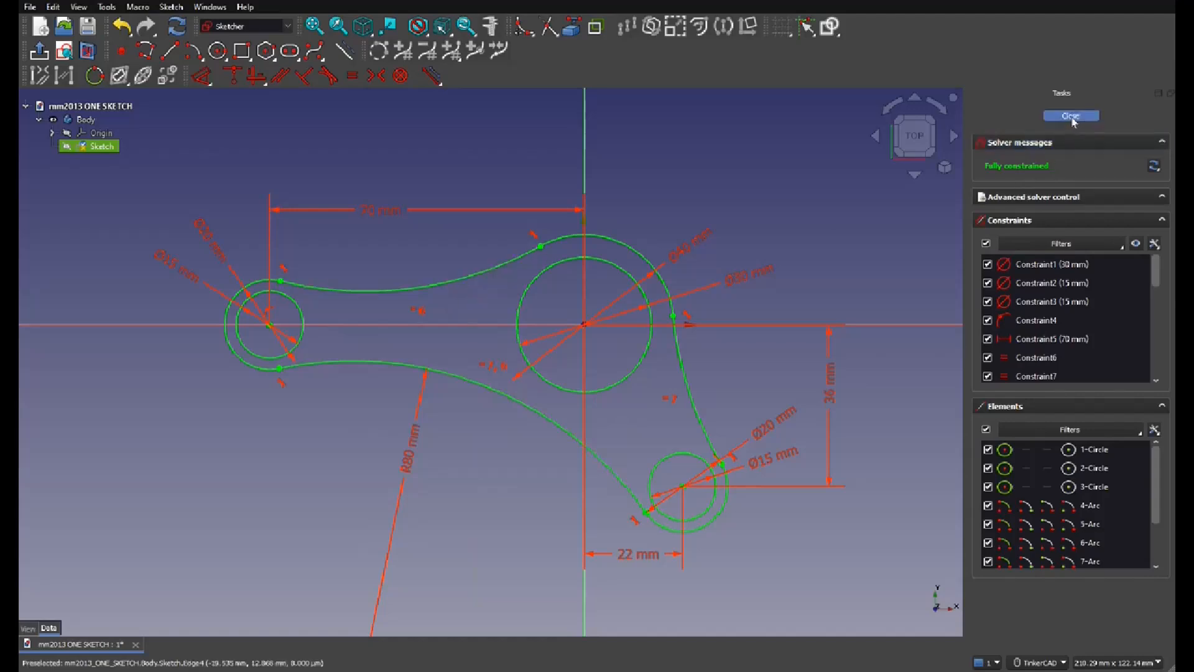
mouse_move(502, 302)
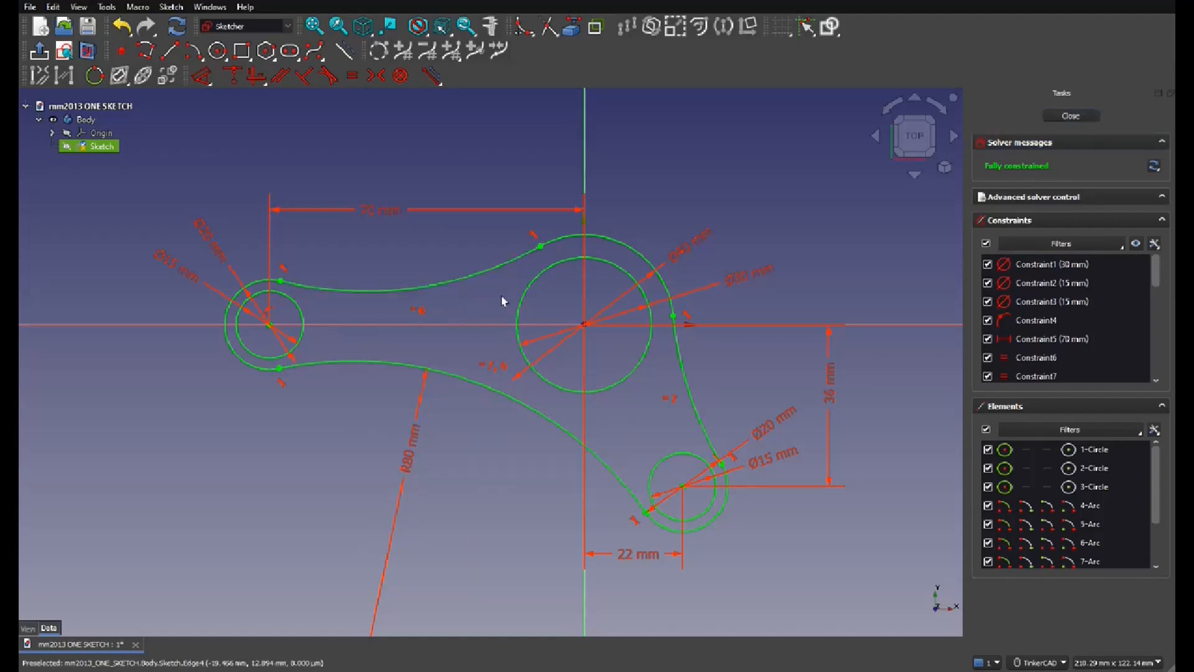
mouse_move(662, 201)
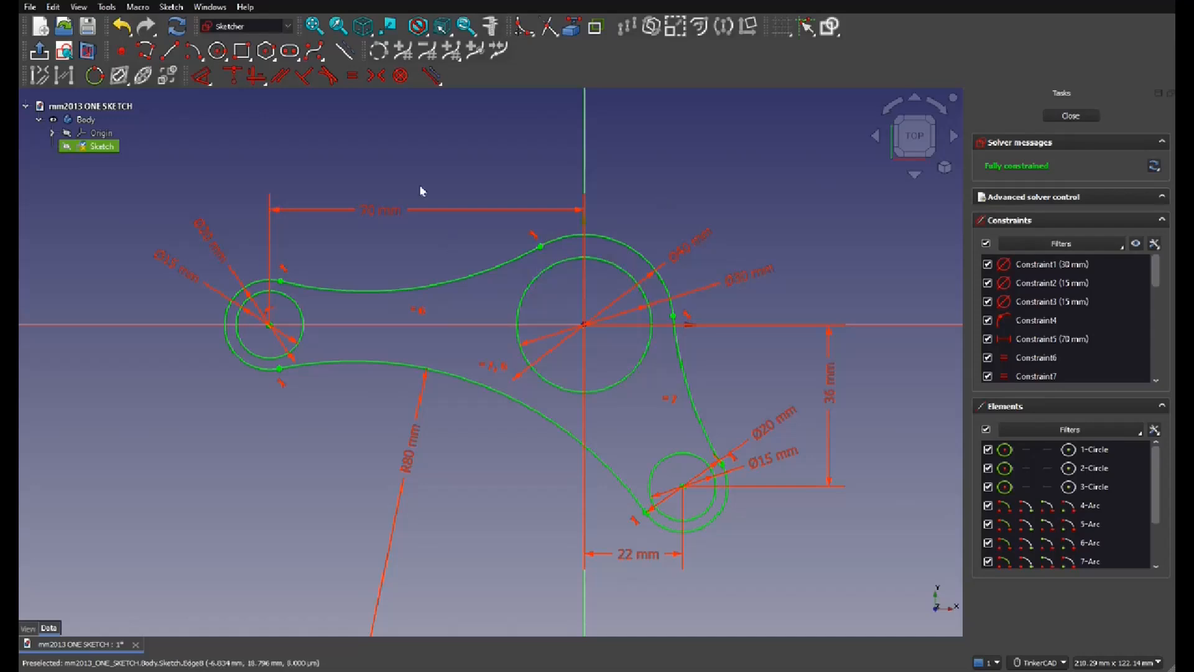
mouse_move(479, 192)
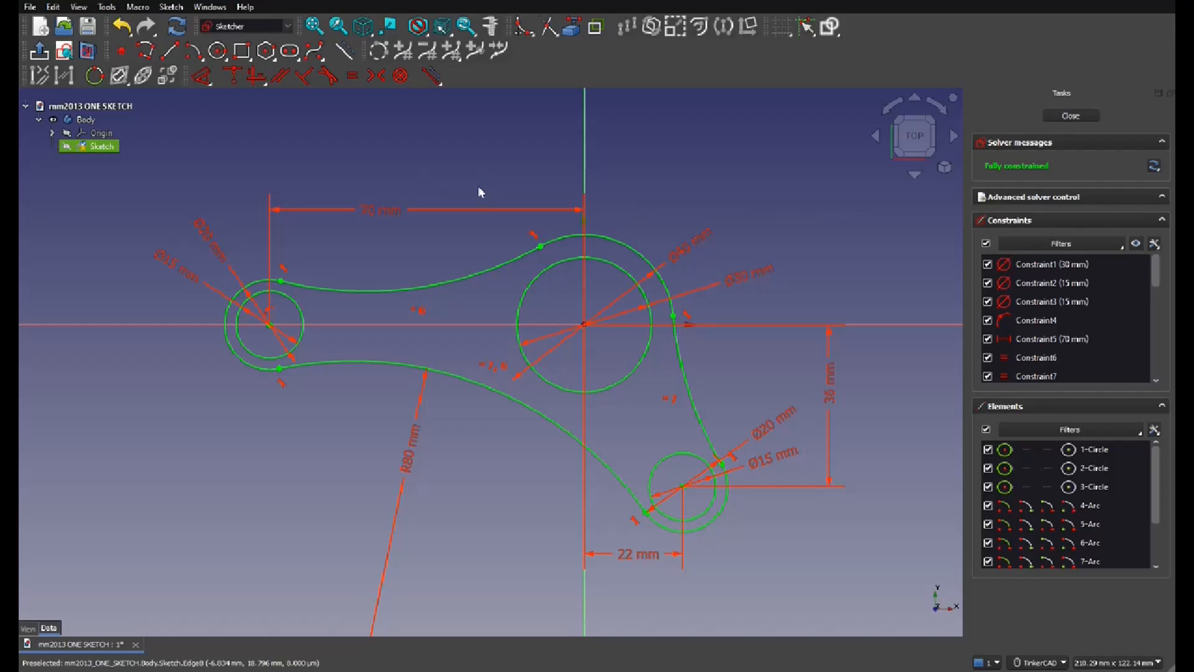
- Start a centre-point circle to redraw the ring at the left boss
left_click(169, 51)
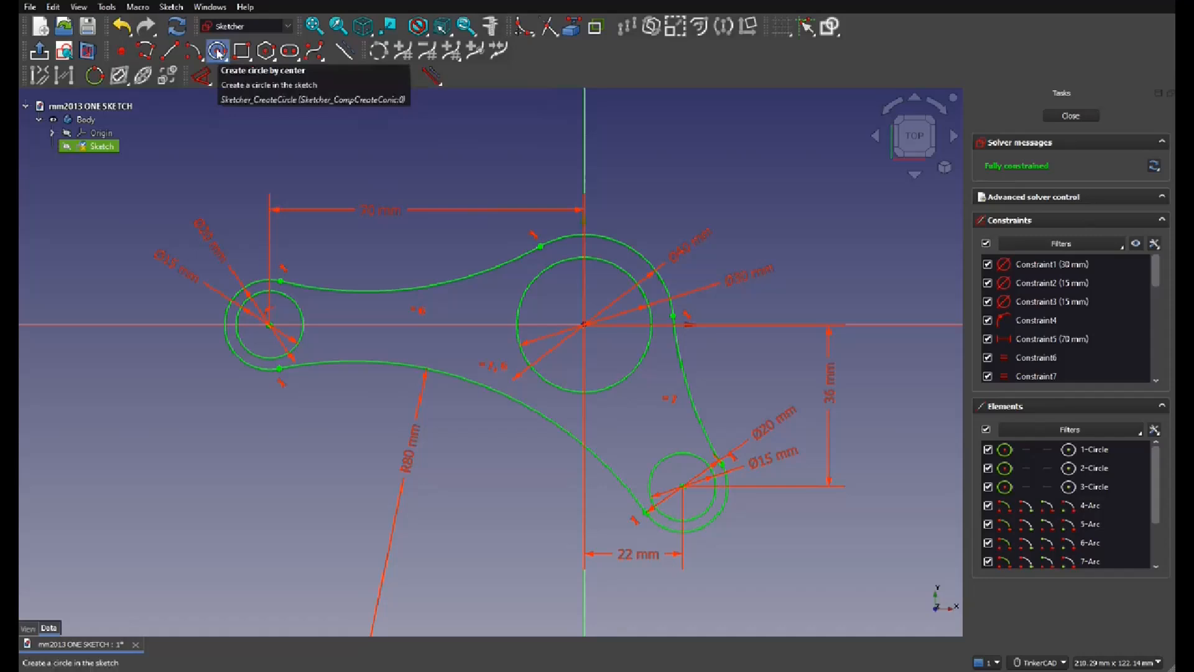
left_click(218, 52)
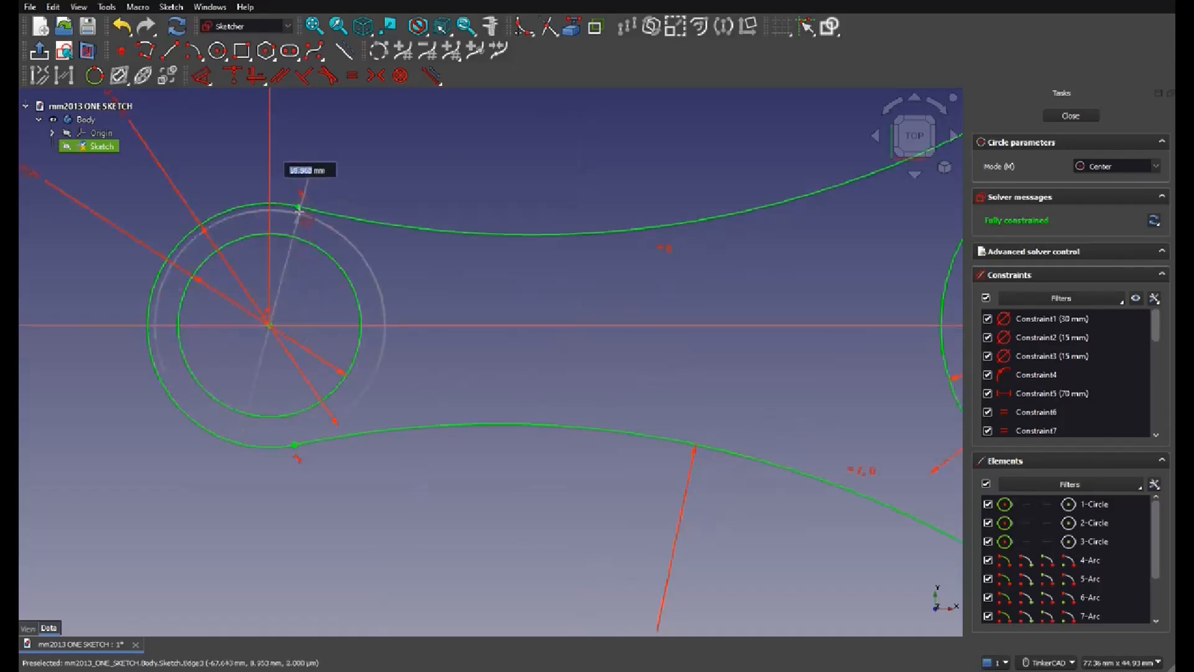
mouse_move(348, 241)
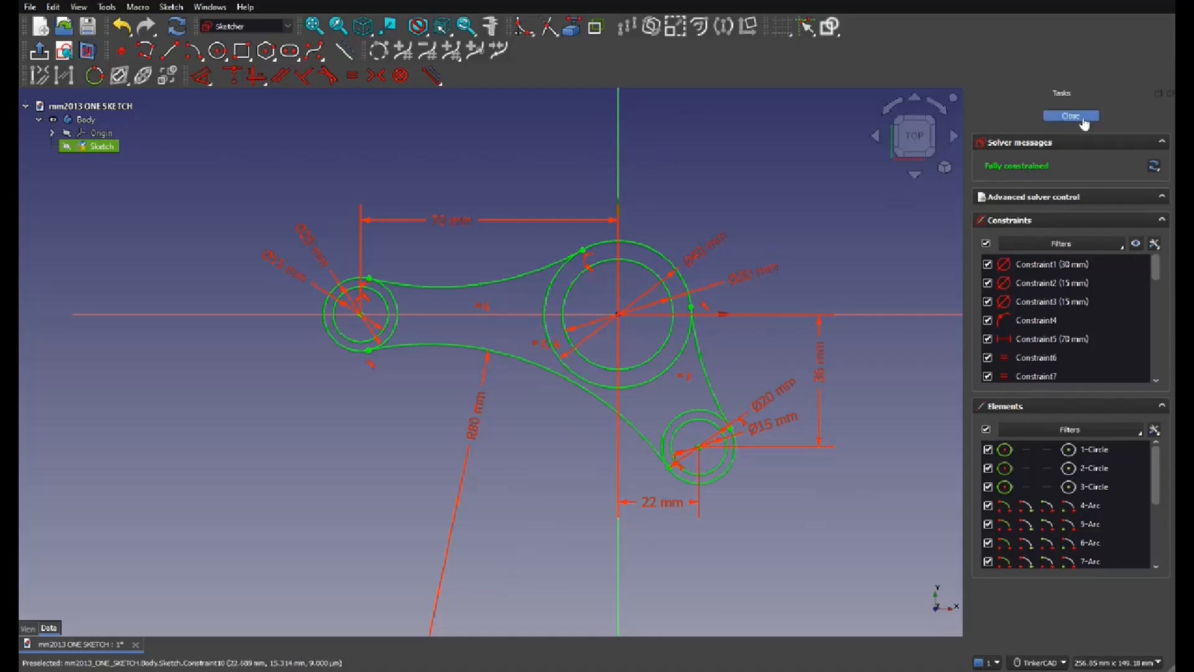
- Close the sketch, select it whole and pad it into a 3 mm plate with three holes
left_click(1070, 116)
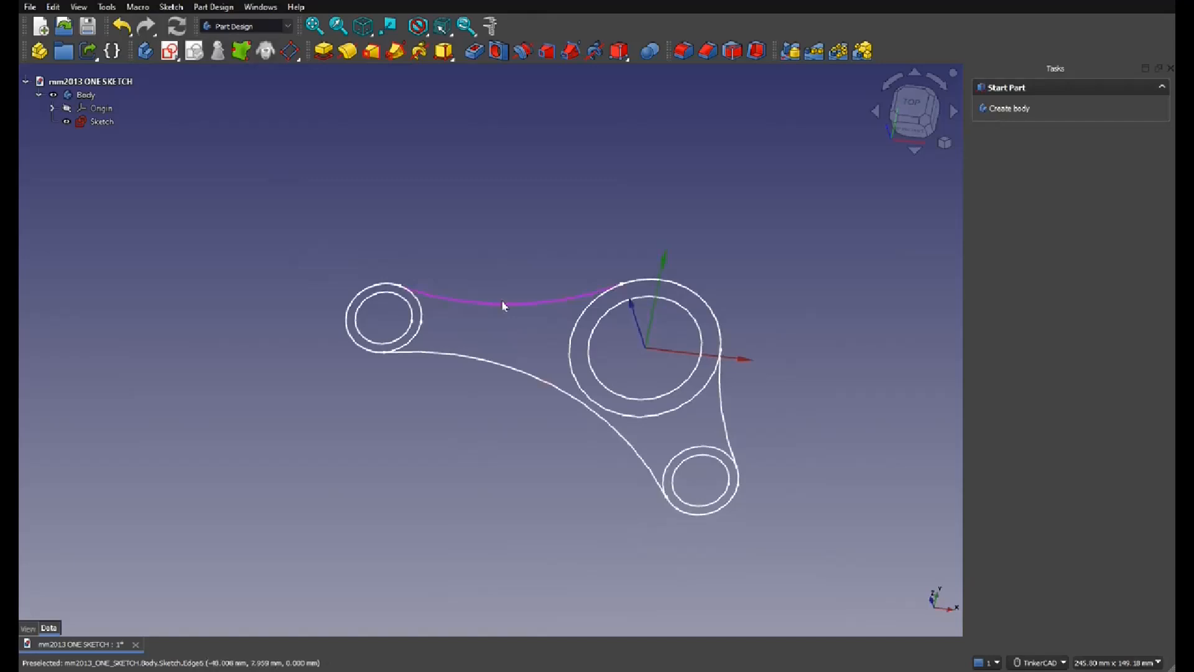
left_click(101, 122)
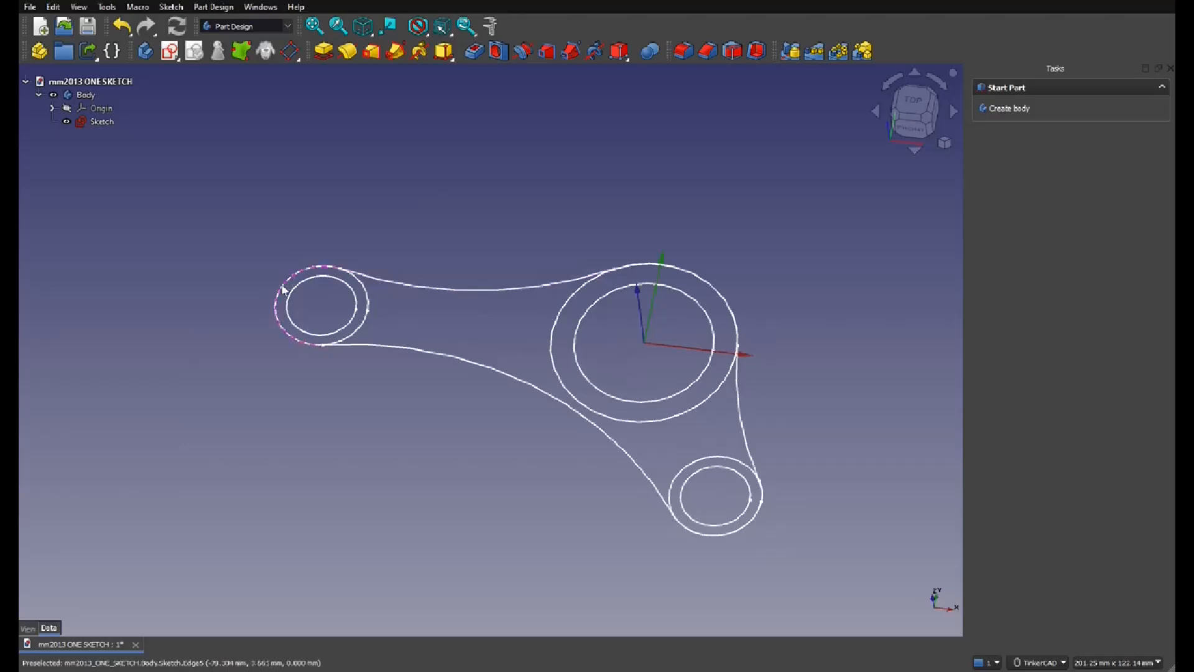
left_click(357, 348)
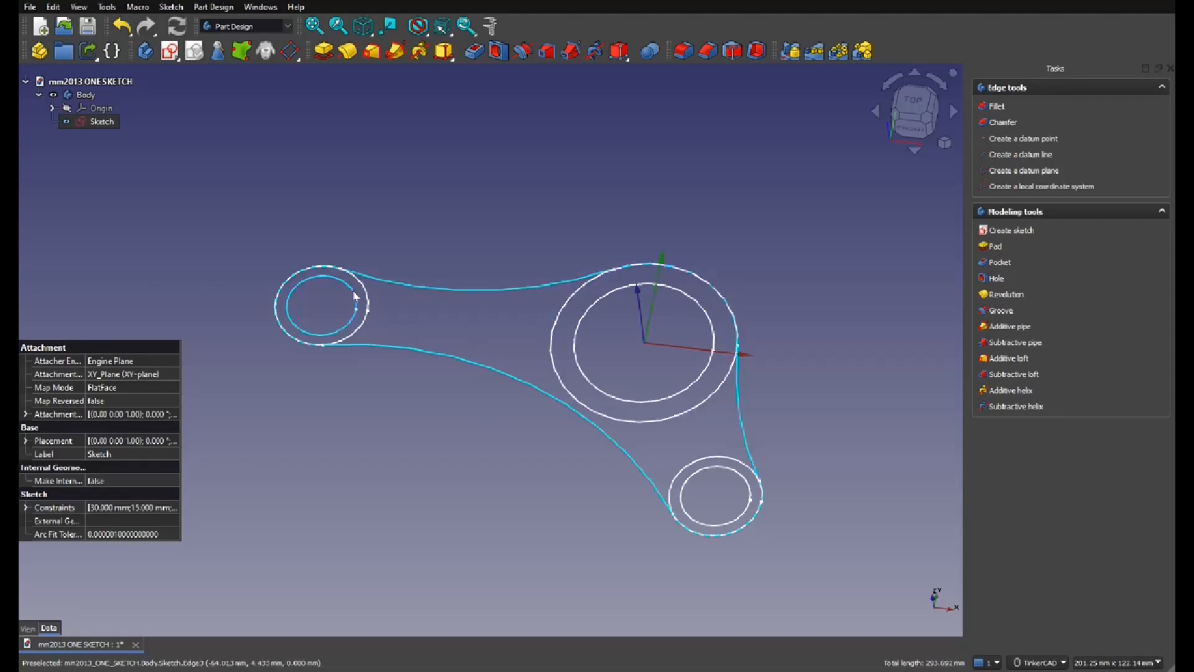
left_click(711, 495)
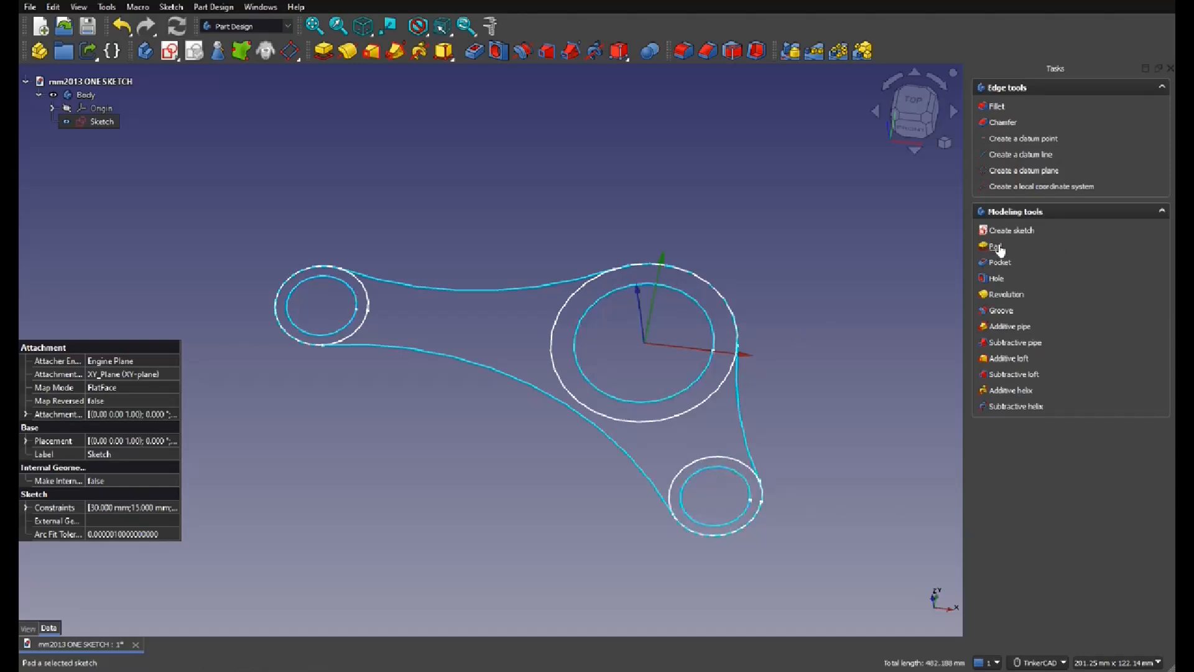
mouse_move(475, 51)
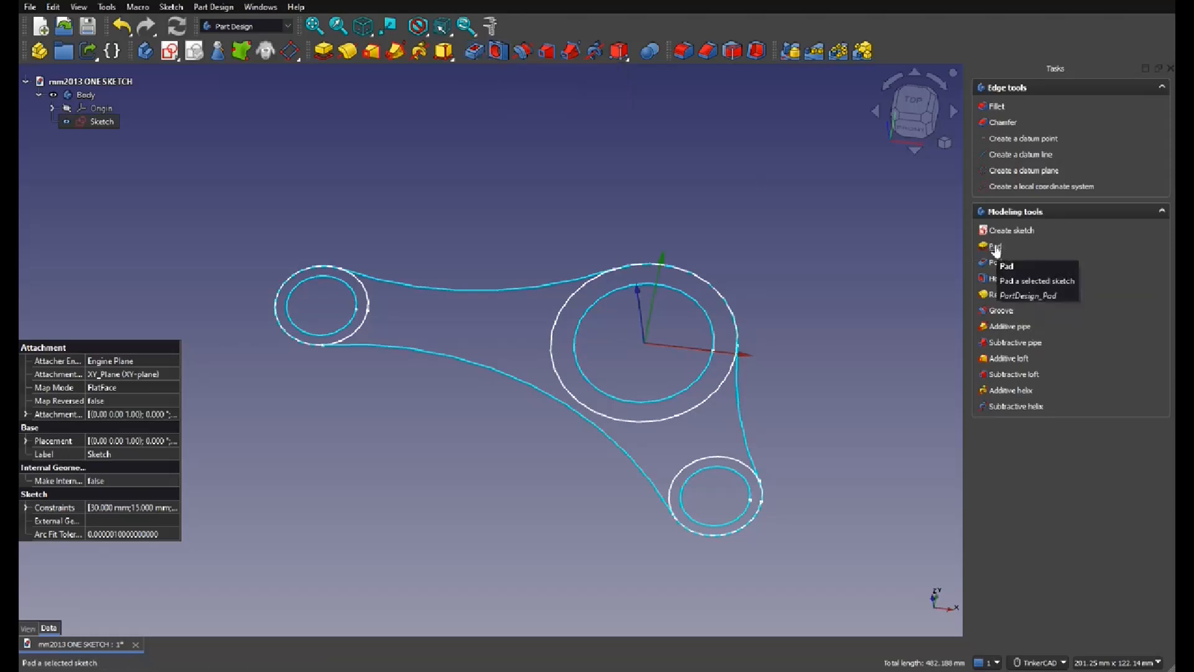
left_click(995, 245)
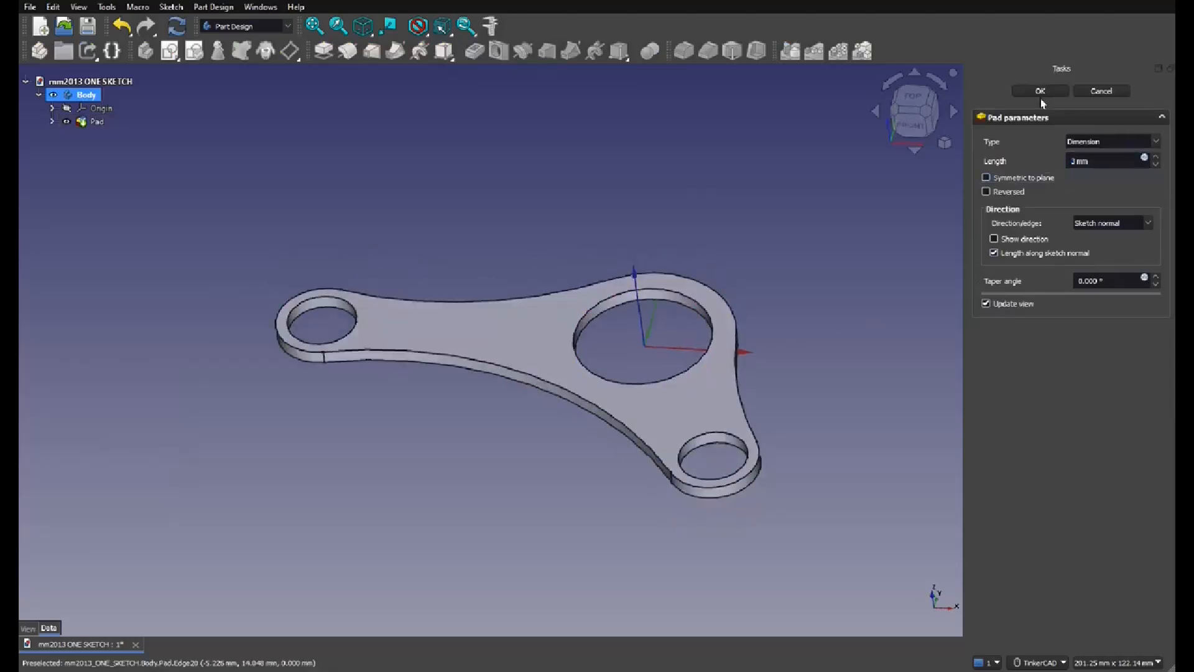
left_click(1040, 91)
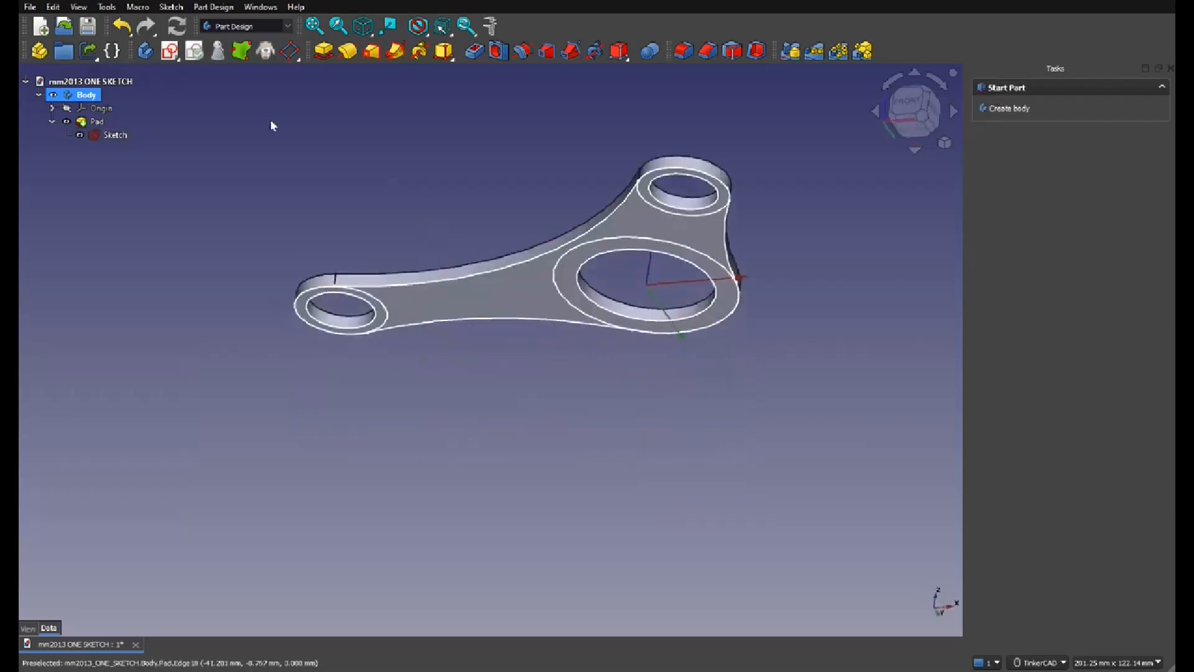
mouse_move(373, 304)
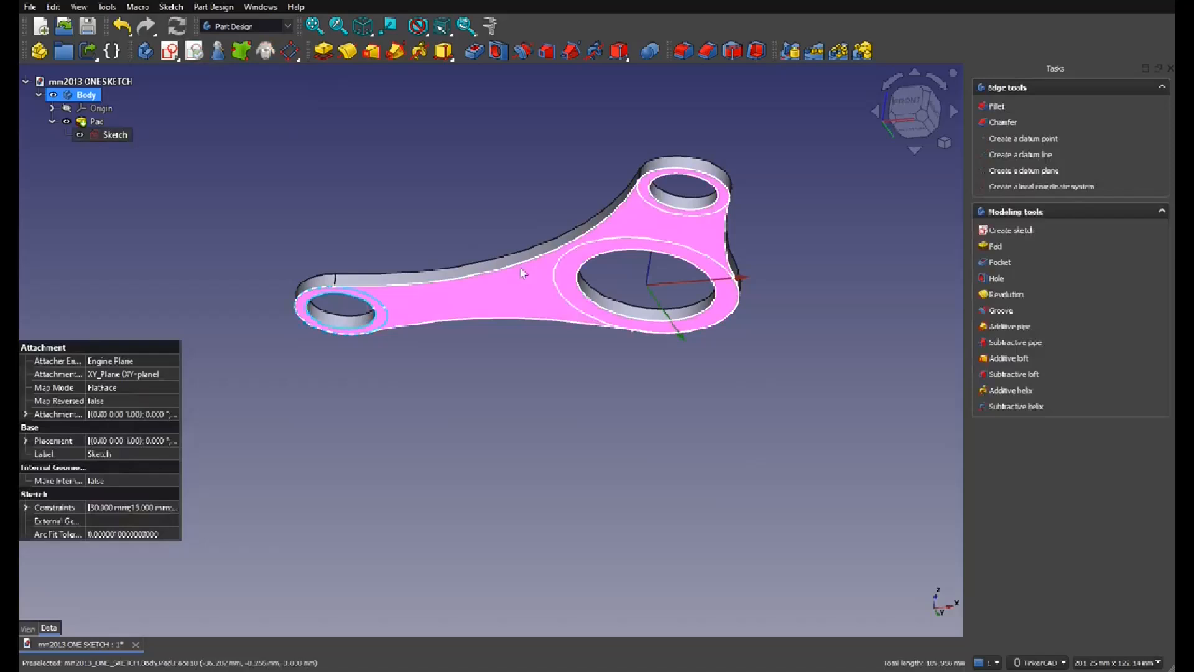
- Create Pad001 at 20 mm from the same sketch, raising the three boss rings
left_click(618, 211)
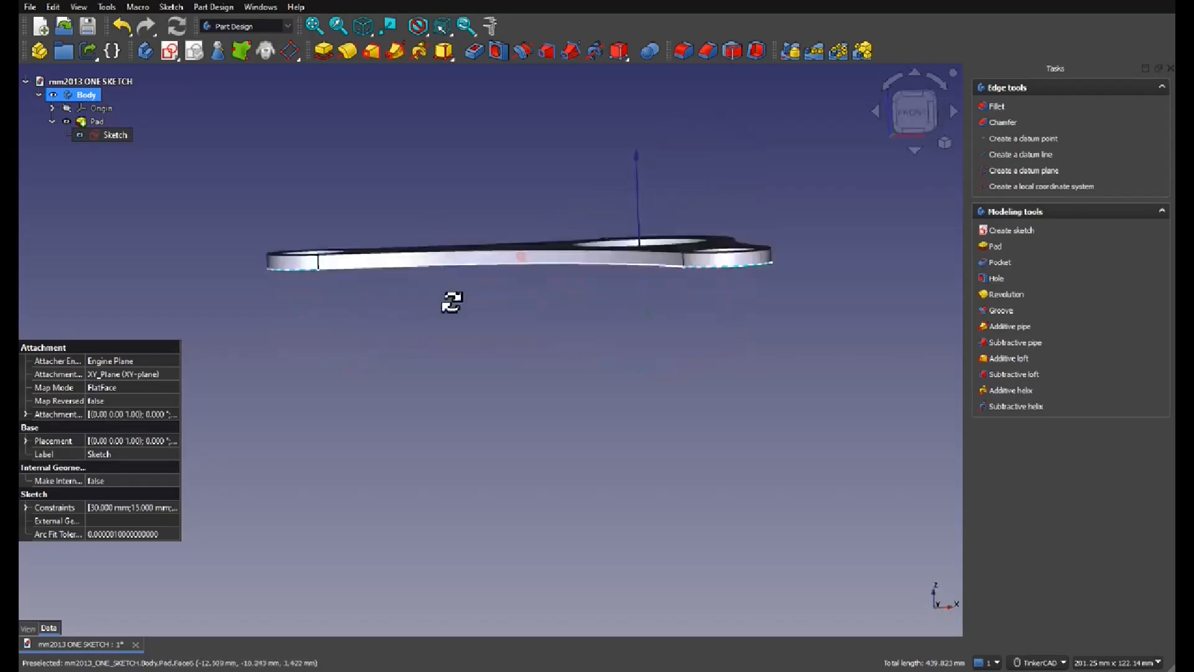
left_click(993, 246)
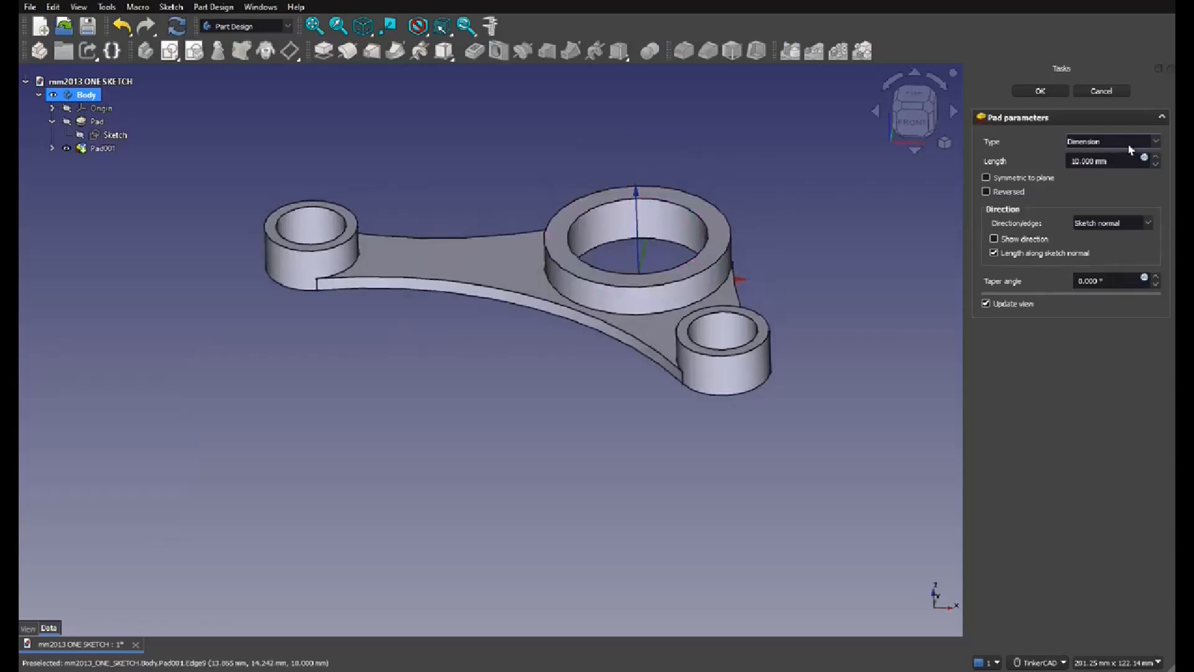
type("20")
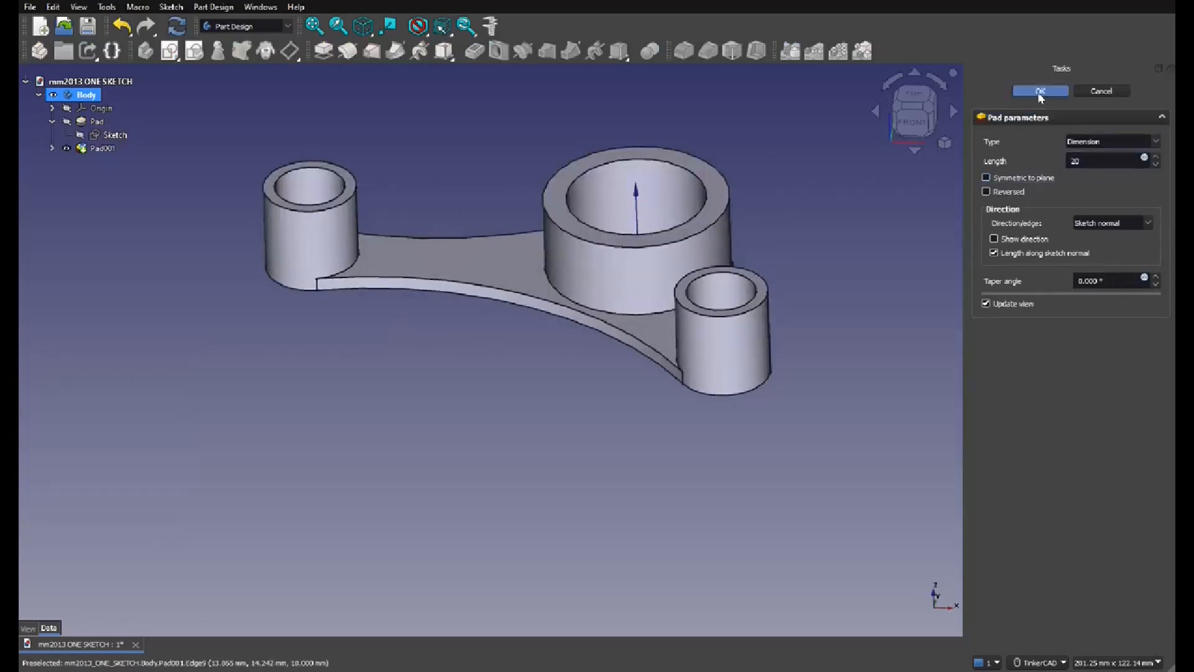
left_click(1040, 90)
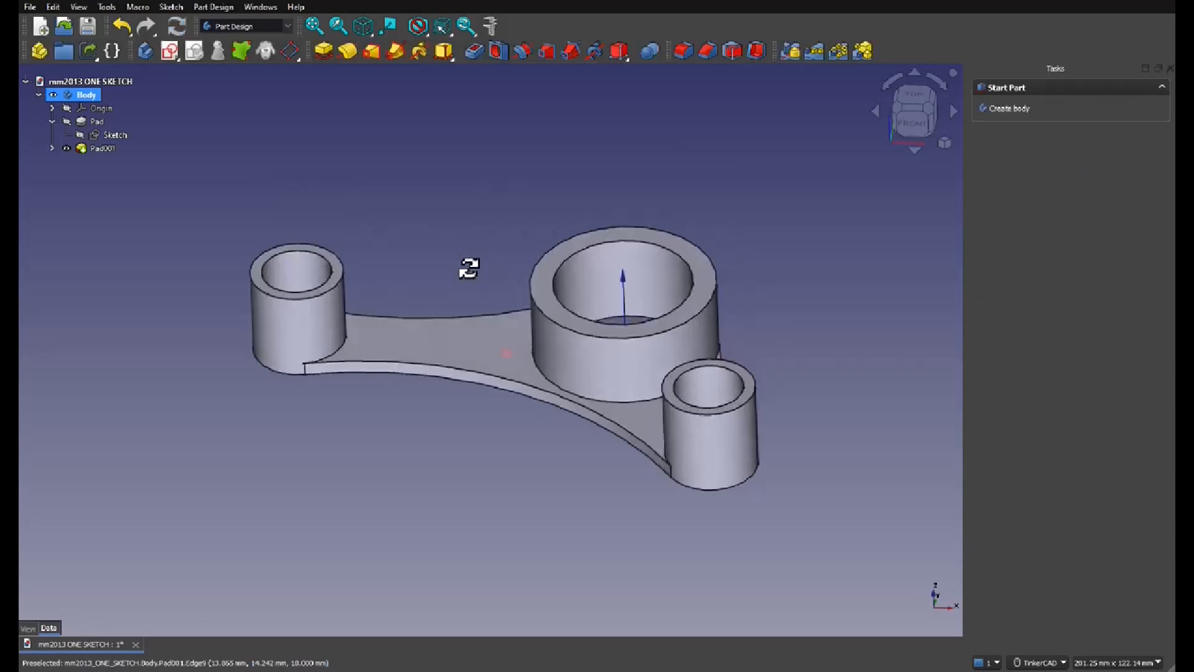
left_click(104, 148)
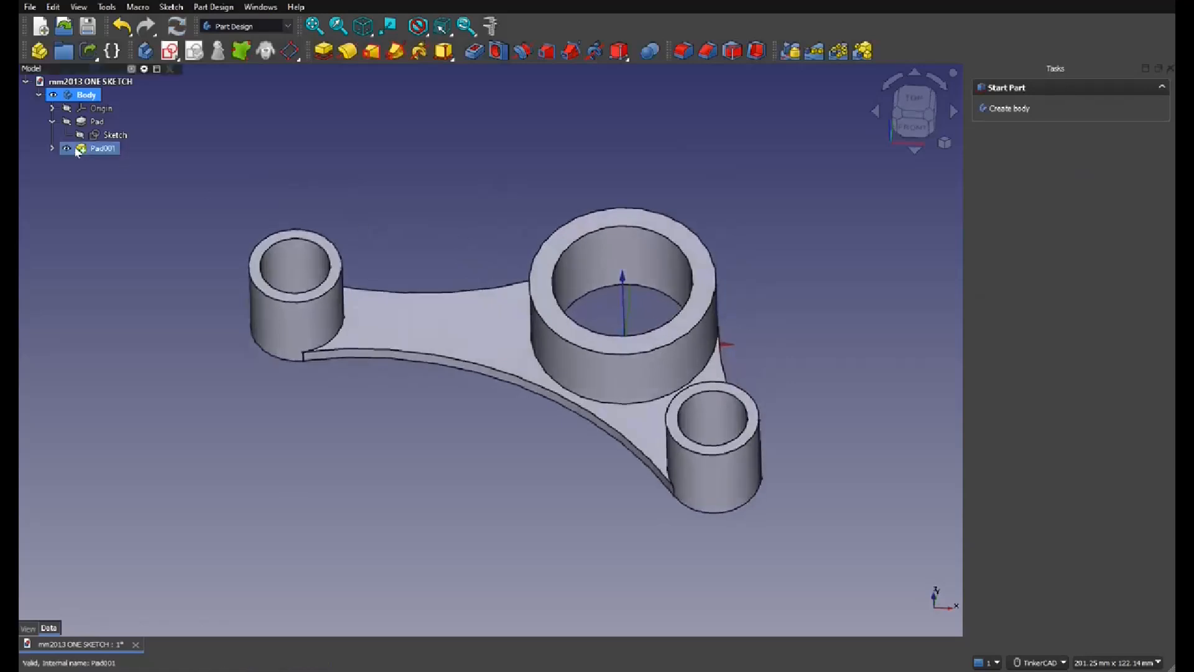
- Hide Pad001, look from the top and reopen the profile sketch for editing
left_click(116, 135)
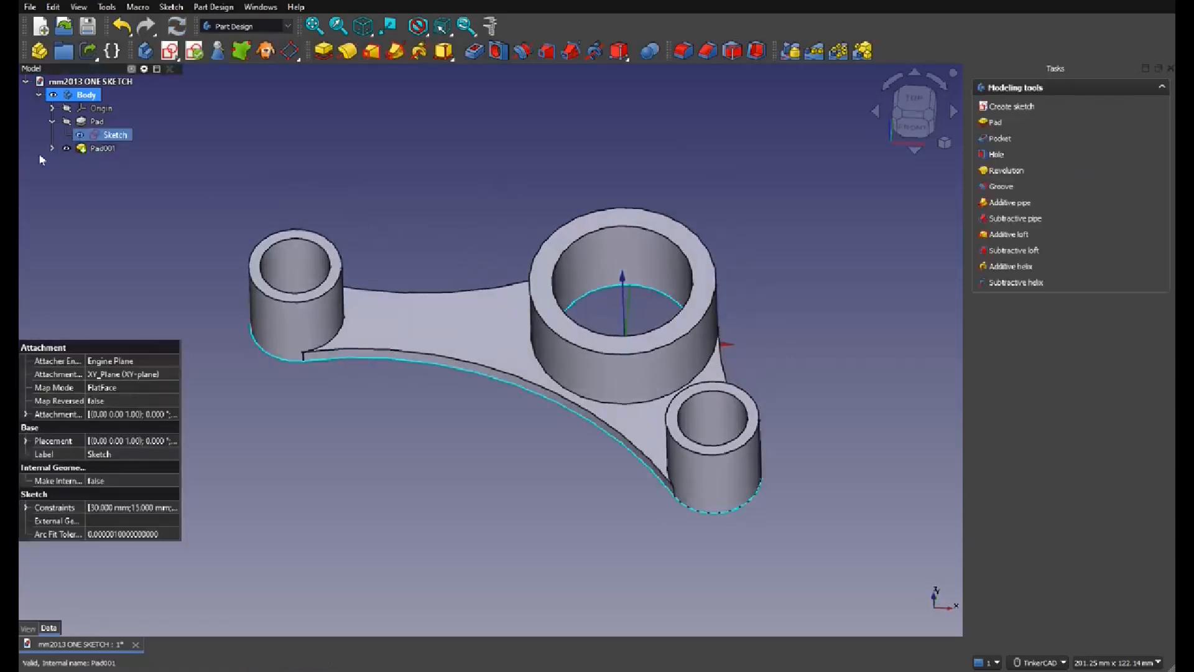
left_click(103, 148)
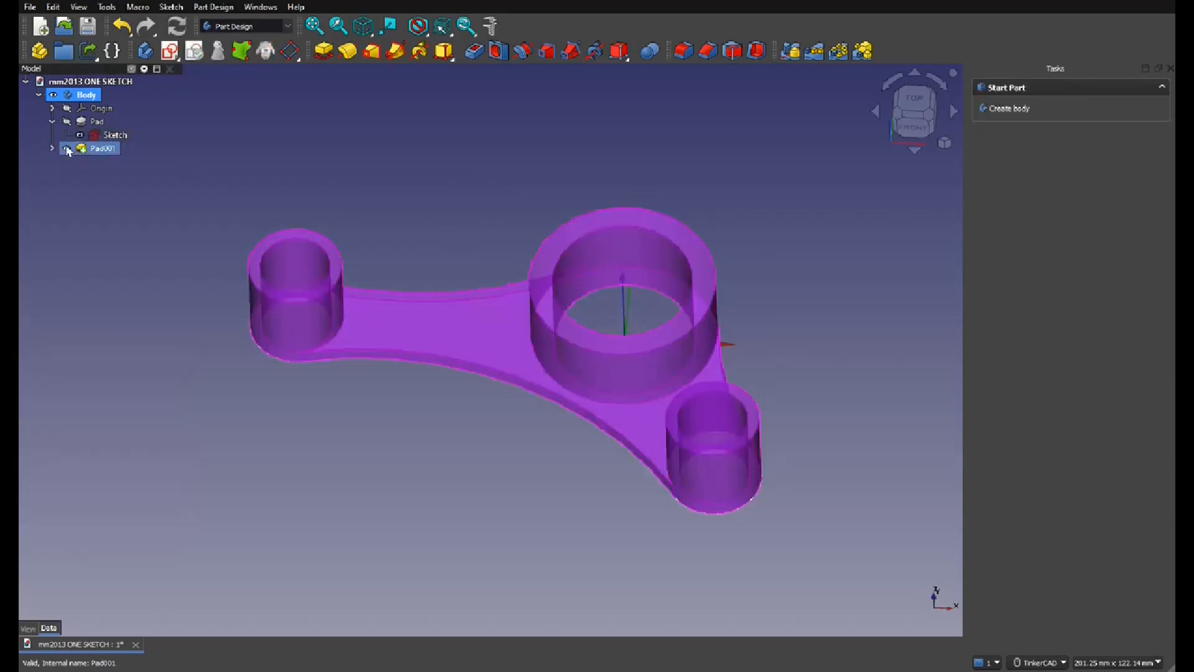
left_click(103, 148)
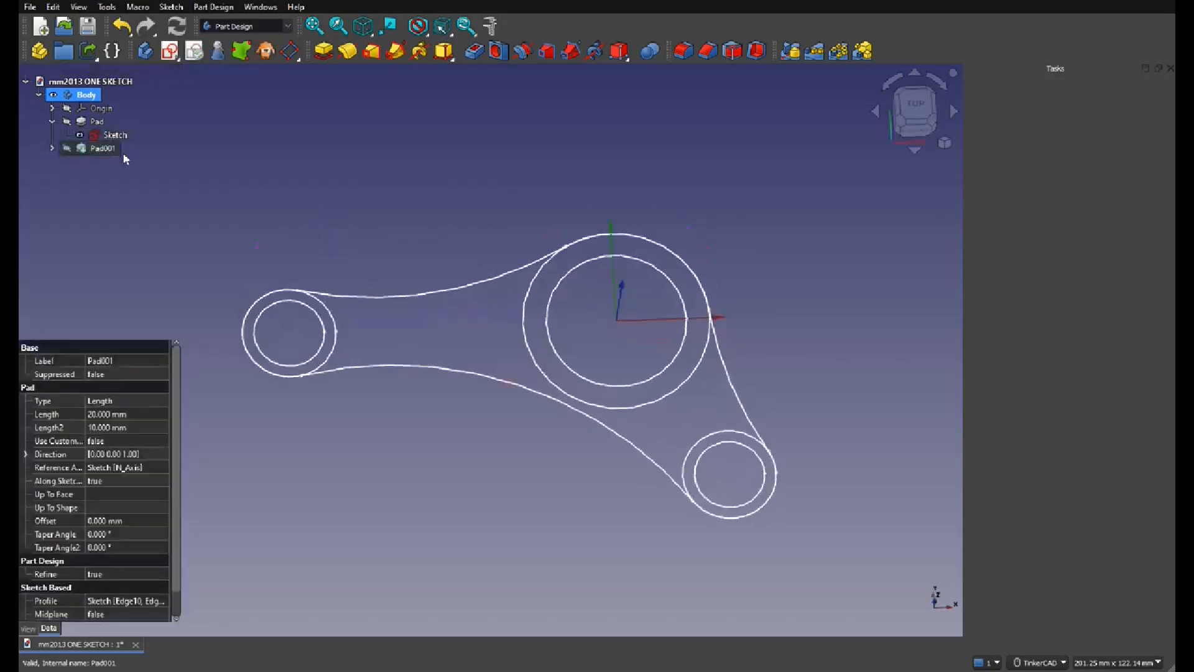
left_click(115, 134)
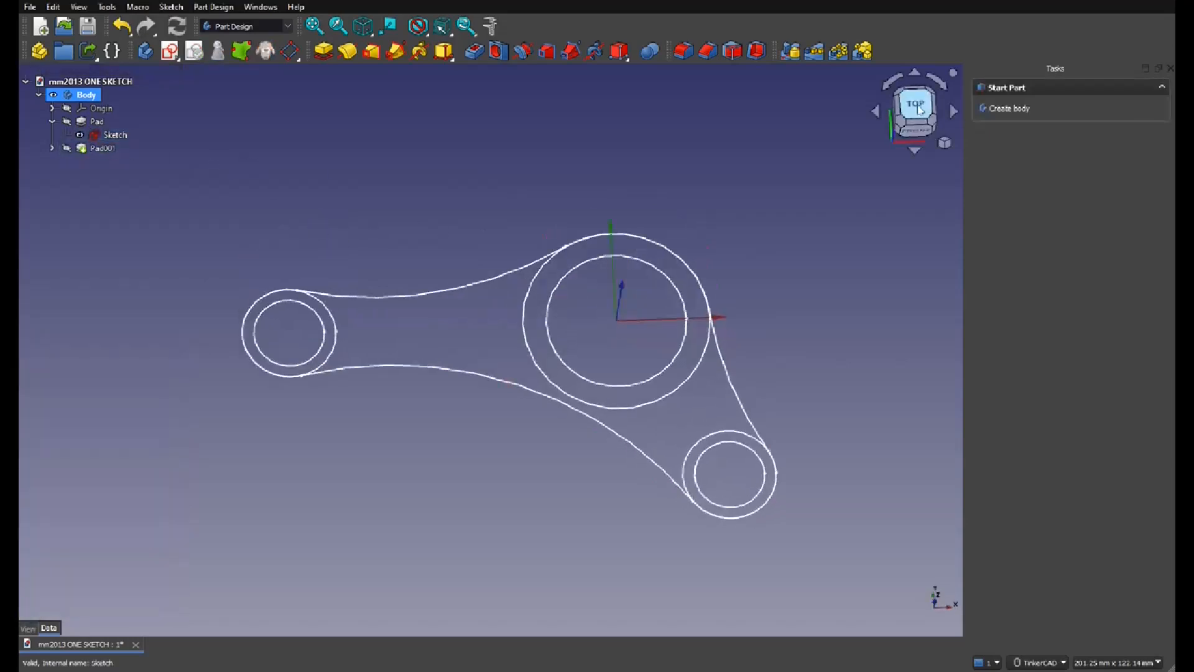
double_click(115, 134)
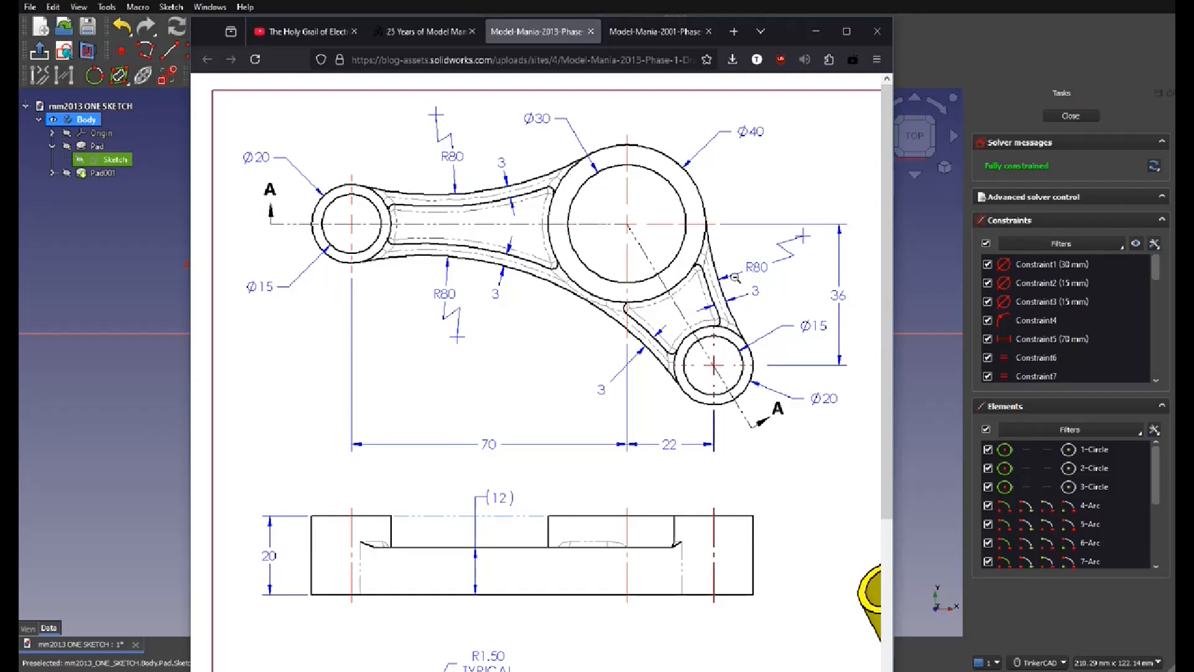
mouse_move(552, 287)
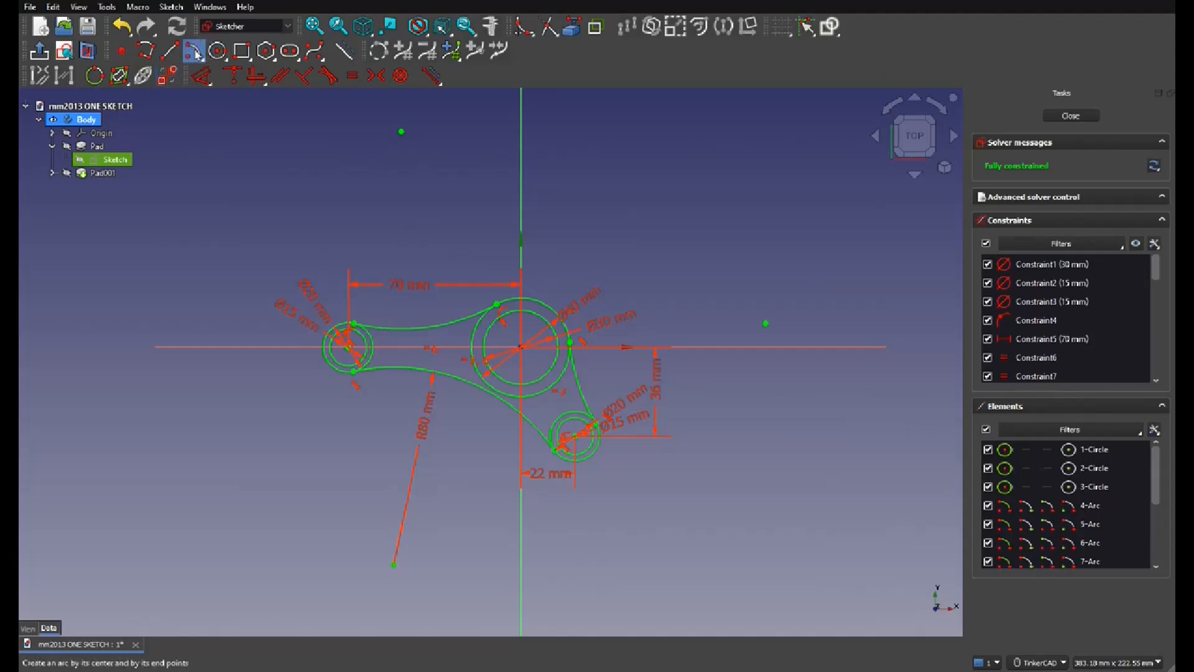
- Draw the inner rib-edge arcs by centre until the sketch is fully constrained
left_click(193, 51)
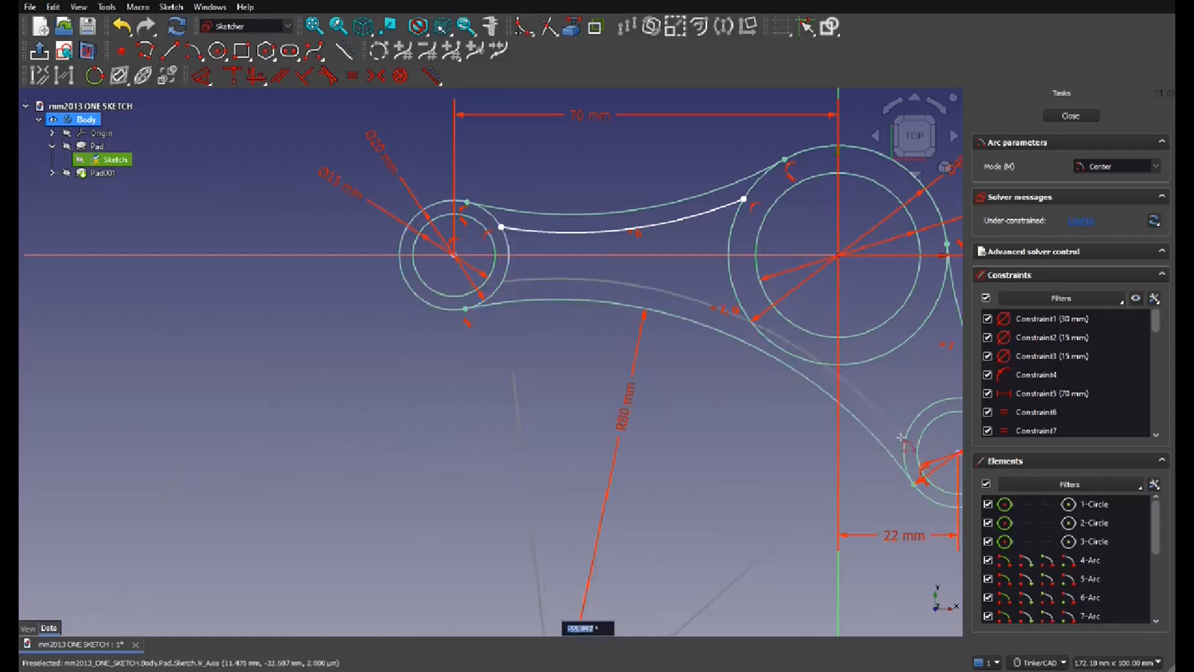
scroll("down", 3)
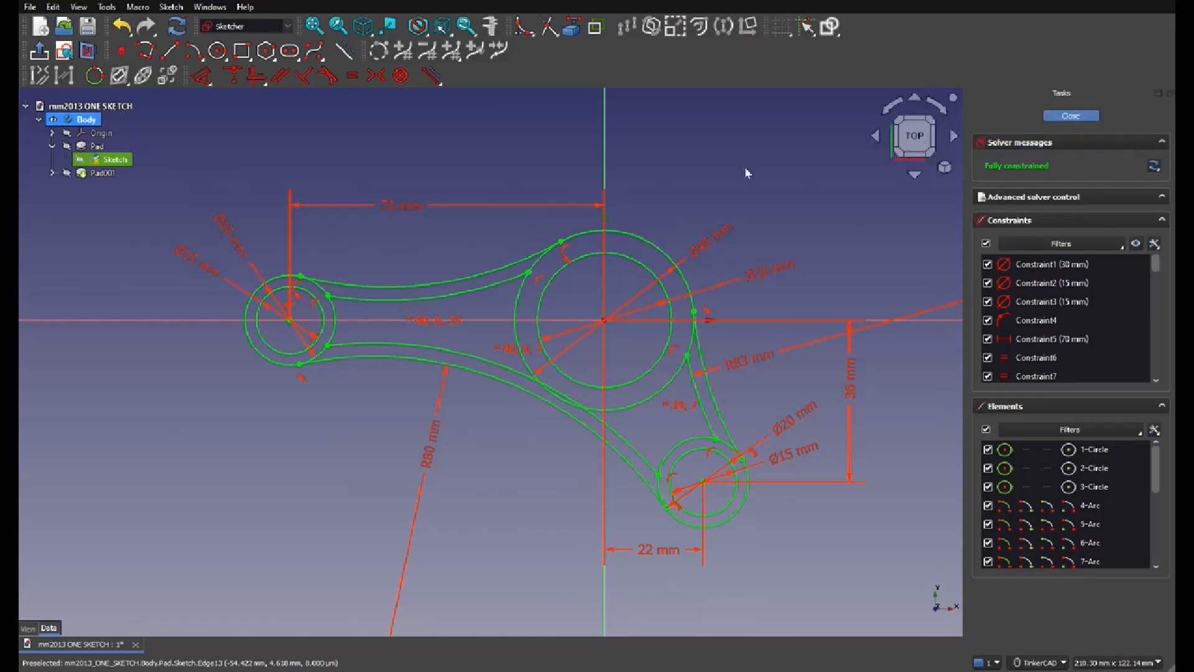
- Cancel the failed rib pad and start closing the rib profiles with lines in the sketch
left_click(1069, 115)
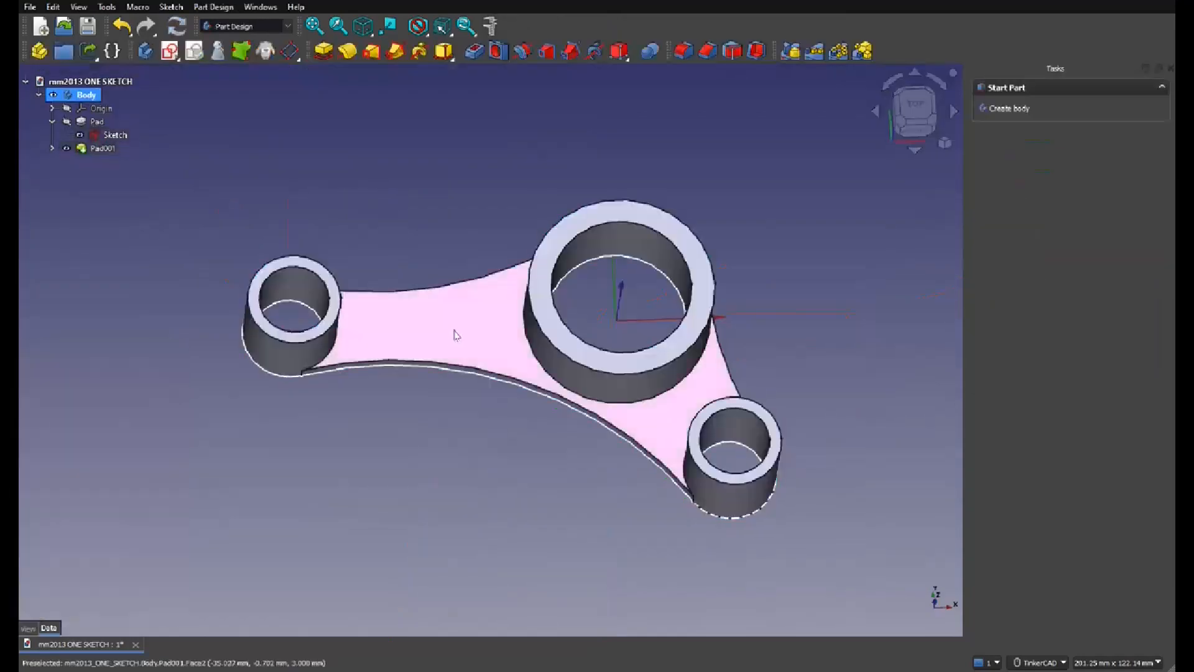
left_click_drag(453, 335, 396, 297)
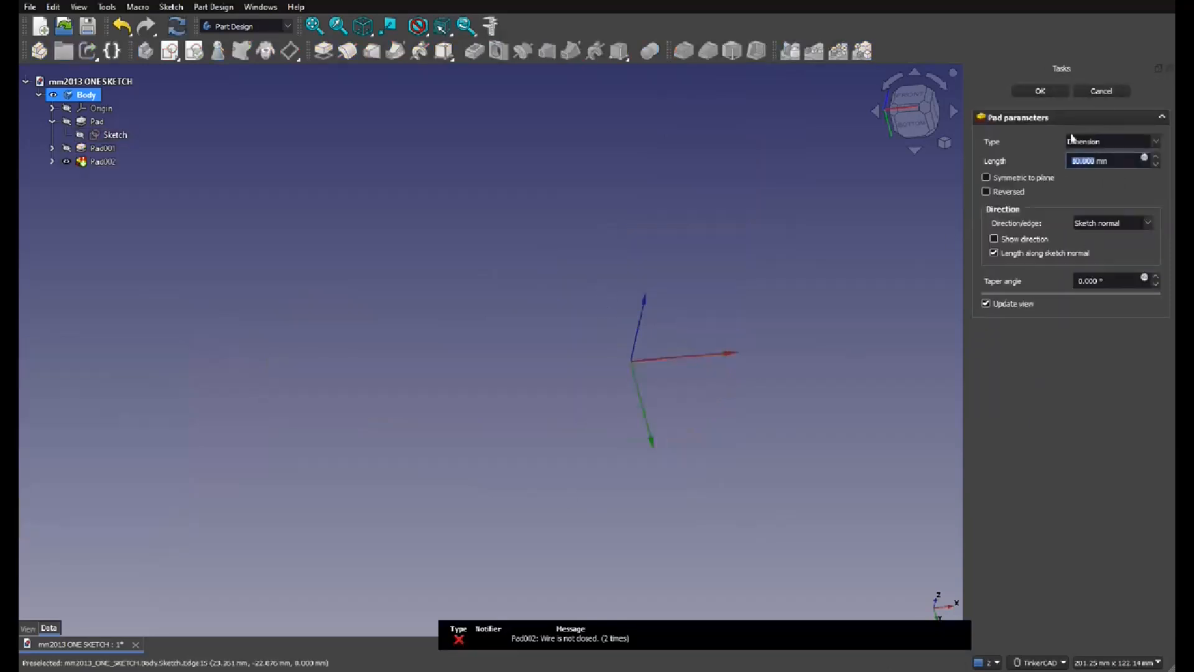
left_click(1040, 91)
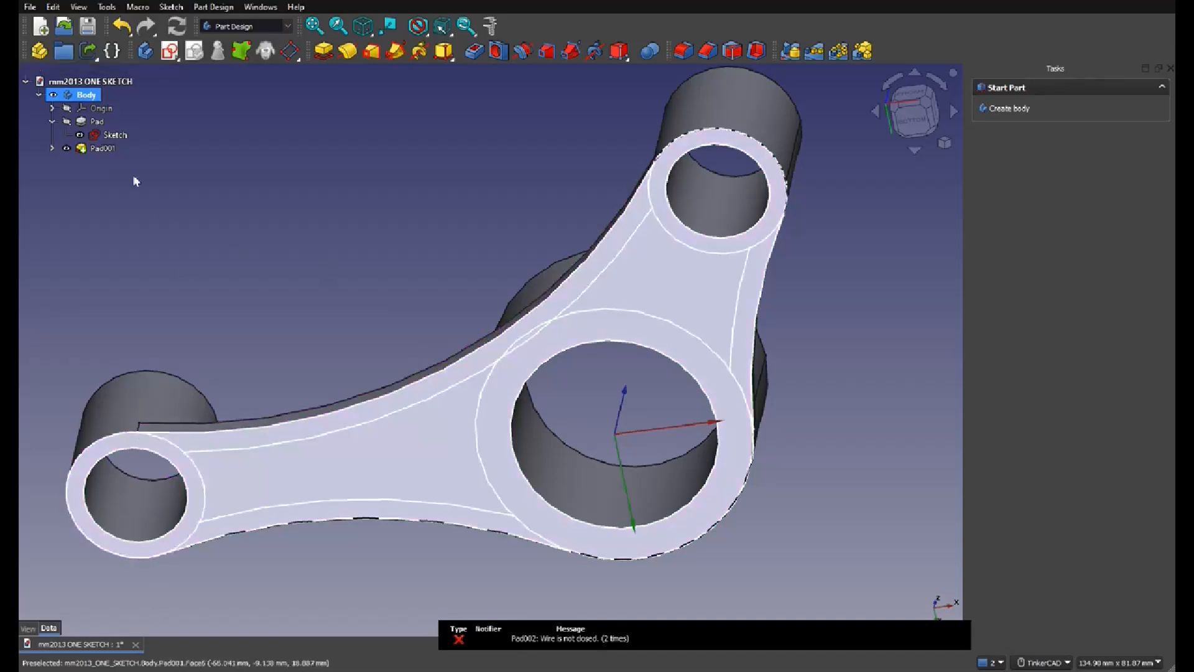
scroll("down", 3)
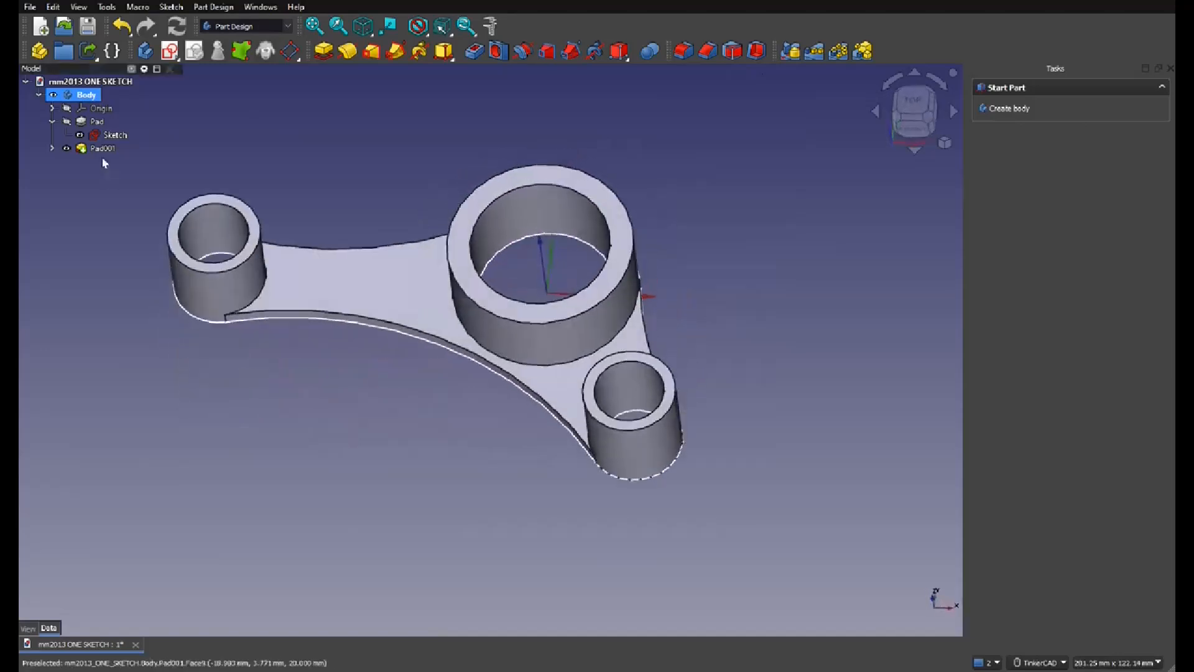
double_click(116, 135)
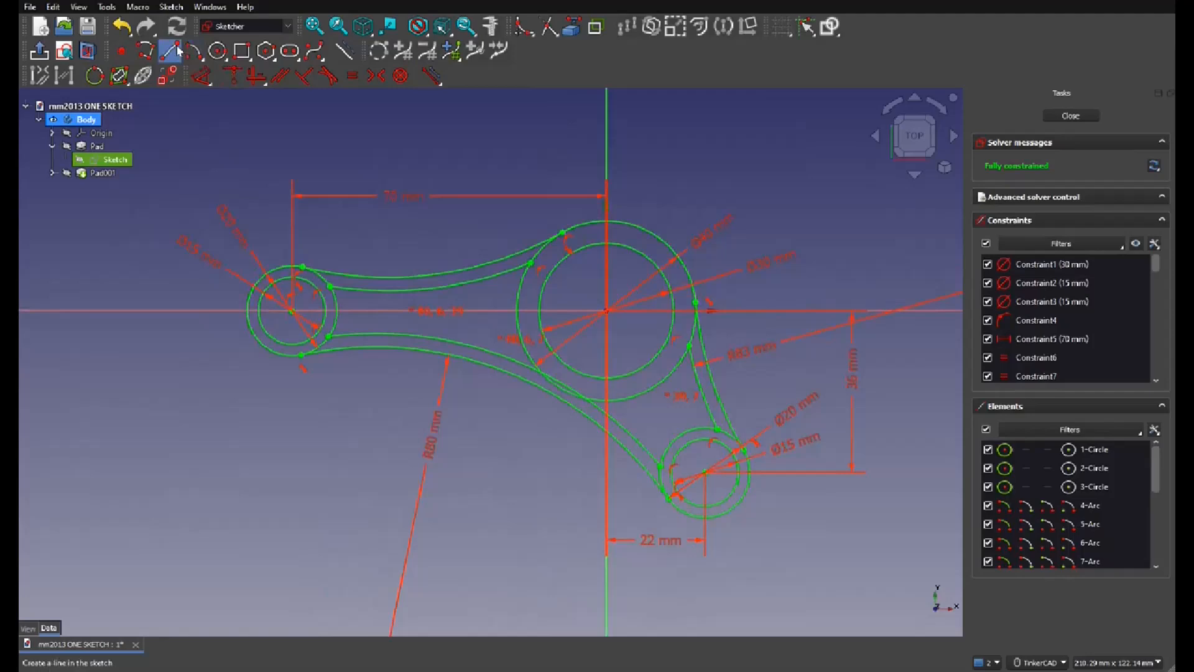
left_click(151, 51)
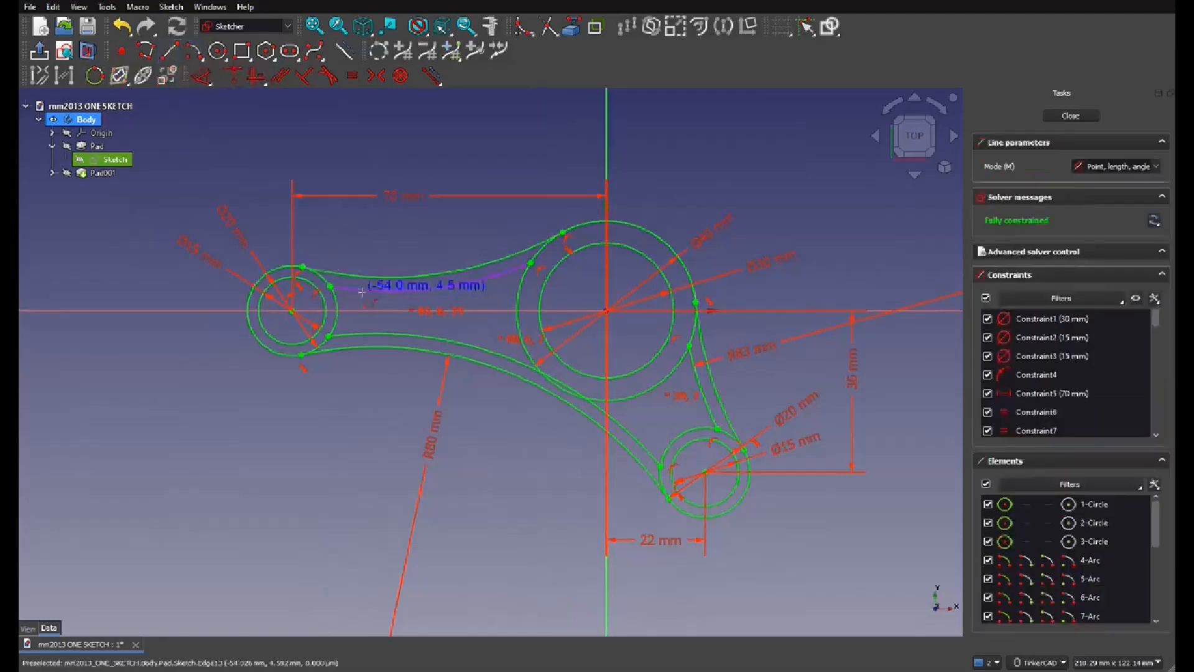
scroll("down", 3)
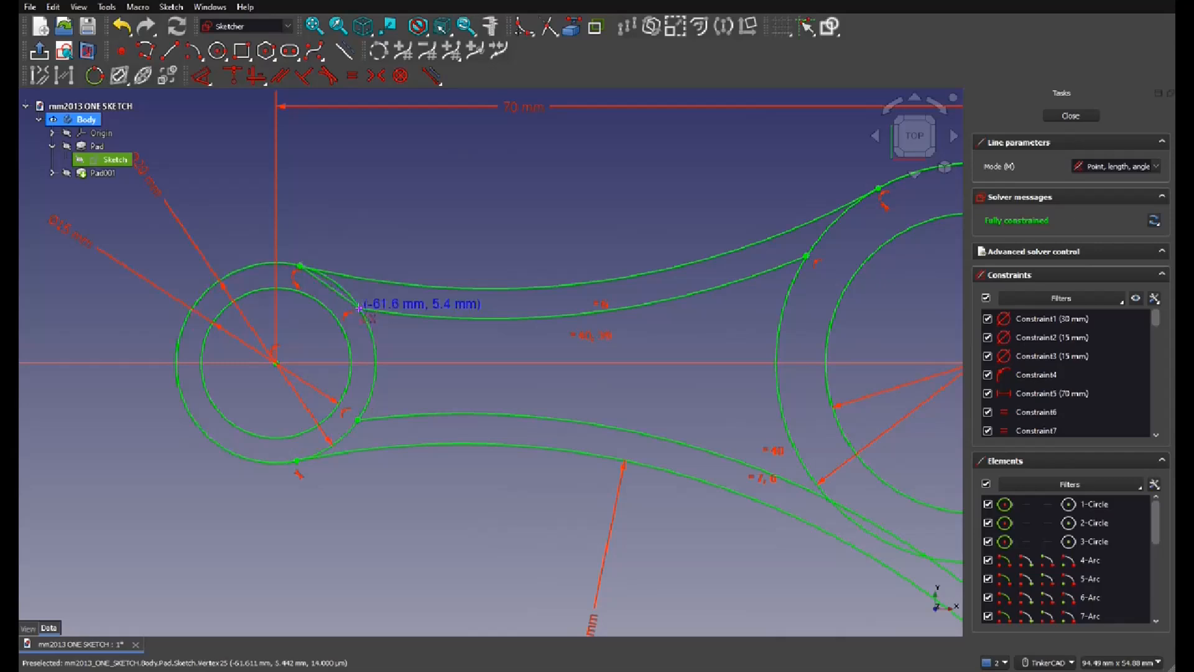
mouse_move(297, 456)
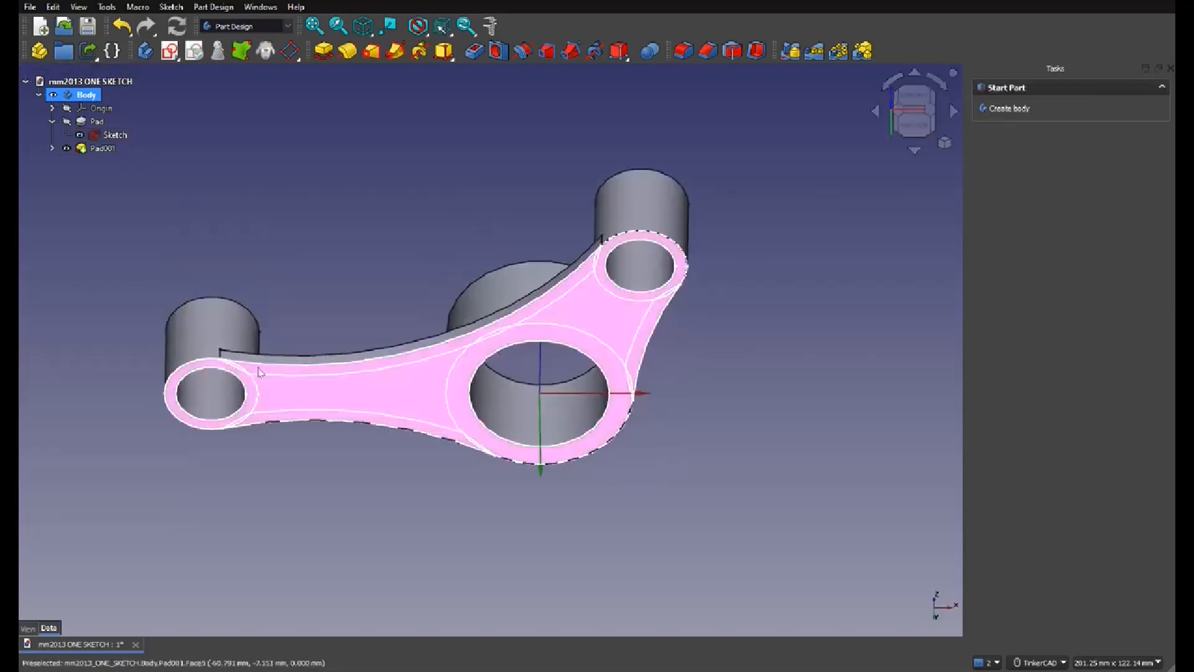
- Pad the selected rib outlines 12 mm and inspect the raised ribs
left_click(117, 135)
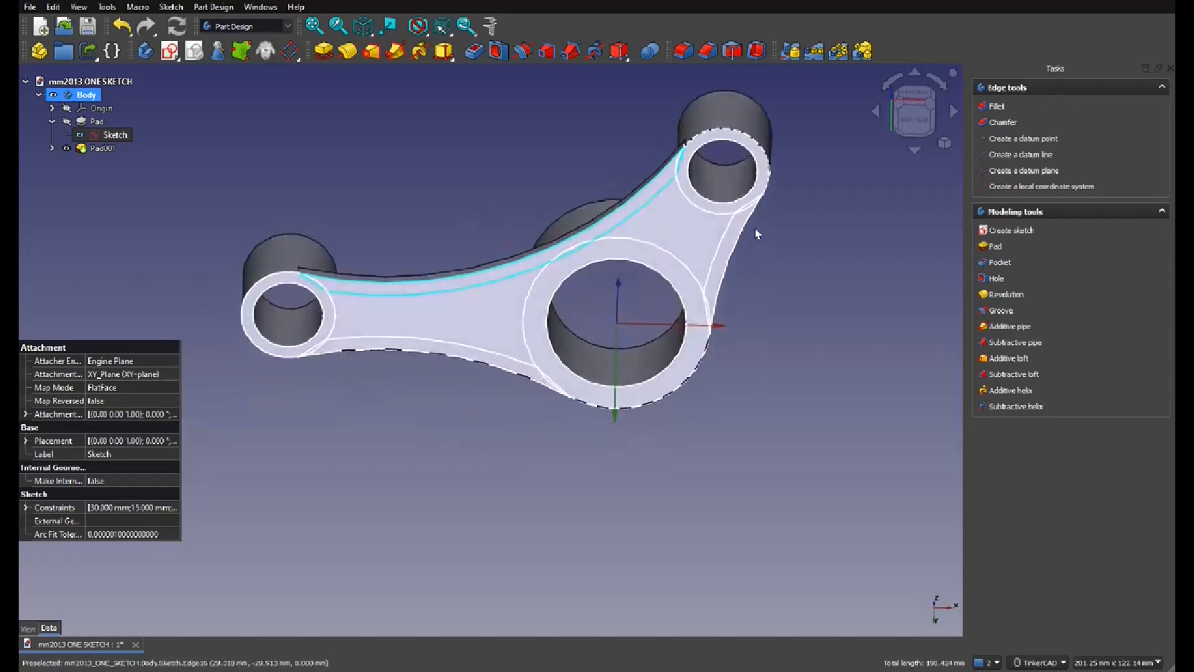
mouse_move(749, 209)
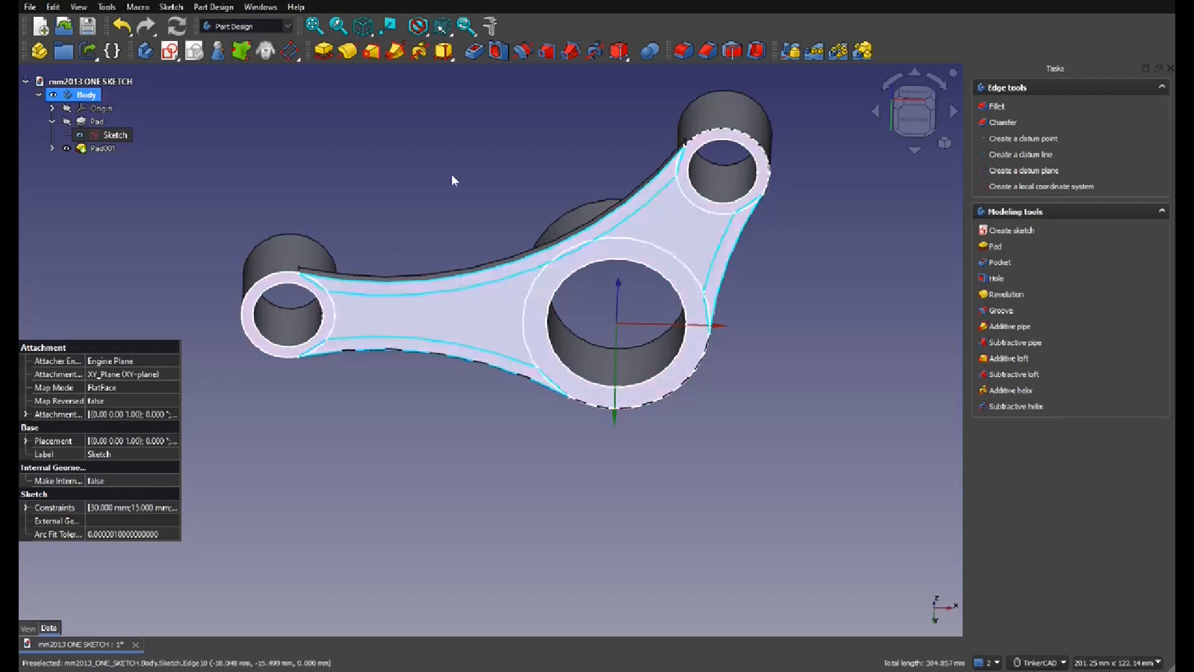
left_click(995, 246)
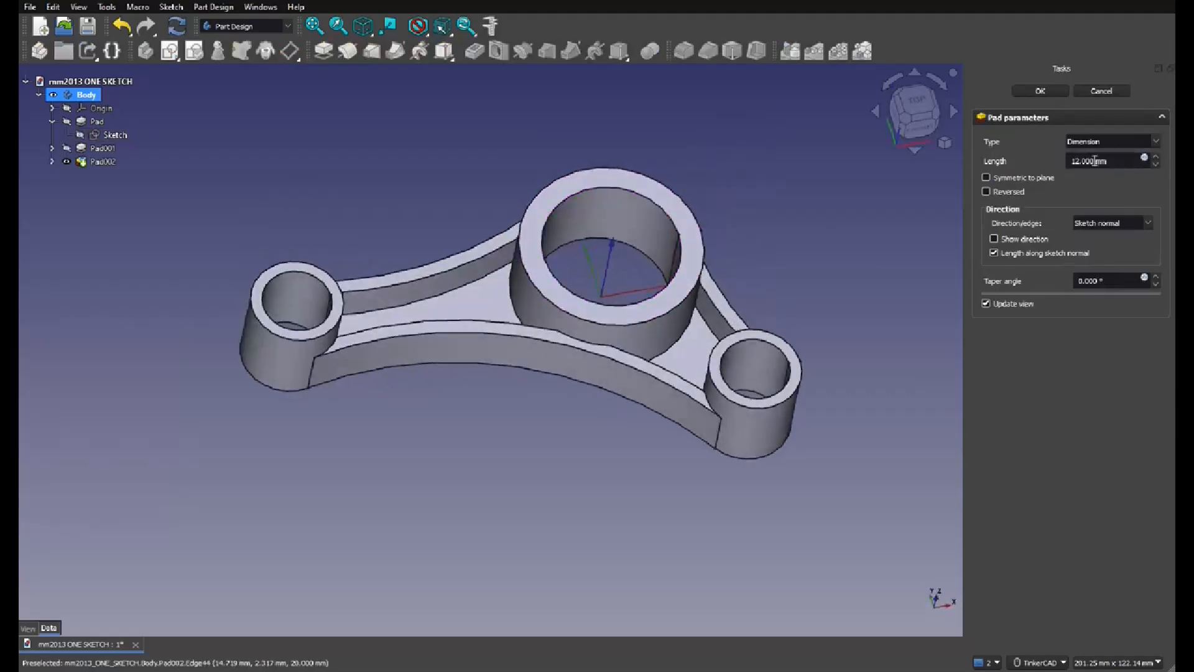
left_click(1040, 91)
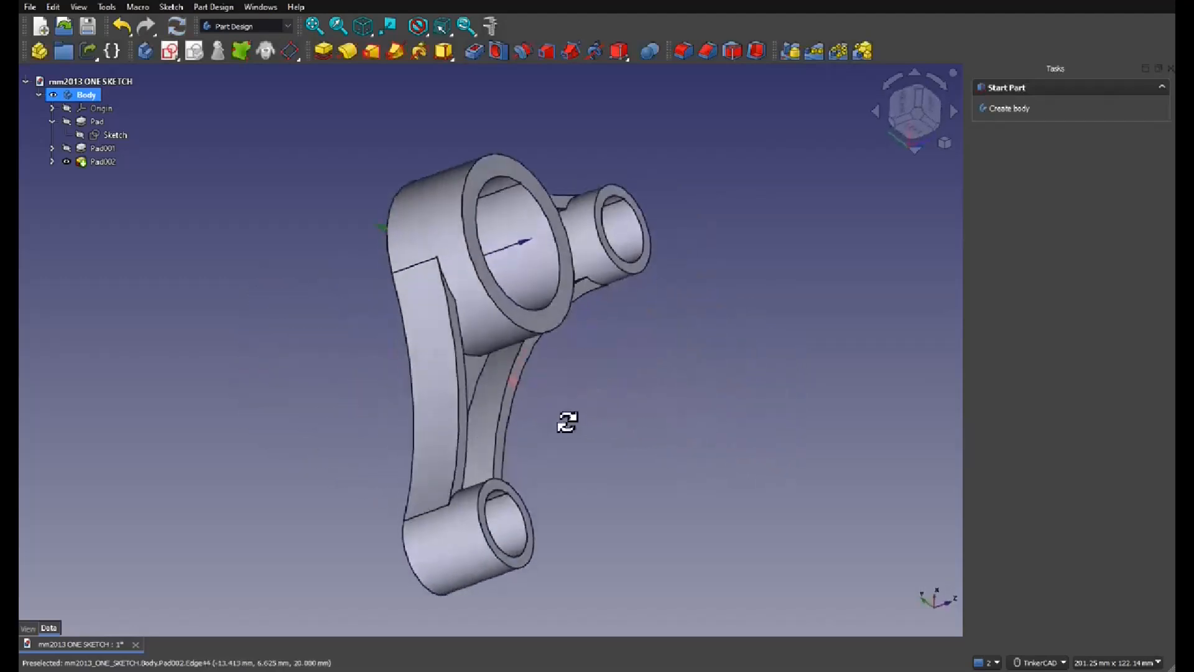
left_click_drag(567, 423, 731, 277)
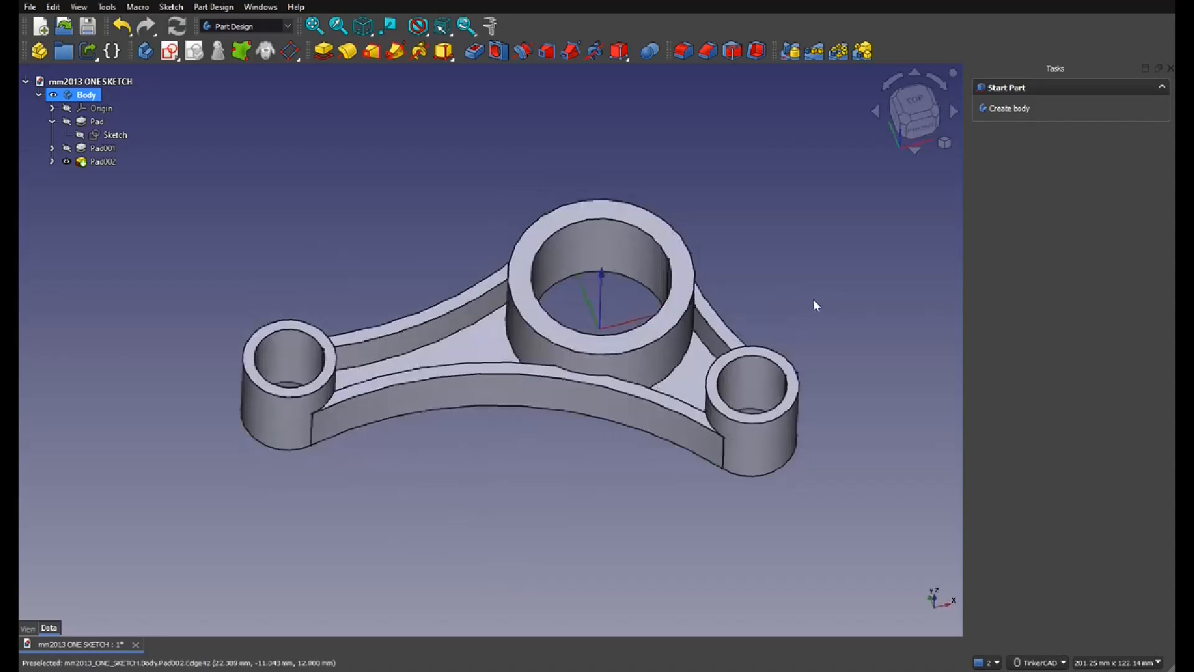
left_click(51, 162)
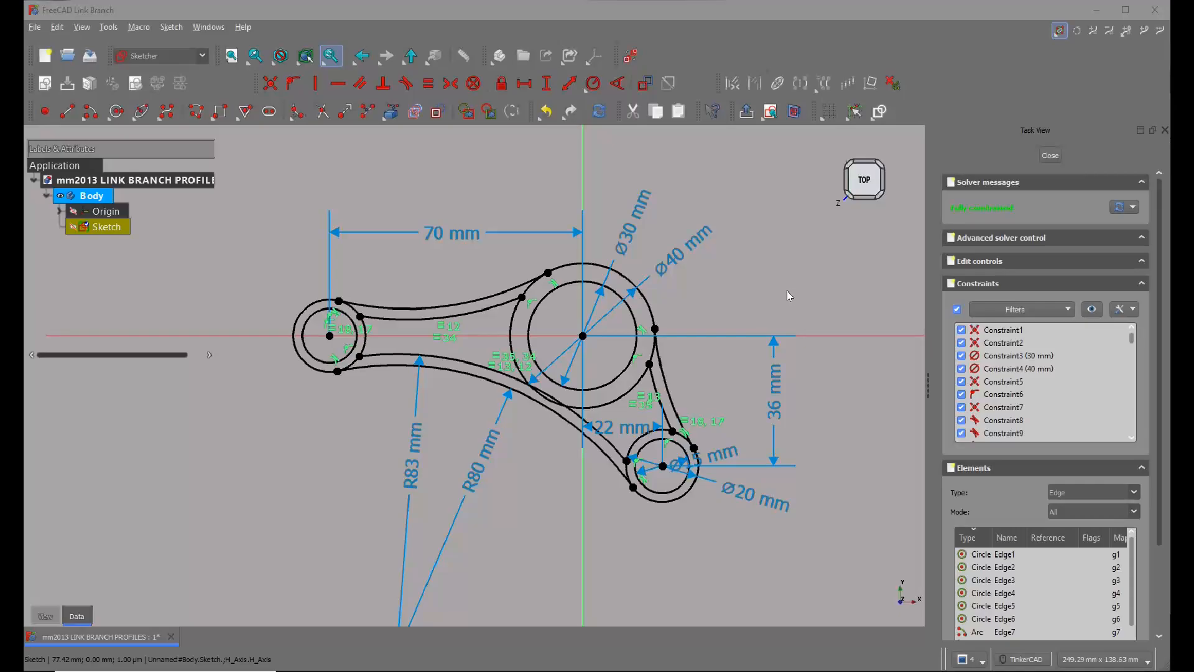
mouse_move(765, 287)
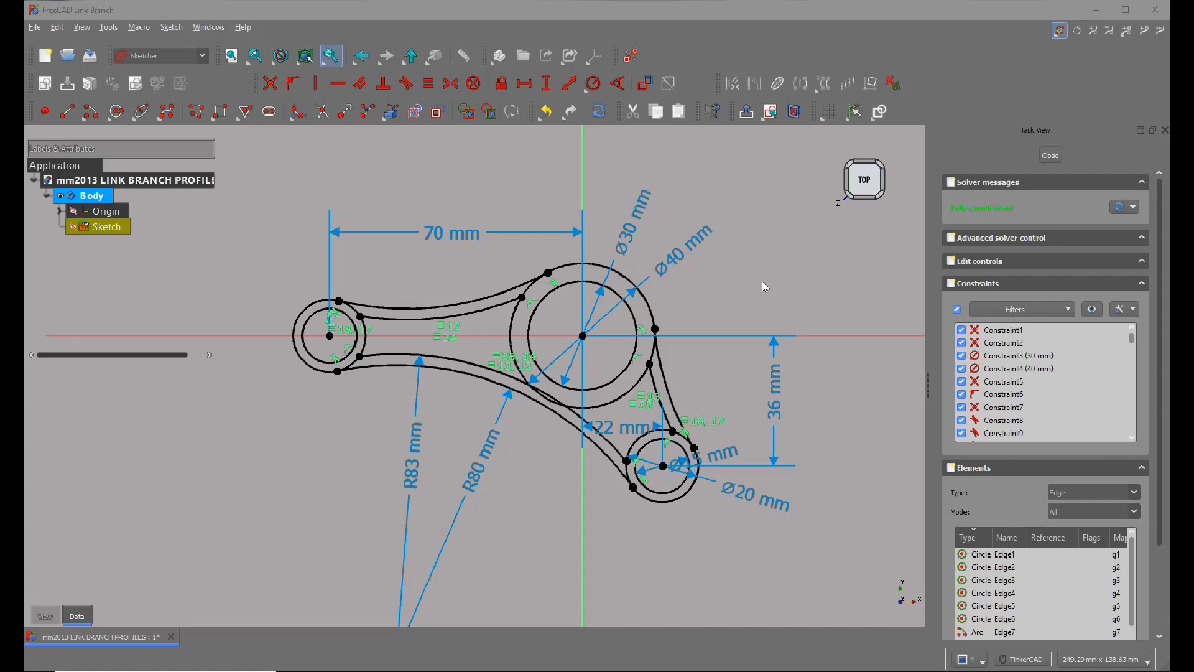
mouse_move(700, 189)
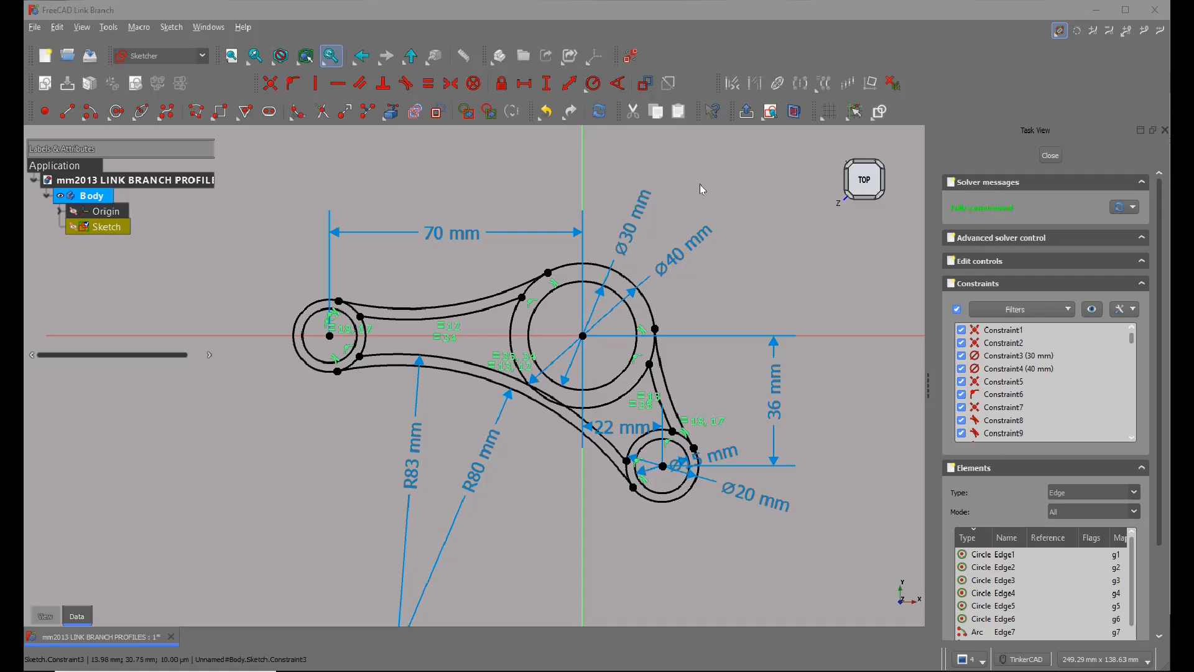
mouse_move(714, 191)
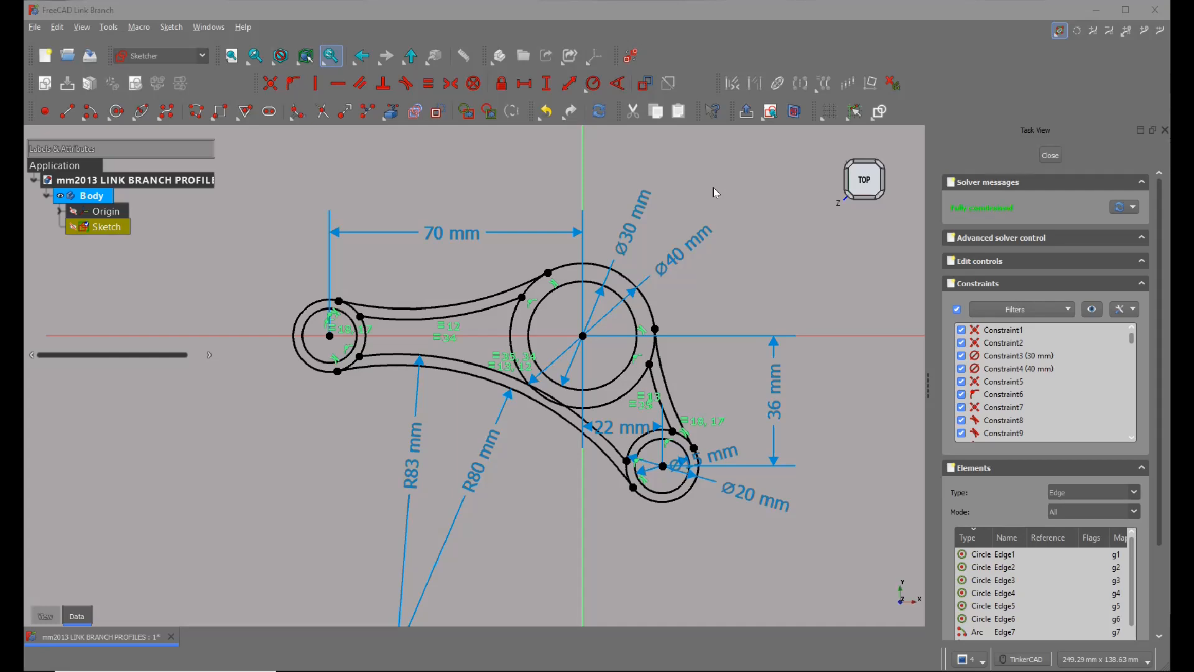
mouse_move(451, 232)
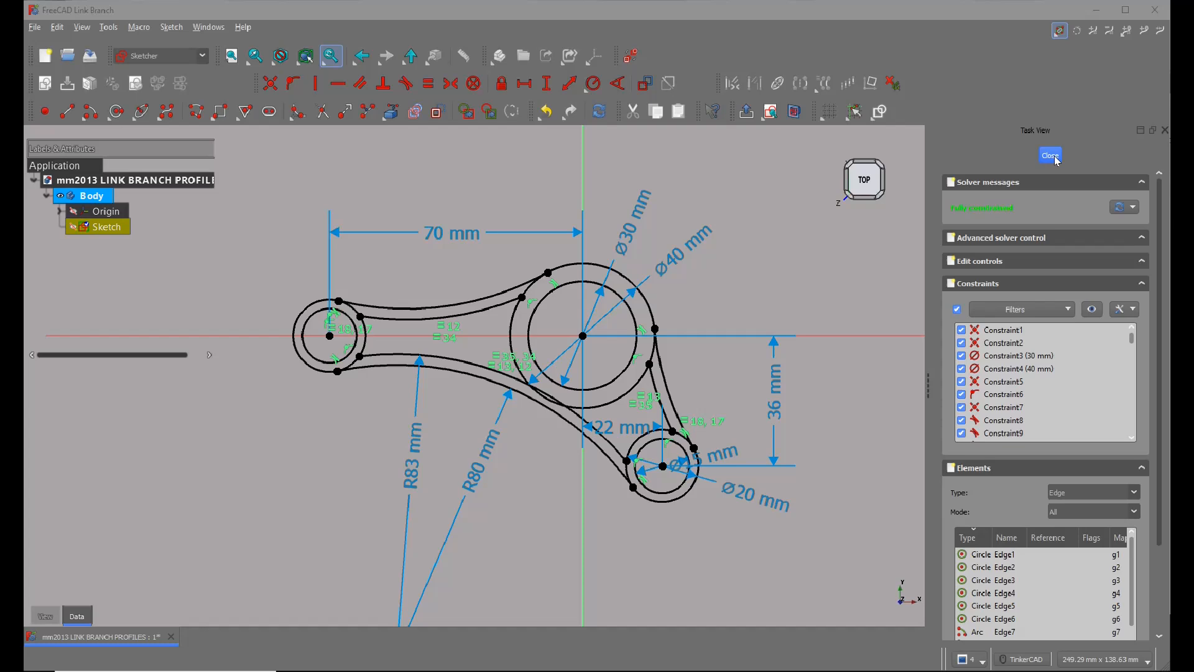
mouse_move(745, 236)
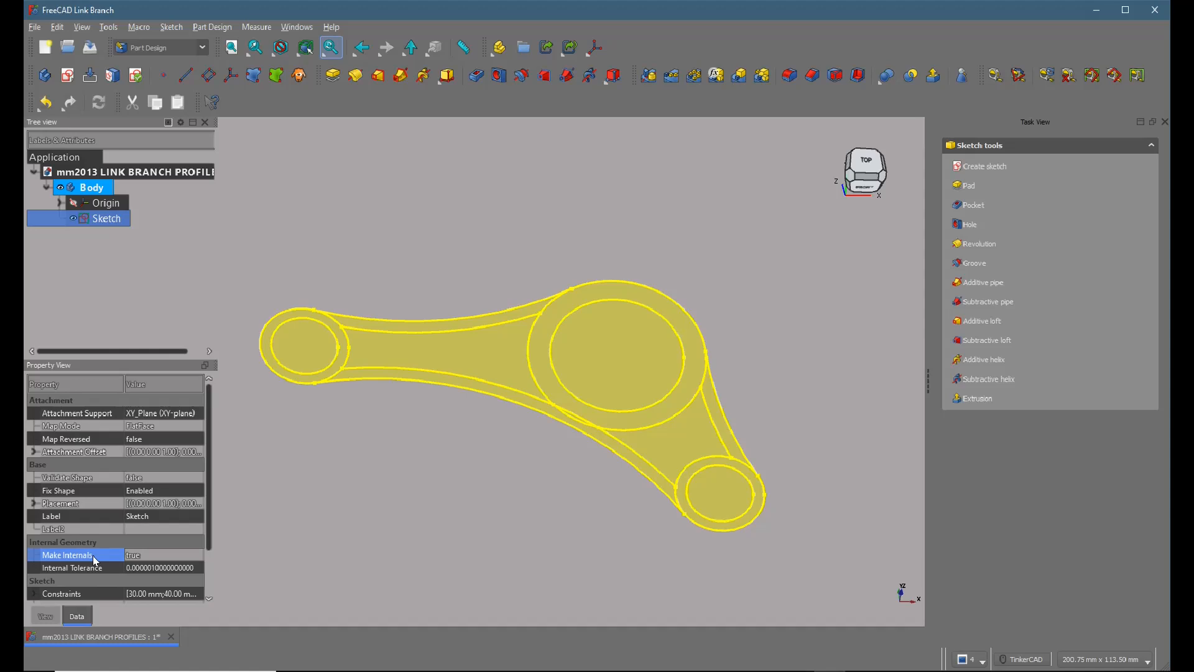
- Set the sketch's Make Internals property to true
left_click(196, 553)
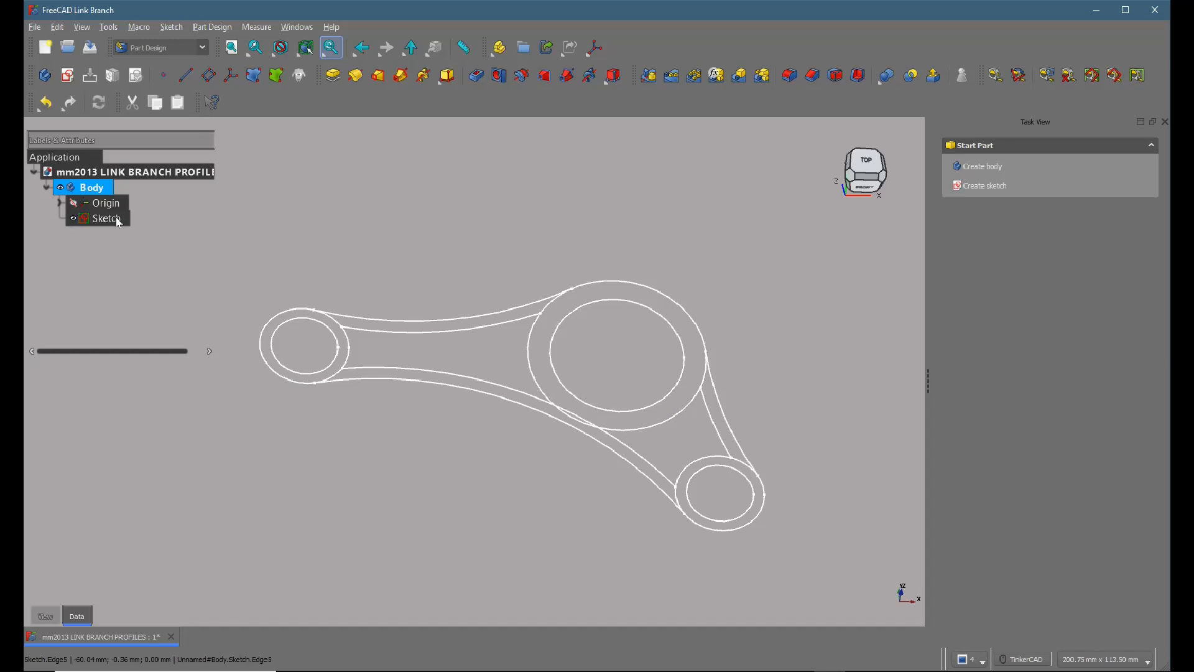
left_click(106, 218)
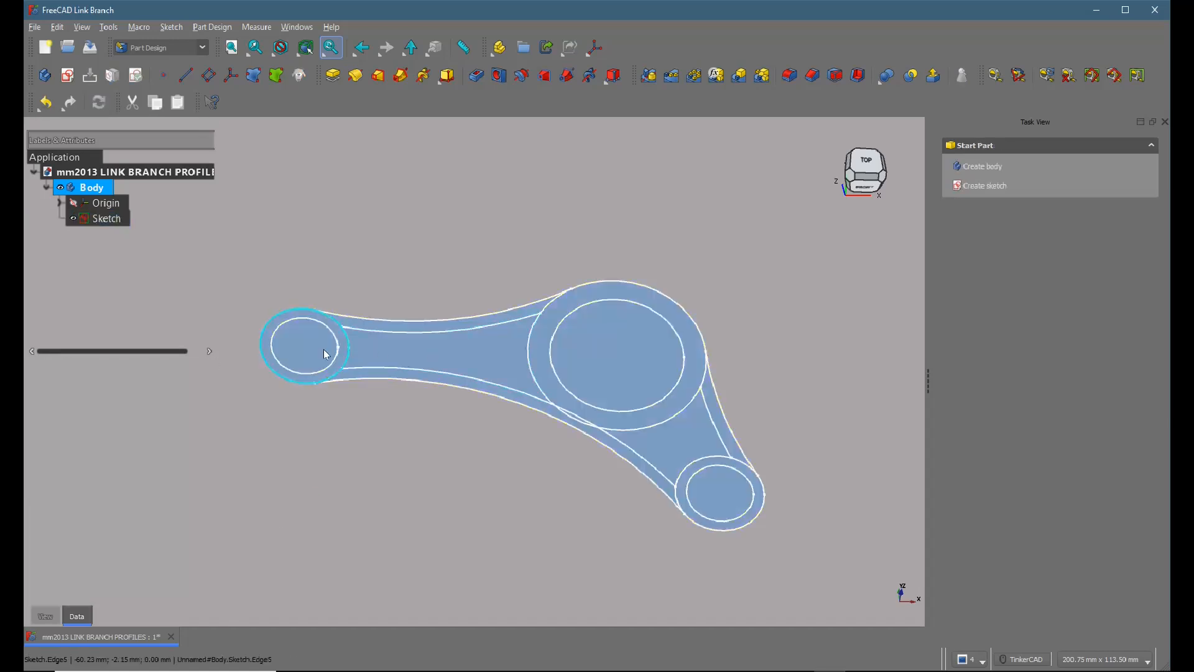
left_click(106, 218)
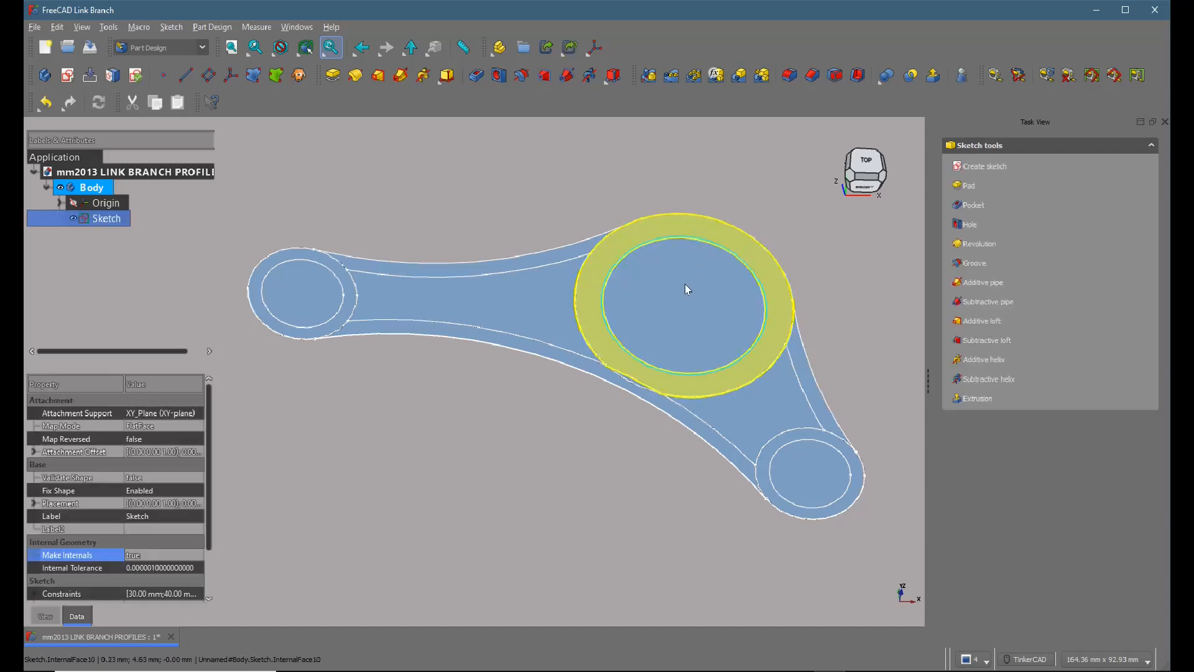
mouse_move(717, 230)
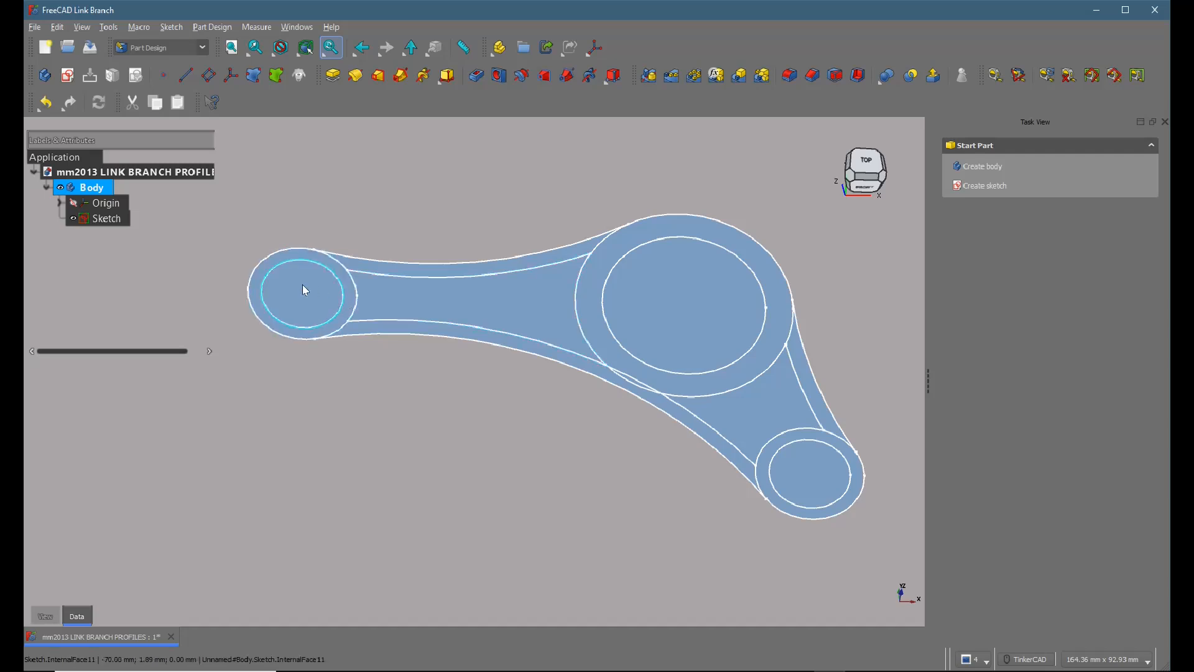
scroll("up", 3)
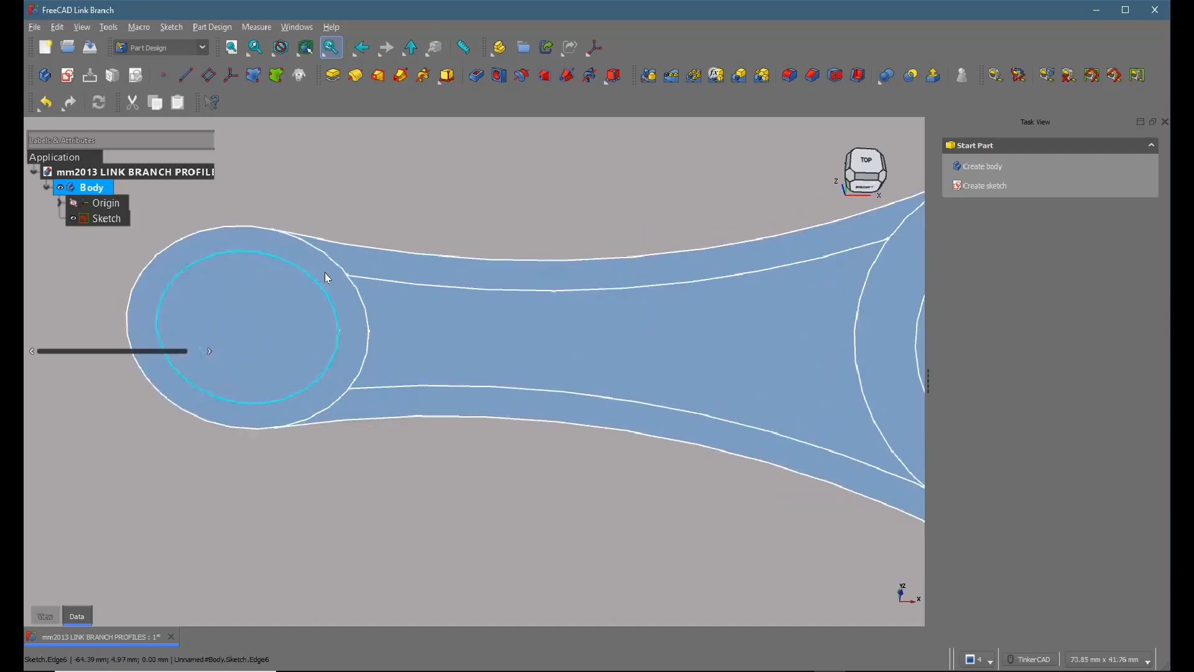
left_click(107, 219)
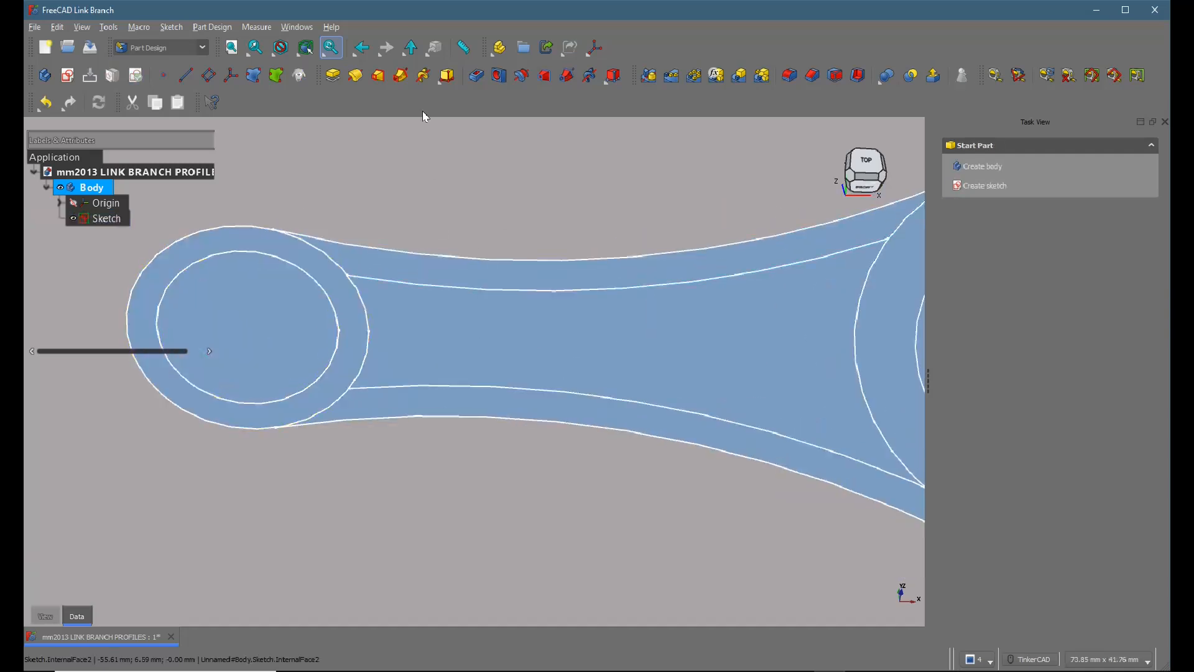
left_click(331, 75)
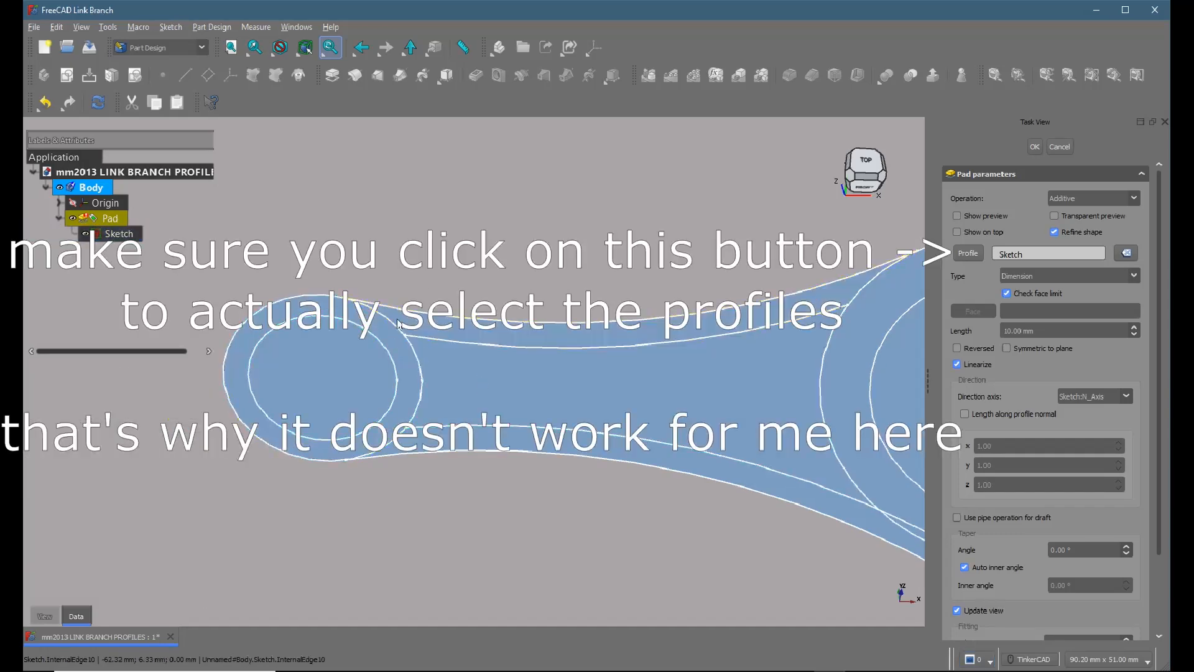
left_click(119, 233)
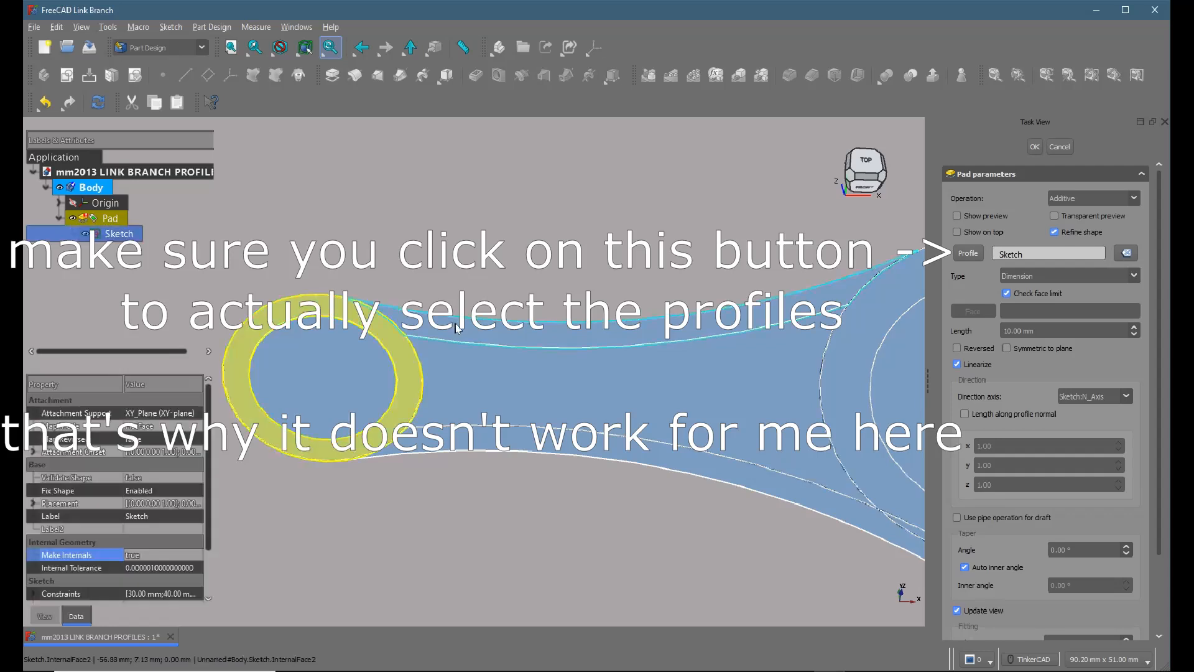
left_click(776, 371)
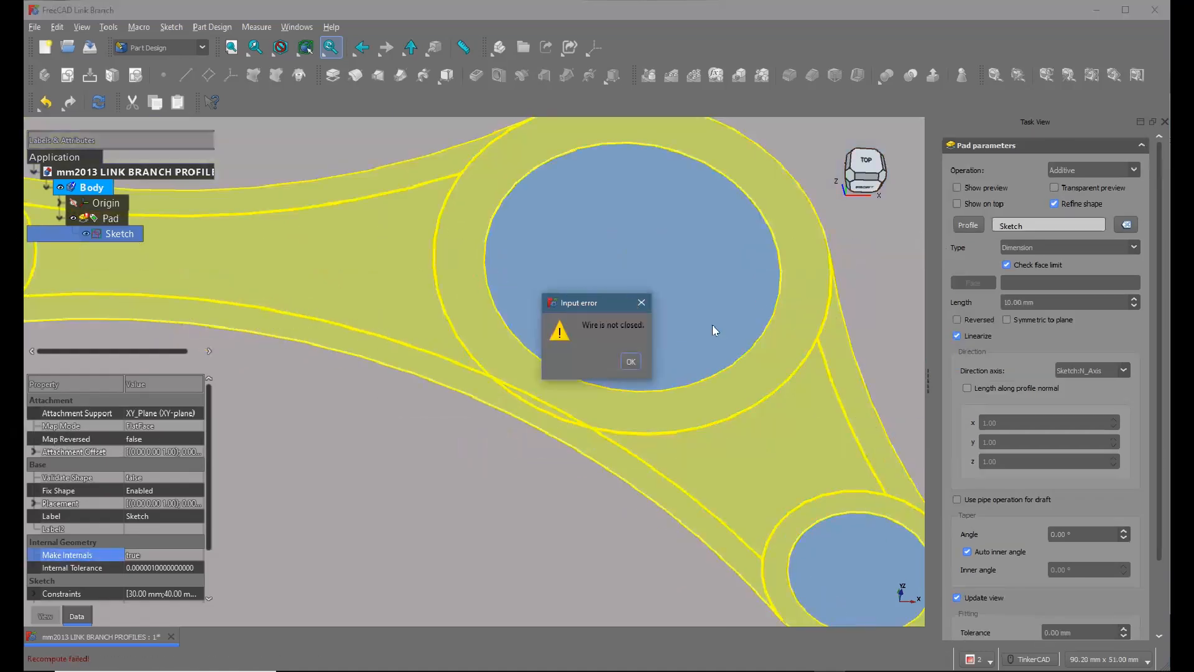
left_click(629, 361)
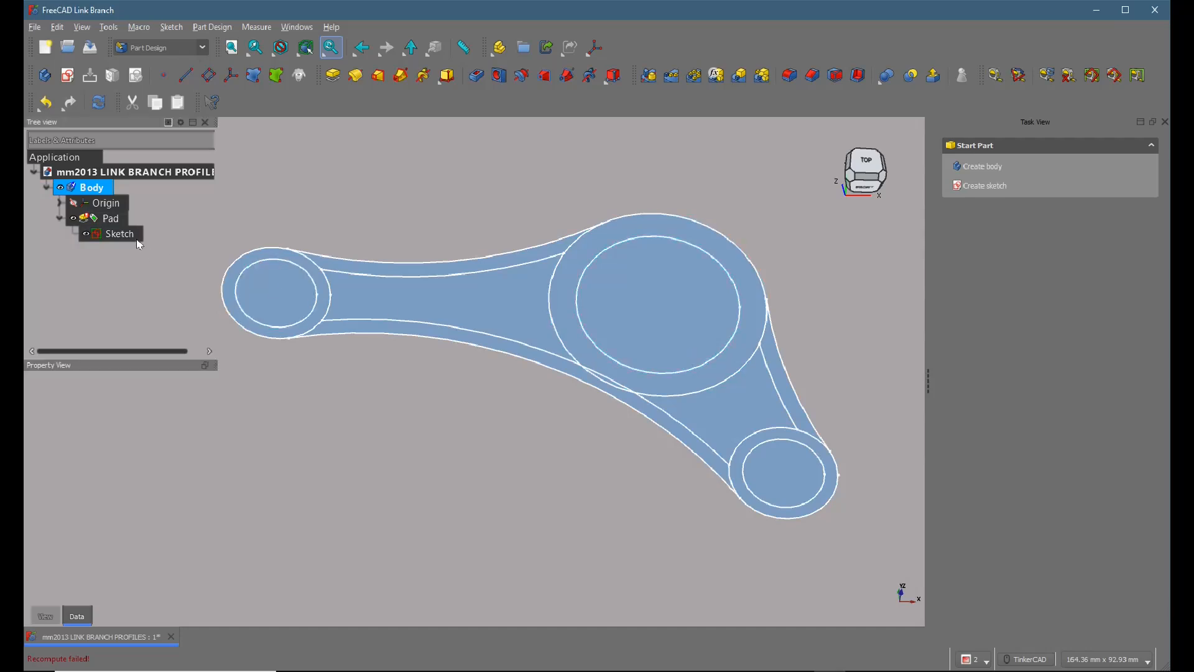
left_click(111, 219)
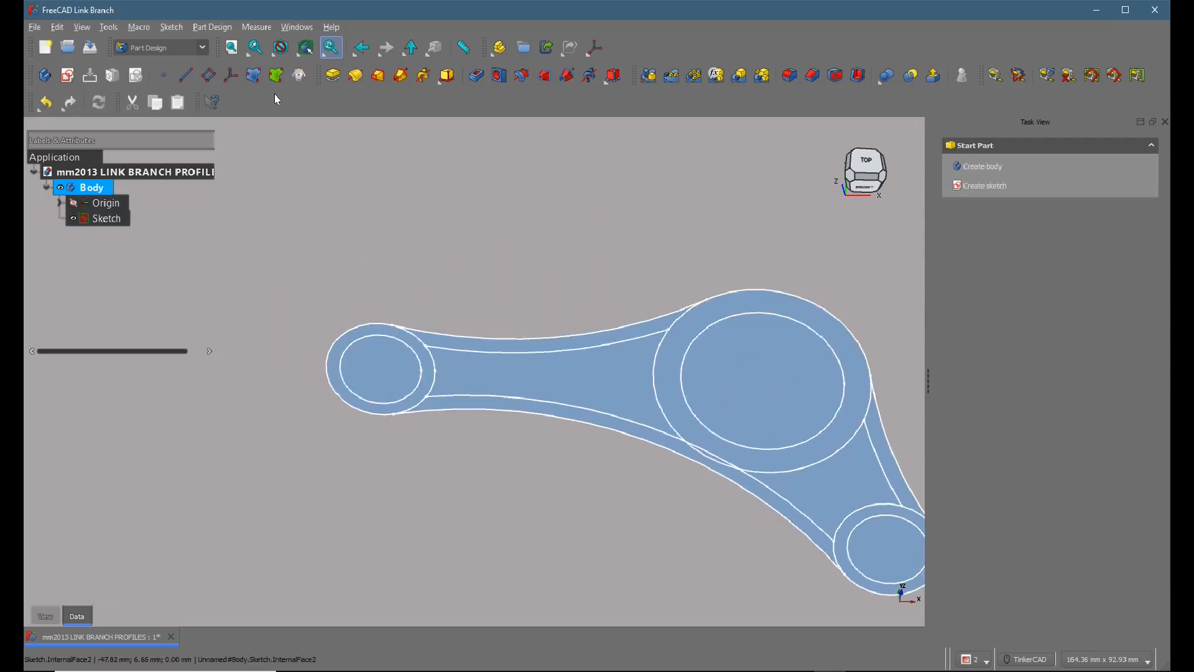
mouse_move(331, 75)
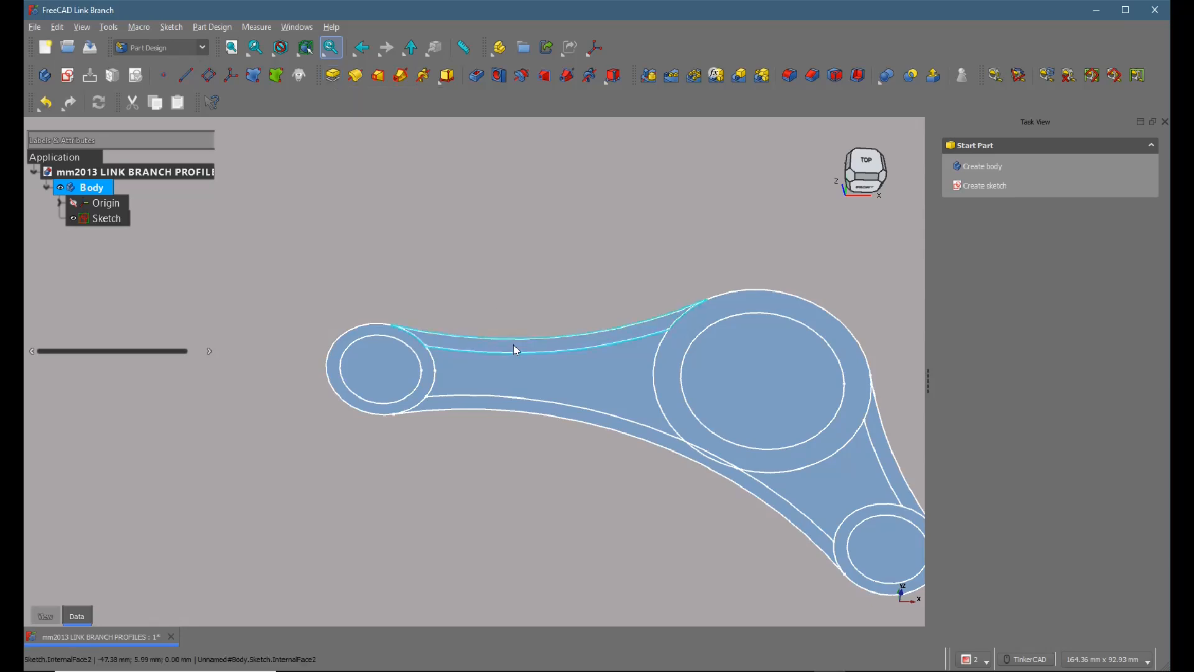
mouse_move(334, 76)
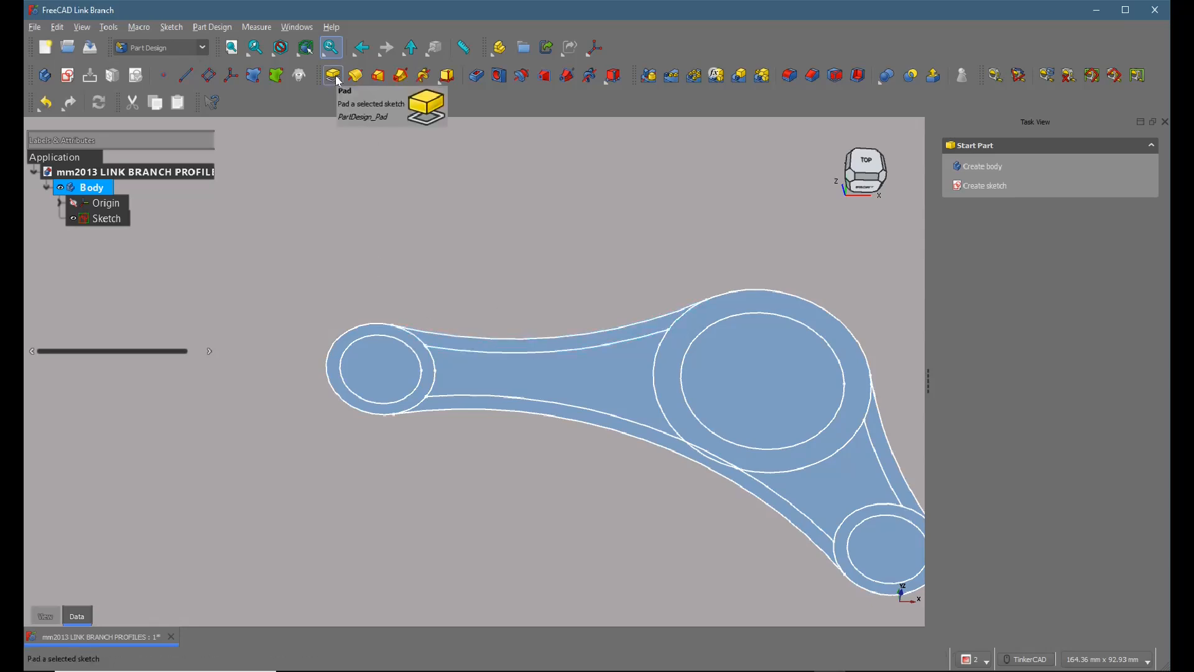
left_click(331, 74)
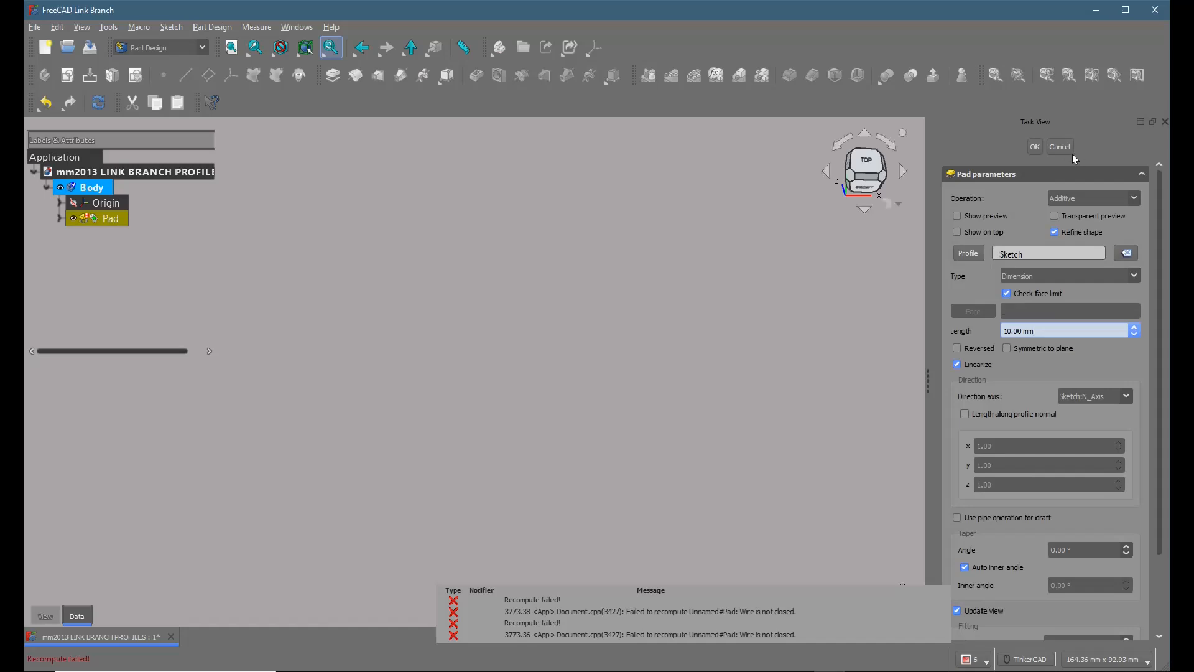
left_click(1059, 147)
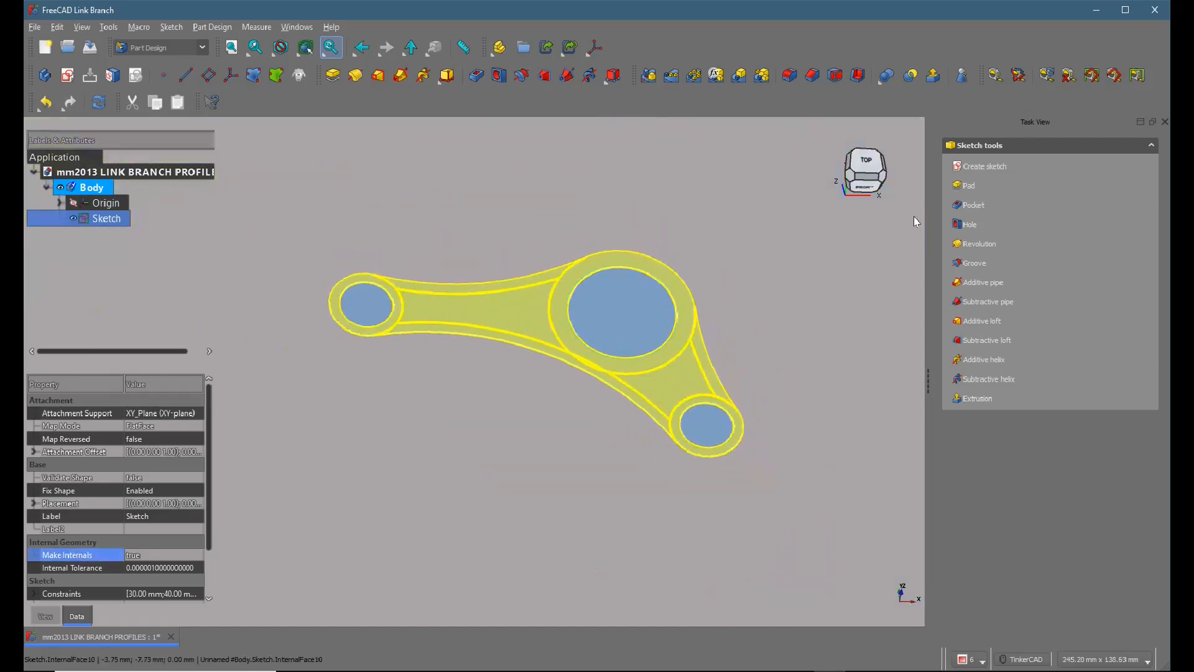
- Pad the selected internal sketch faces into a solid named Pad
left_click(969, 185)
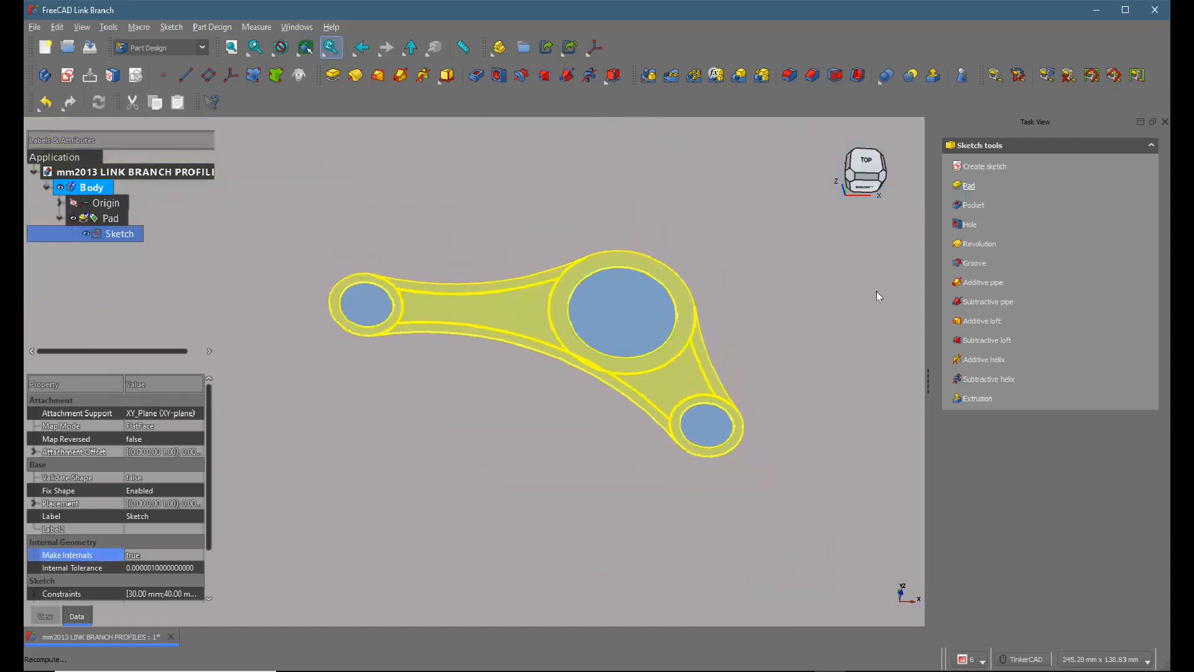
left_click(967, 185)
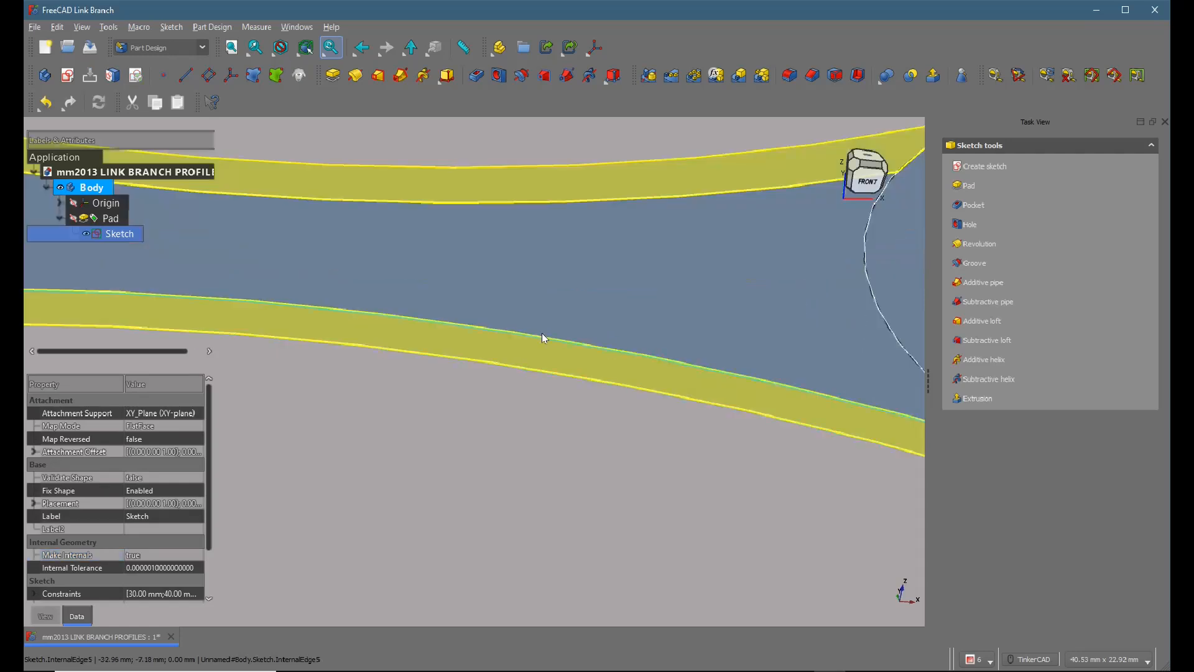
- Confirm Pad001 at 10 mm from further internal faces and expand it in the tree
scroll("down", 3)
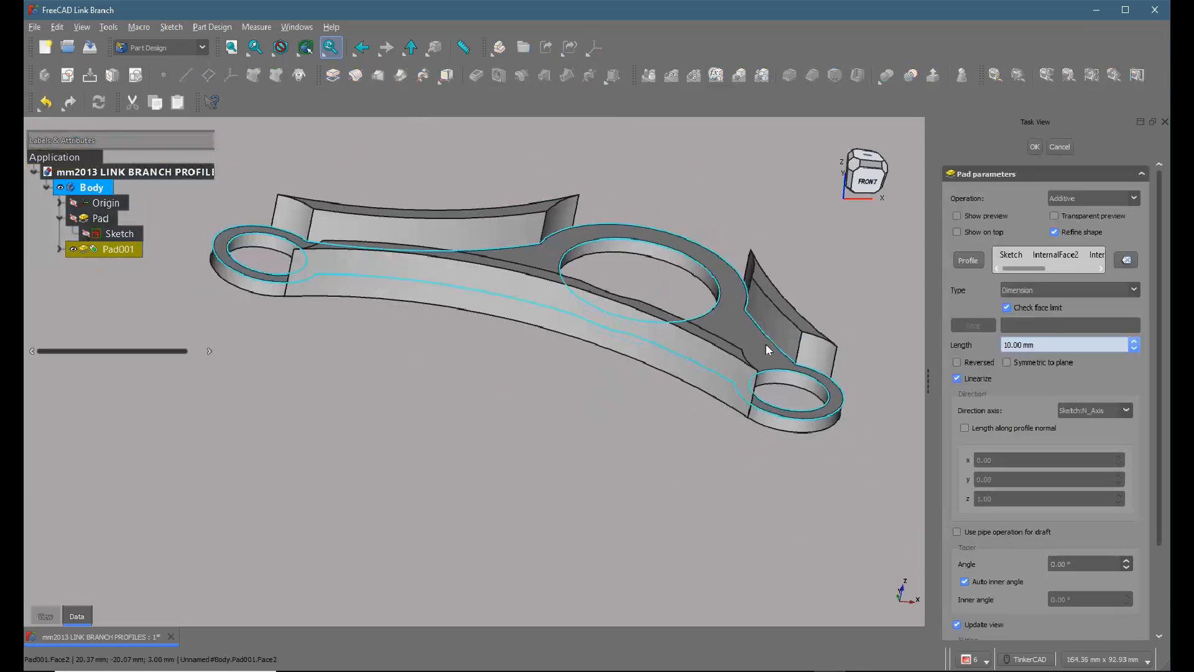
right_click(768, 349)
type("12")
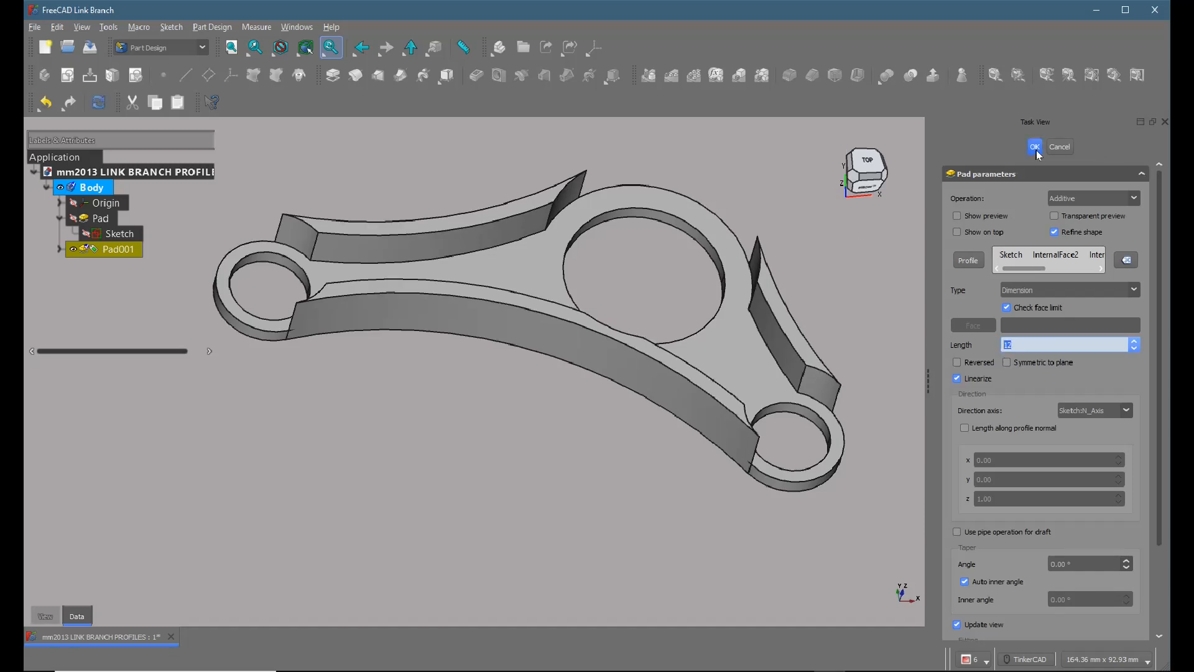
left_click(1034, 147)
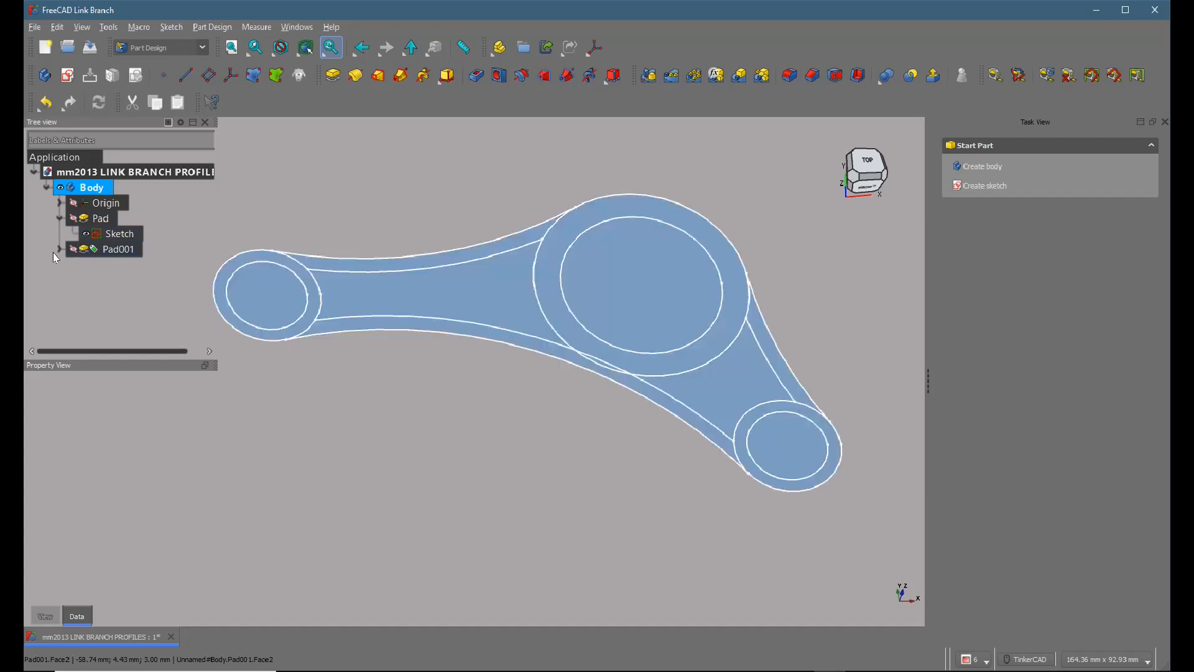
left_click(59, 249)
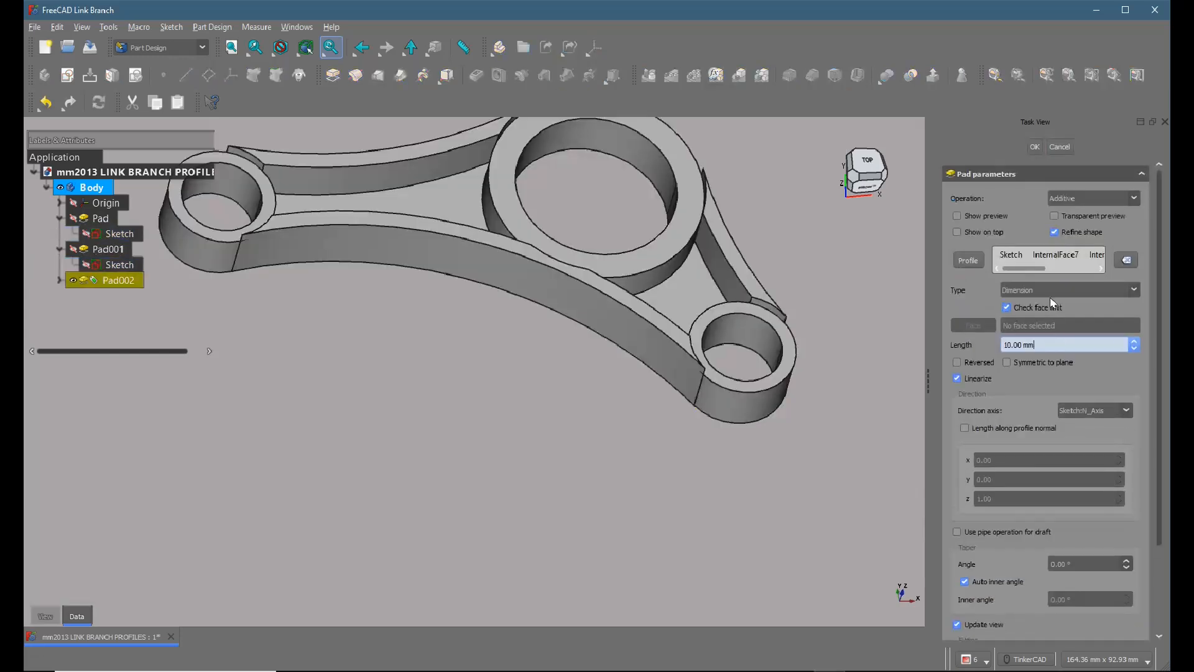
- Pad the three boss ring faces 20 mm as Pad002
type("20")
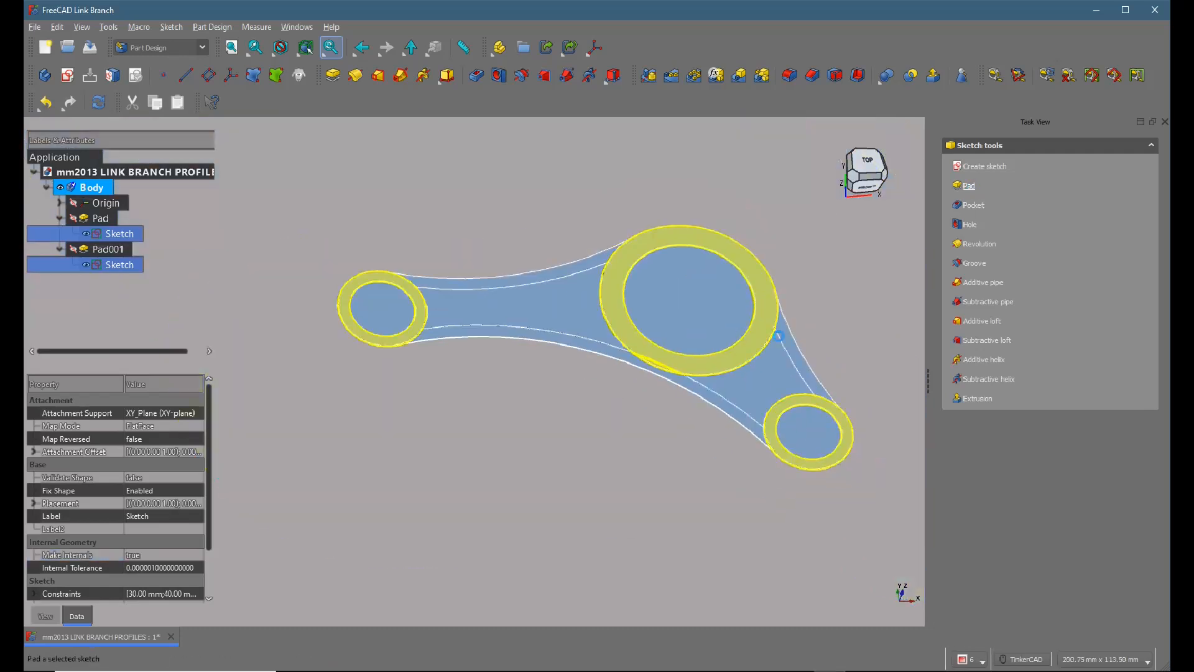
left_click(968, 185)
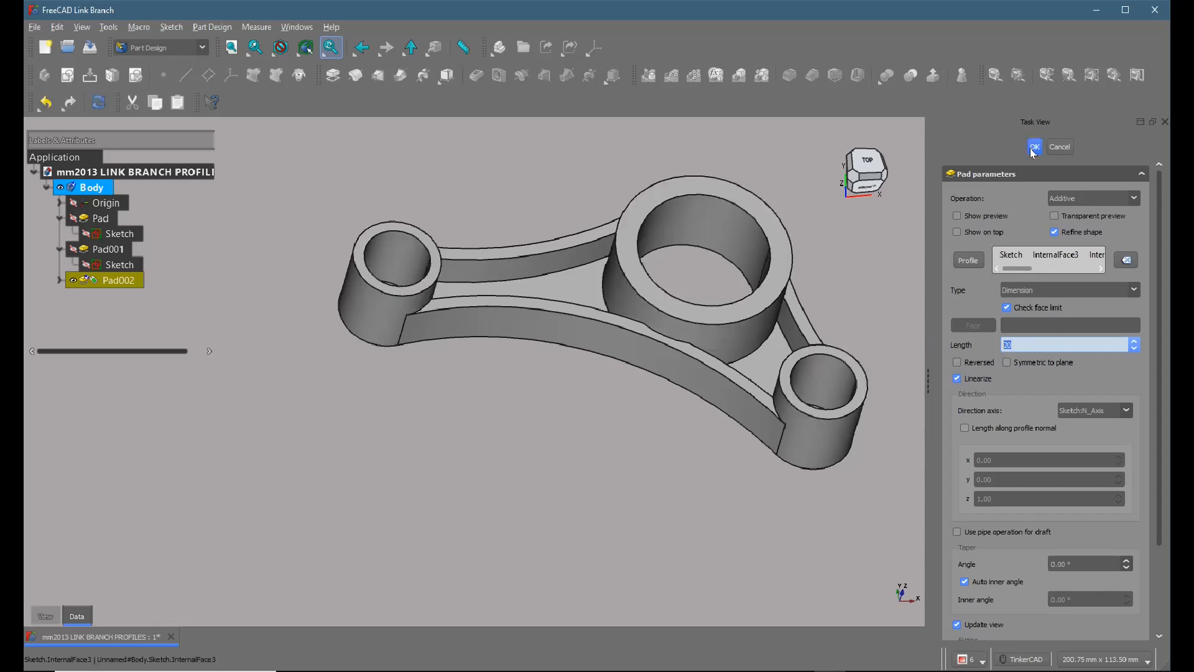
left_click(1034, 147)
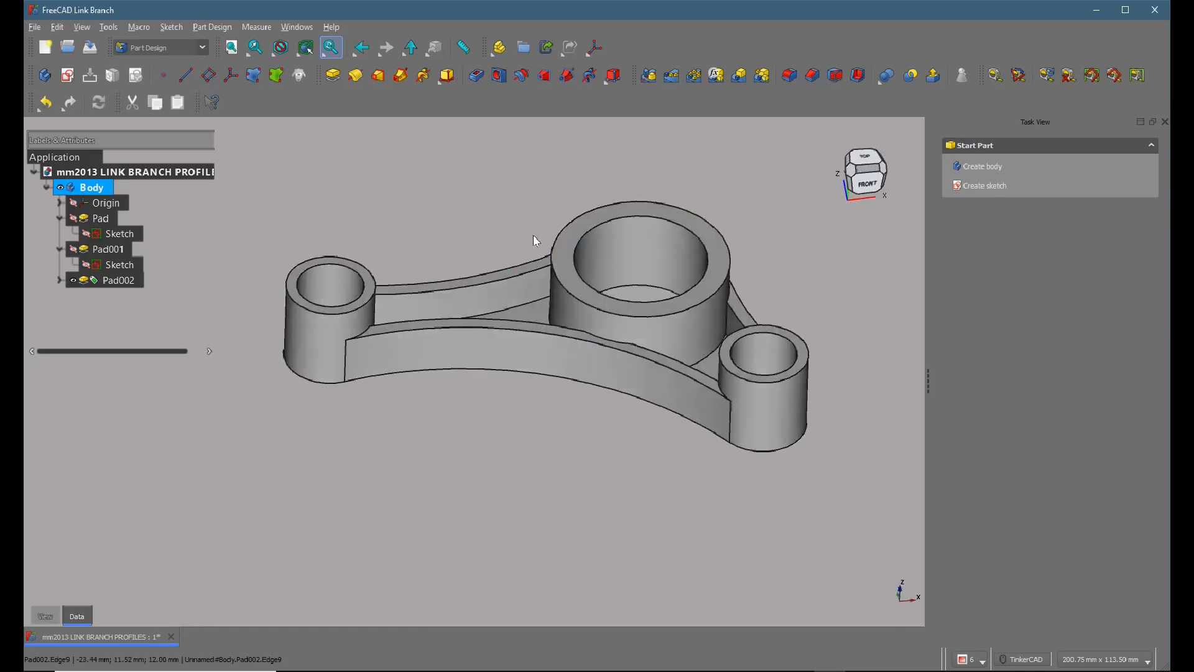
mouse_move(514, 229)
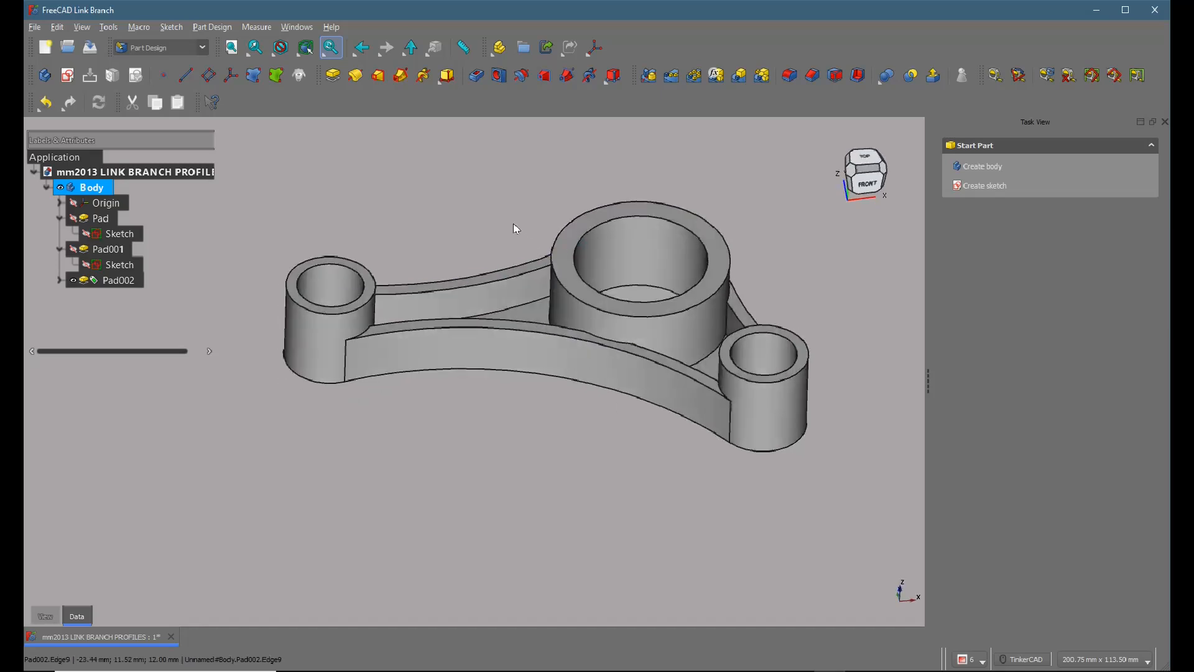